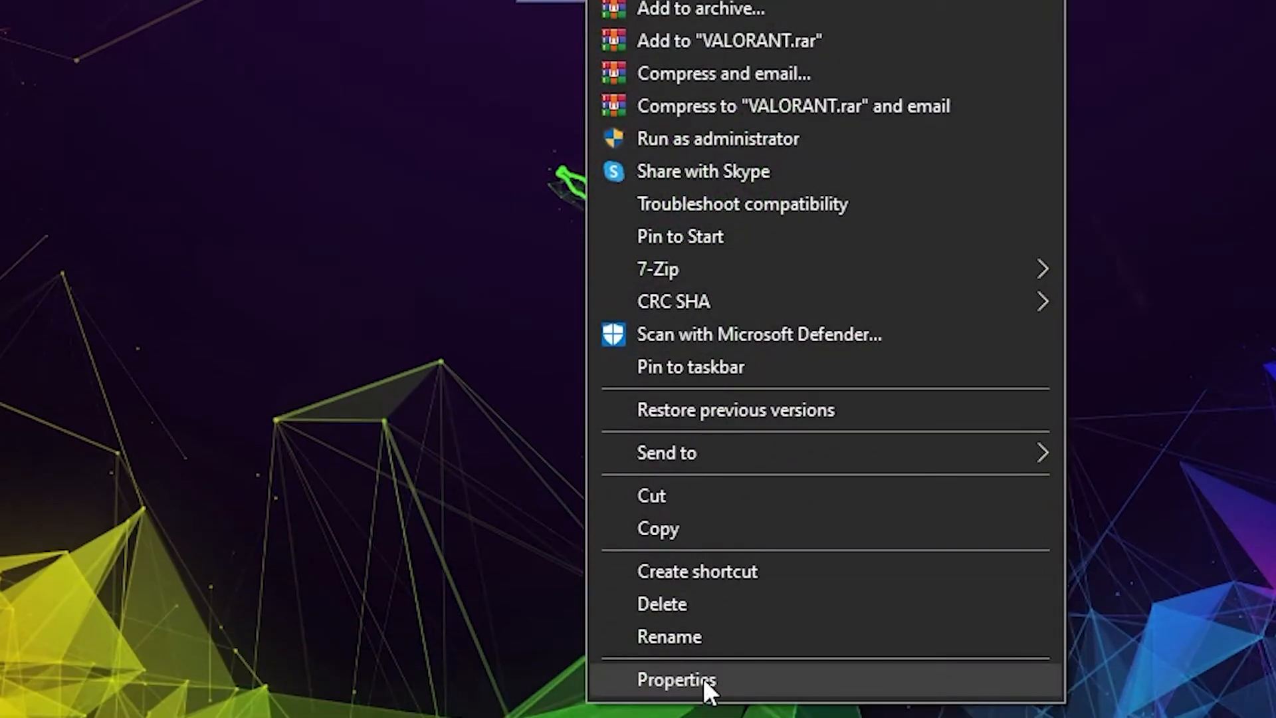
Set the VALORANT shortcut's Compatibility to disable fullscreen optimizations and override high DPI scaling
{"action": "left_click", "coordinate": [676, 679]}
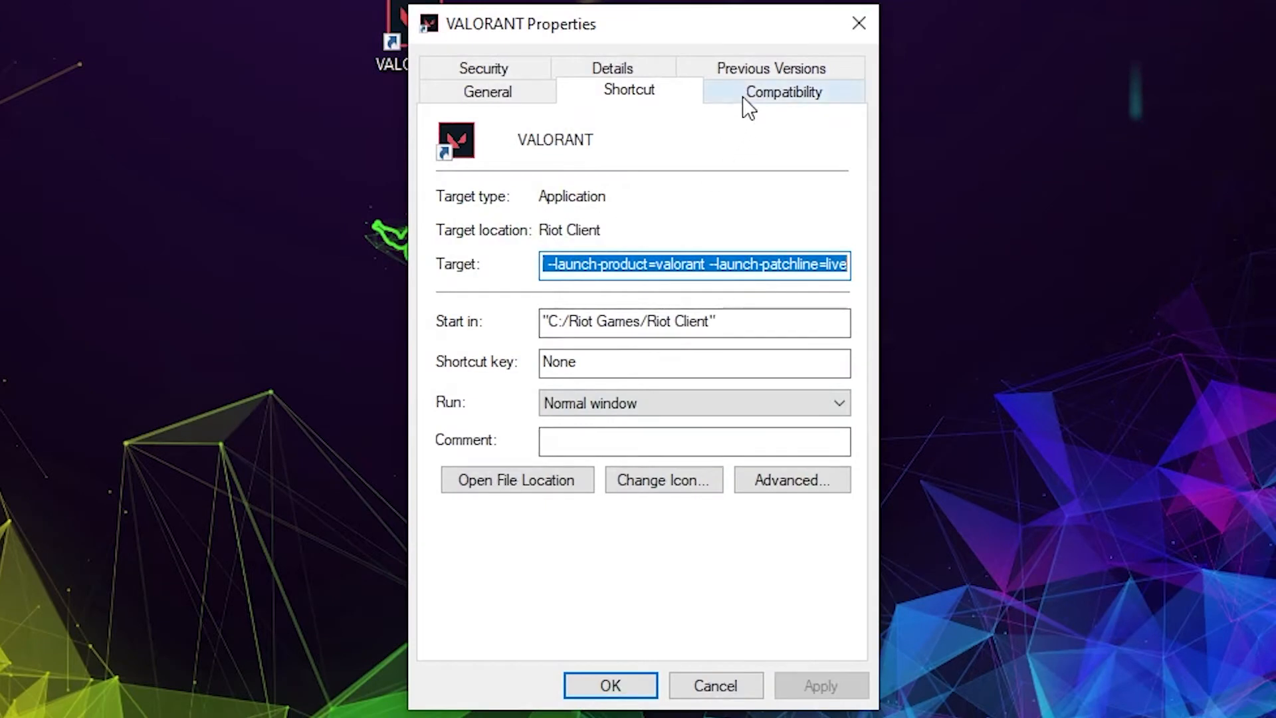
{"action": "left_click", "coordinate": [781, 92]}
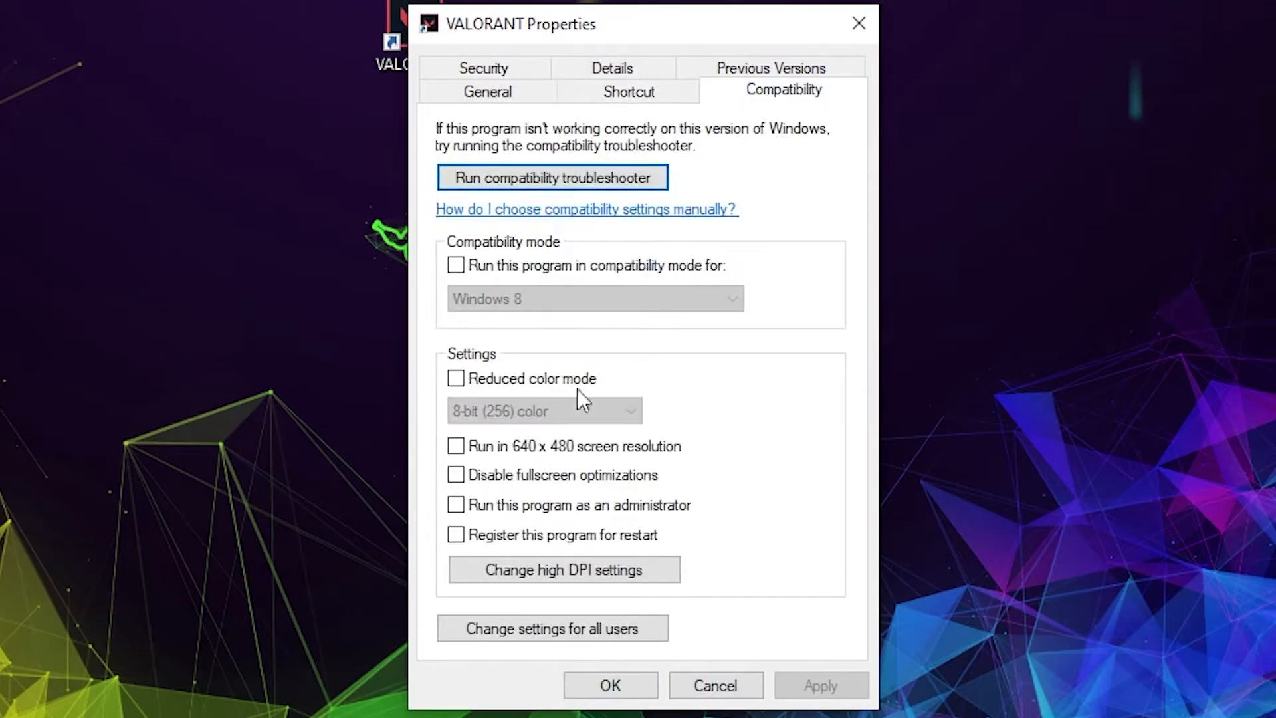
{"action": "left_click", "coordinate": [456, 474]}
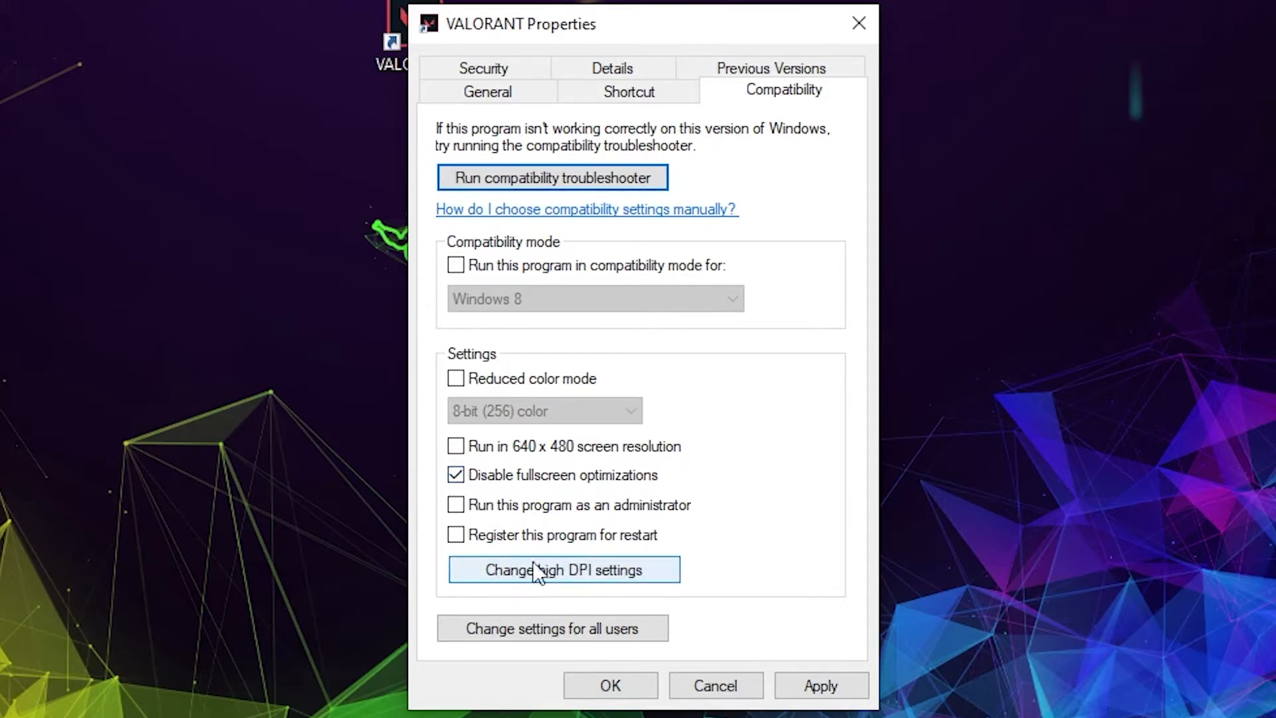
{"action": "left_click", "coordinate": [563, 571]}
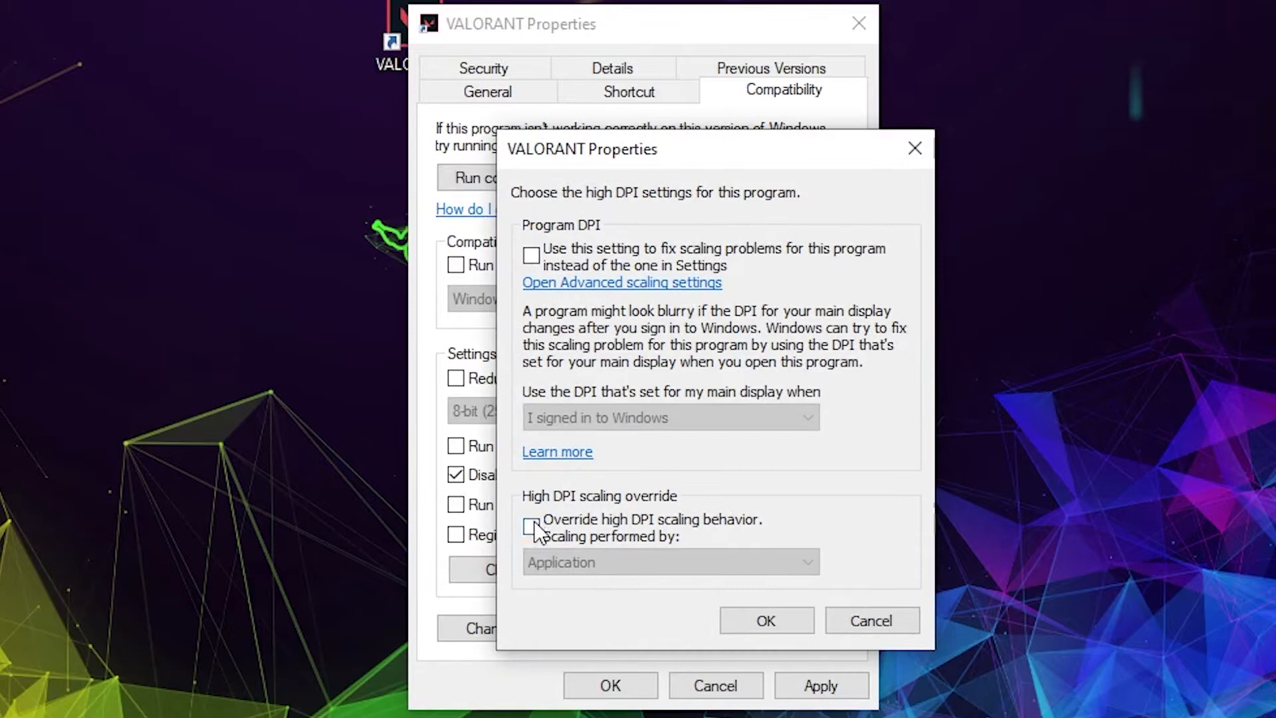
{"action": "left_click", "coordinate": [530, 527]}
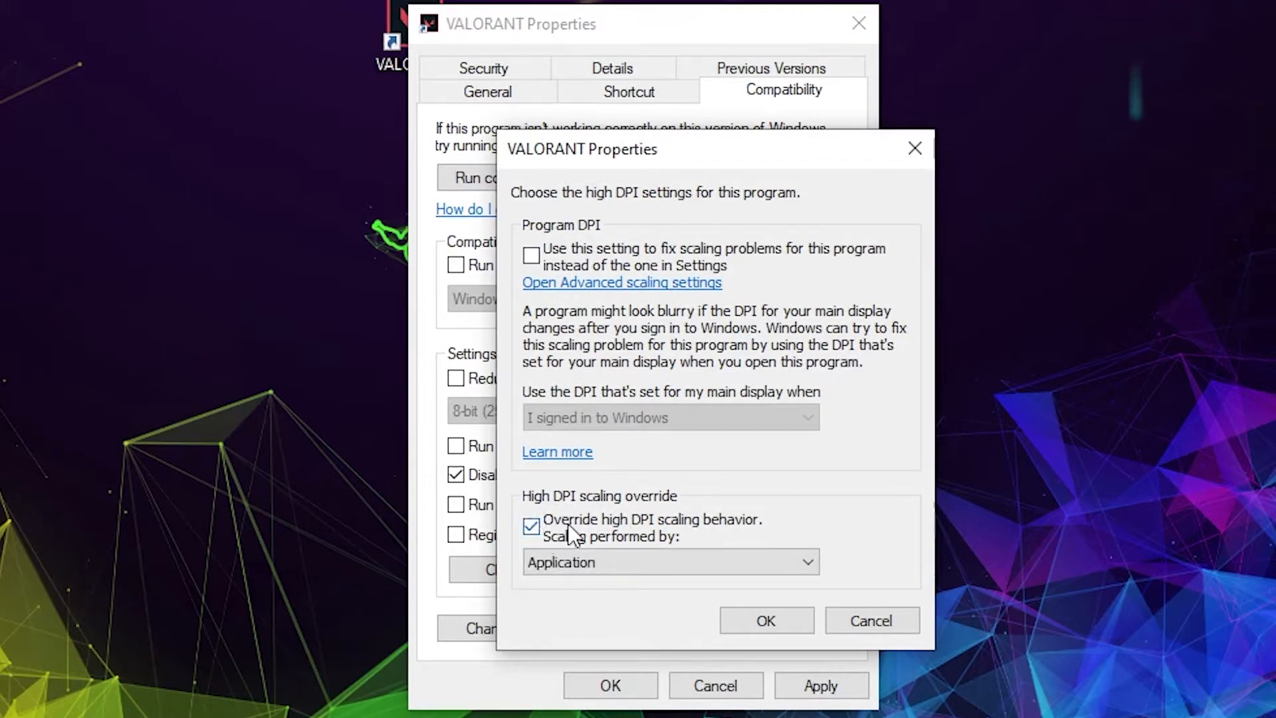
{"action": "left_click", "coordinate": [766, 621]}
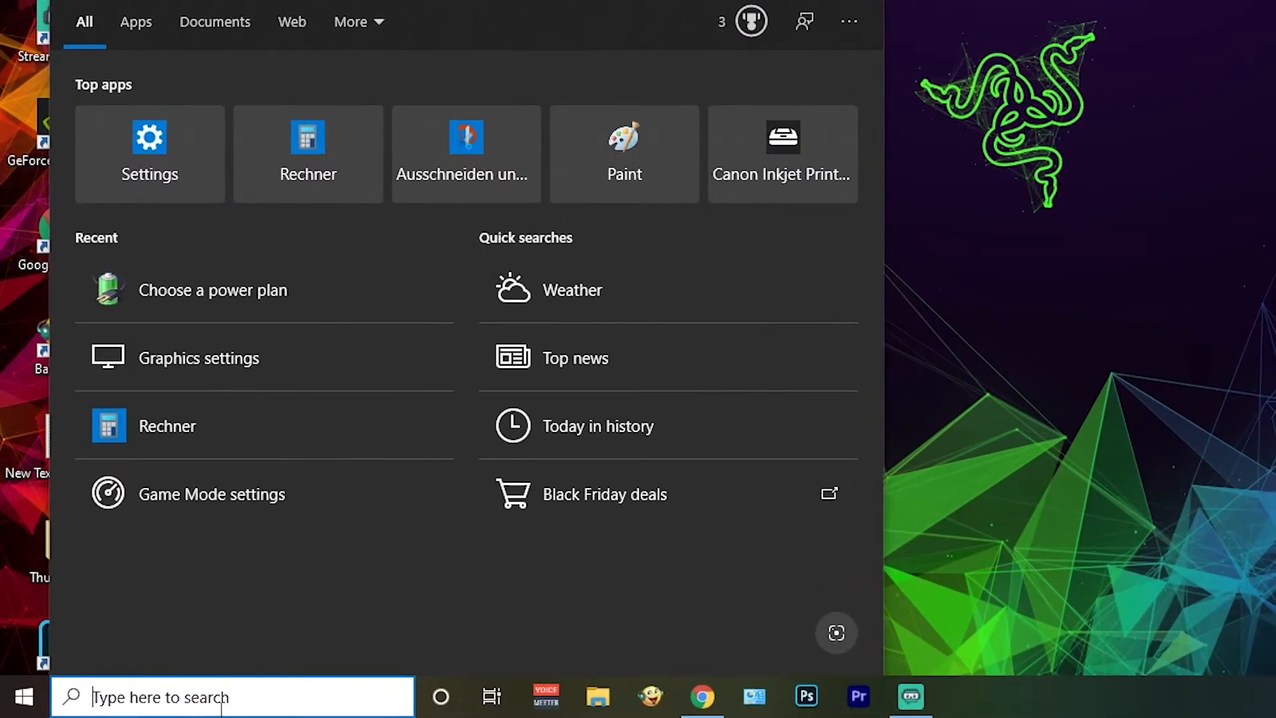
Search Windows for 'graphics settings'
{"action": "type", "text": "graphics settings"}
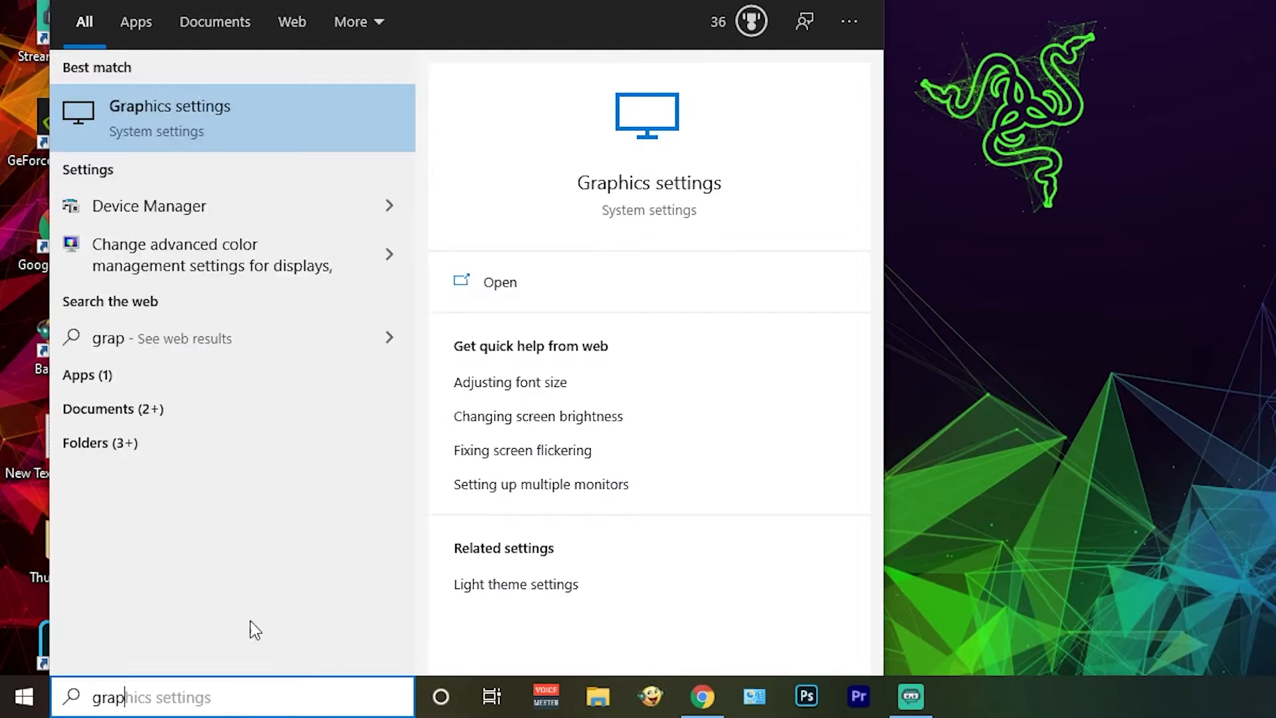
{"action": "mouse_move", "coordinate": [188, 118]}
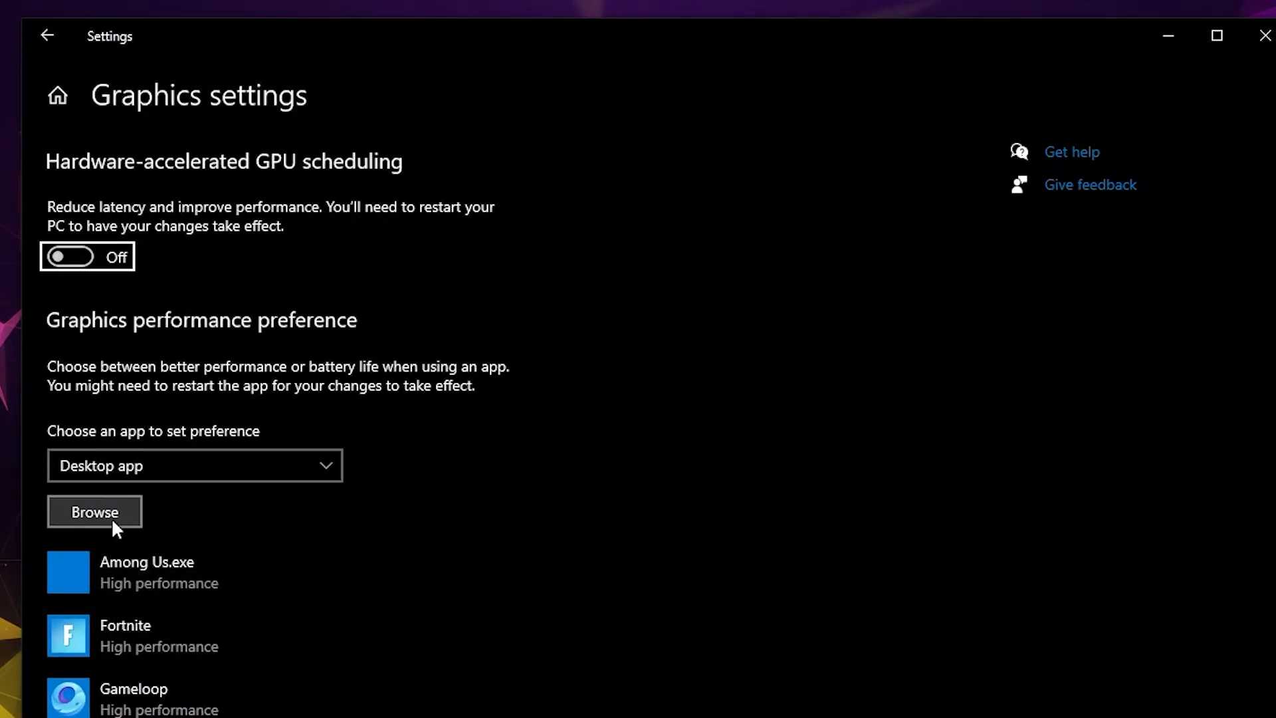
Add Install VALORANT to graphics preferences and save Riot Client as High performance
{"action": "left_click", "coordinate": [94, 511]}
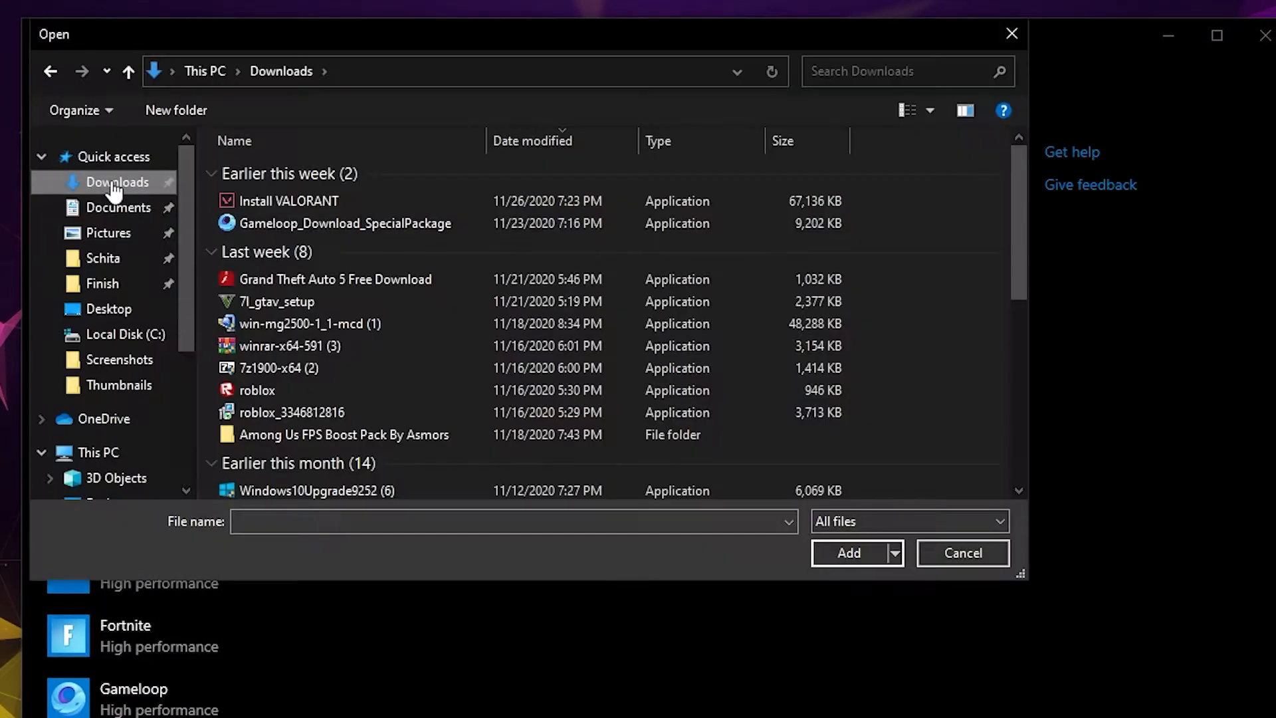
{"action": "left_click", "coordinate": [289, 201]}
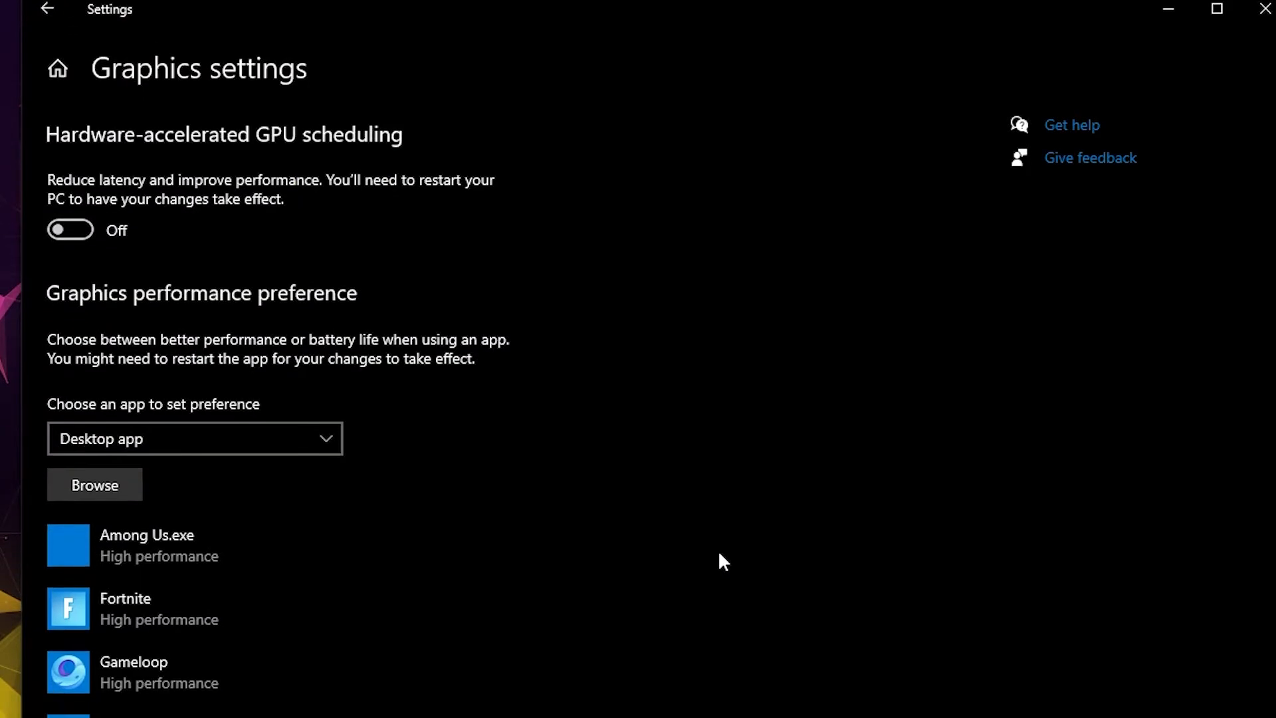
{"action": "scroll", "scroll_direction": "down", "scroll_amount": 3}
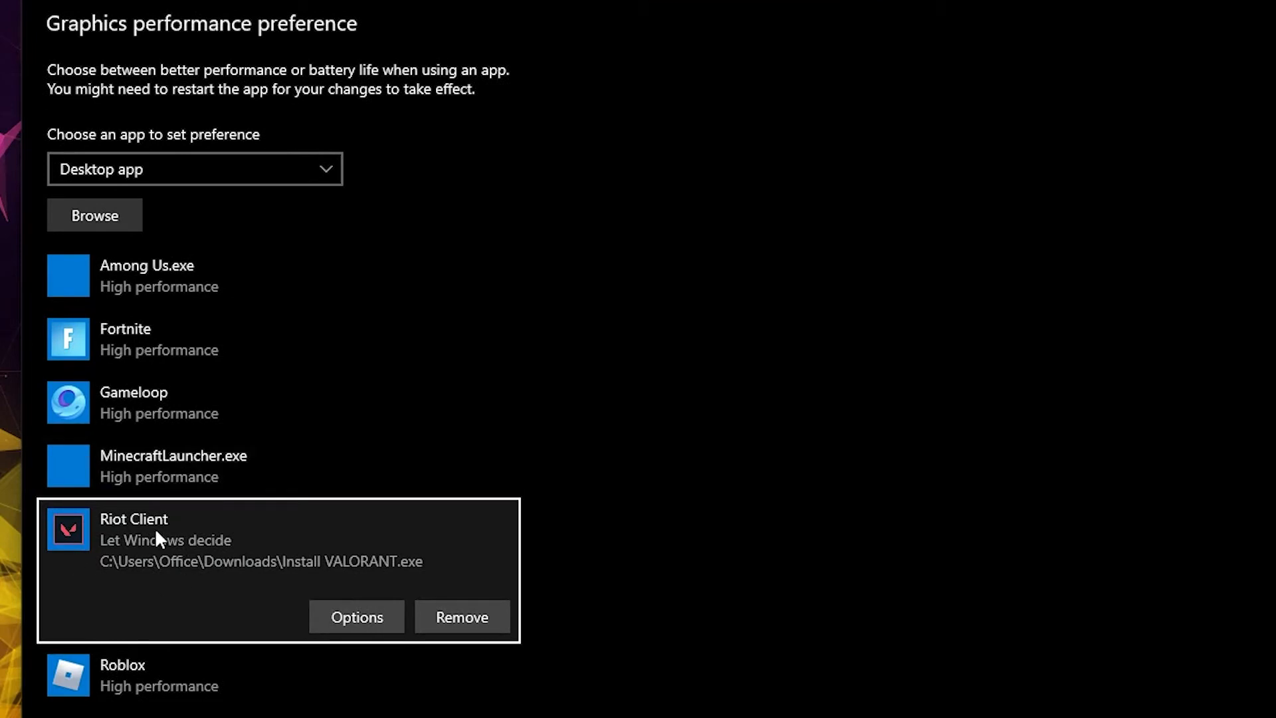
{"action": "left_click", "coordinate": [356, 615]}
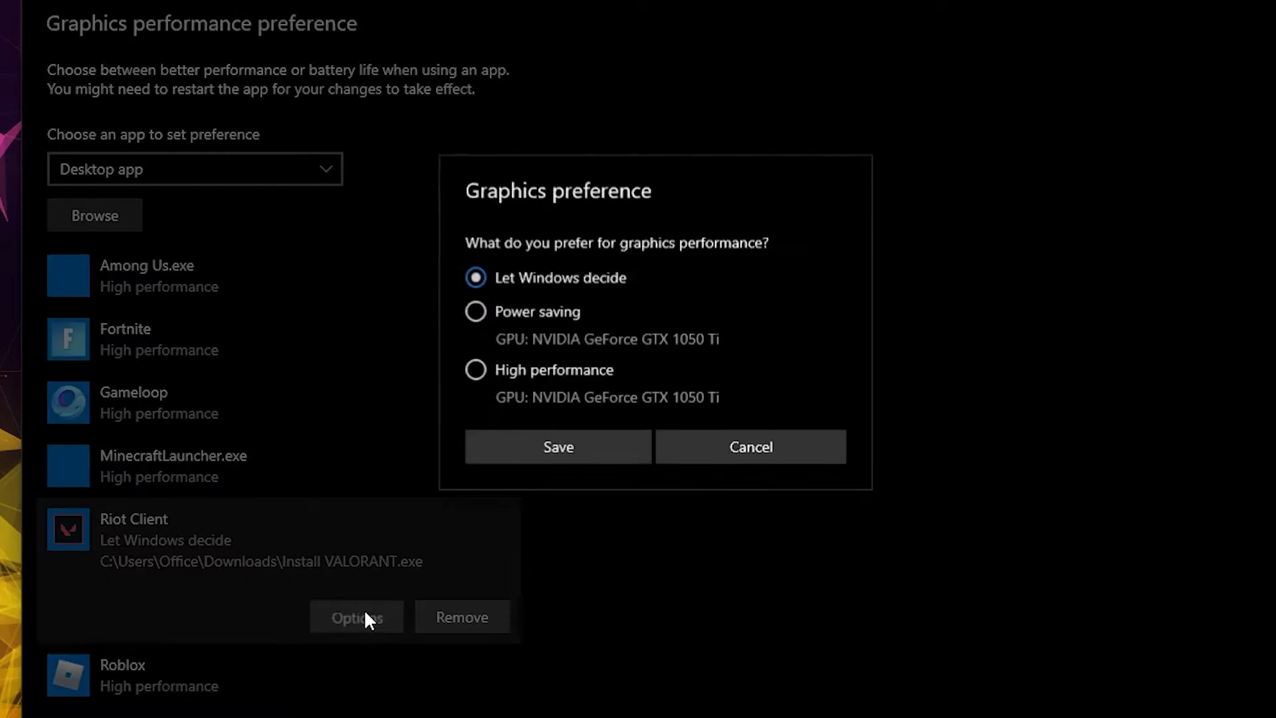
{"action": "left_click", "coordinate": [476, 369]}
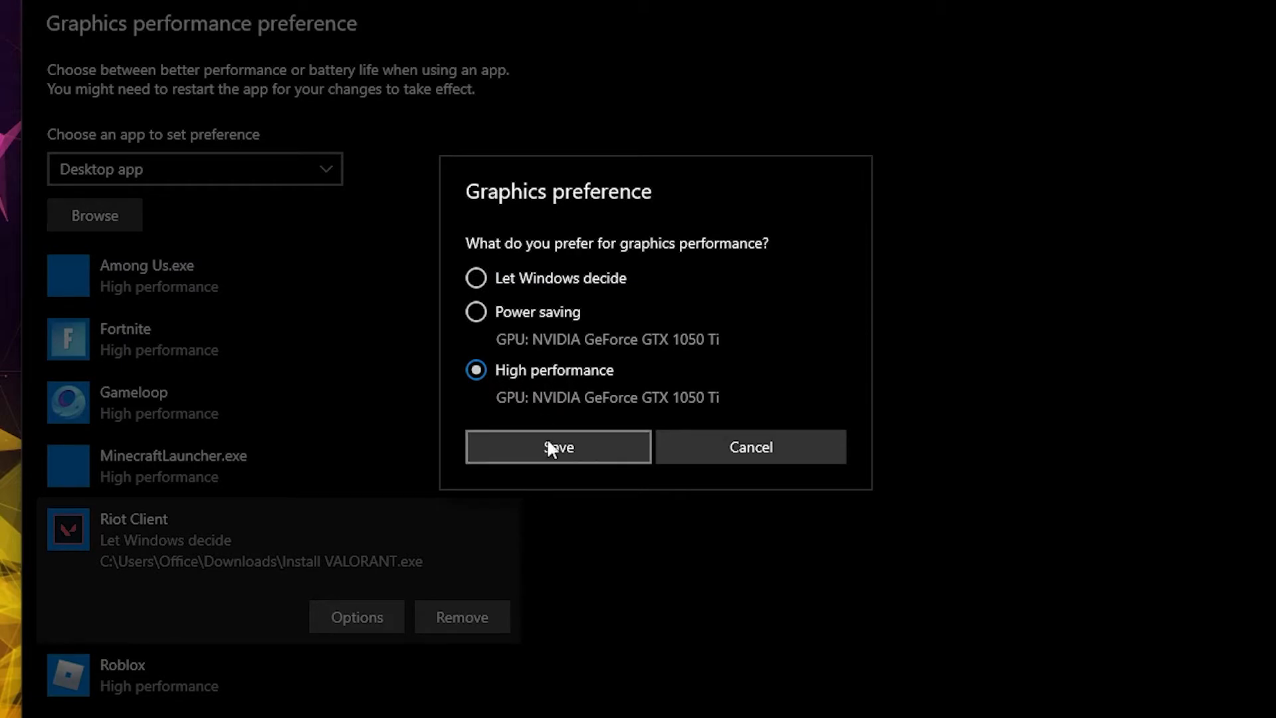
{"action": "left_click", "coordinate": [557, 447]}
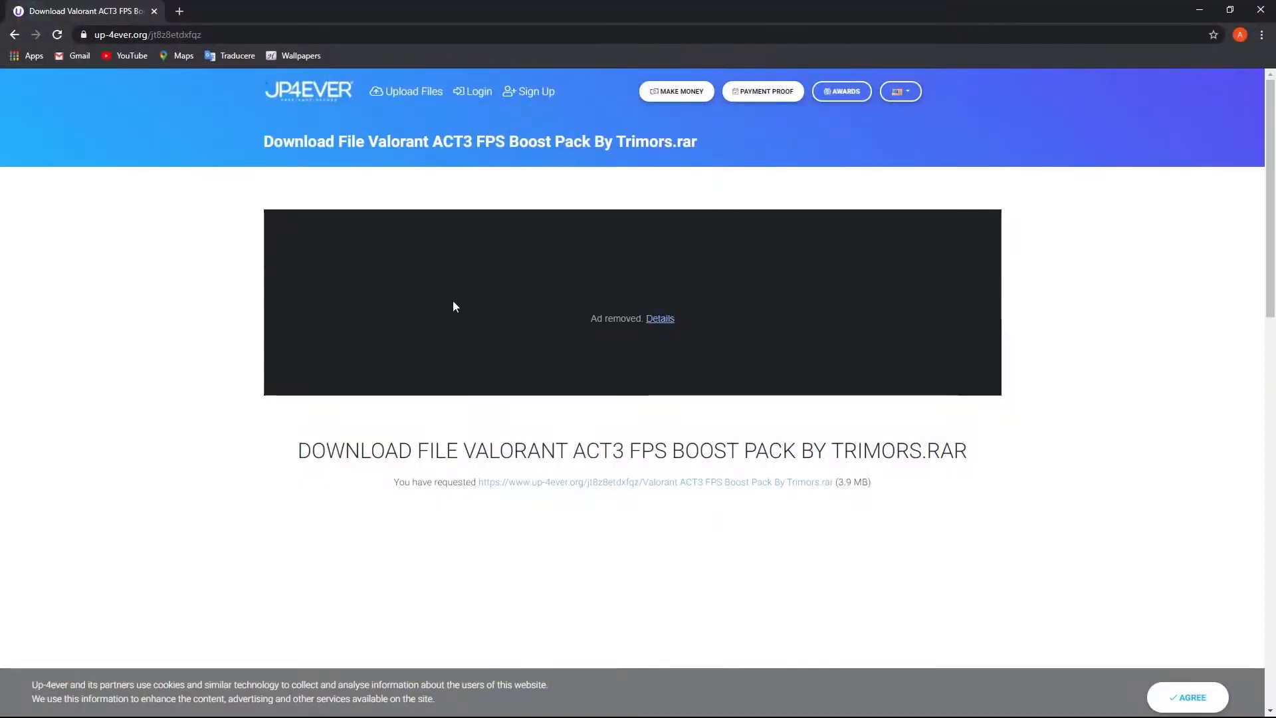
Pass the free-download reCAPTCHA and generate the boost pack download link, closing the advert
{"action": "scroll", "scroll_direction": "down", "scroll_amount": 3}
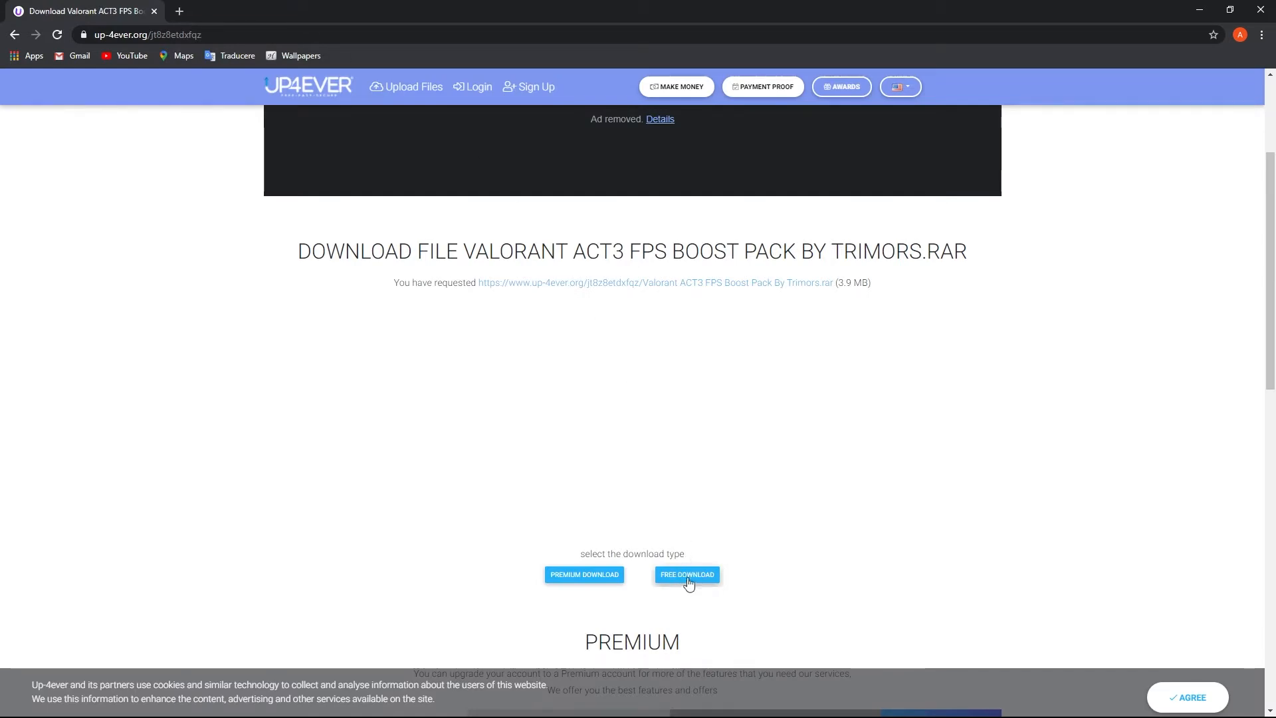
{"action": "left_click", "coordinate": [686, 574]}
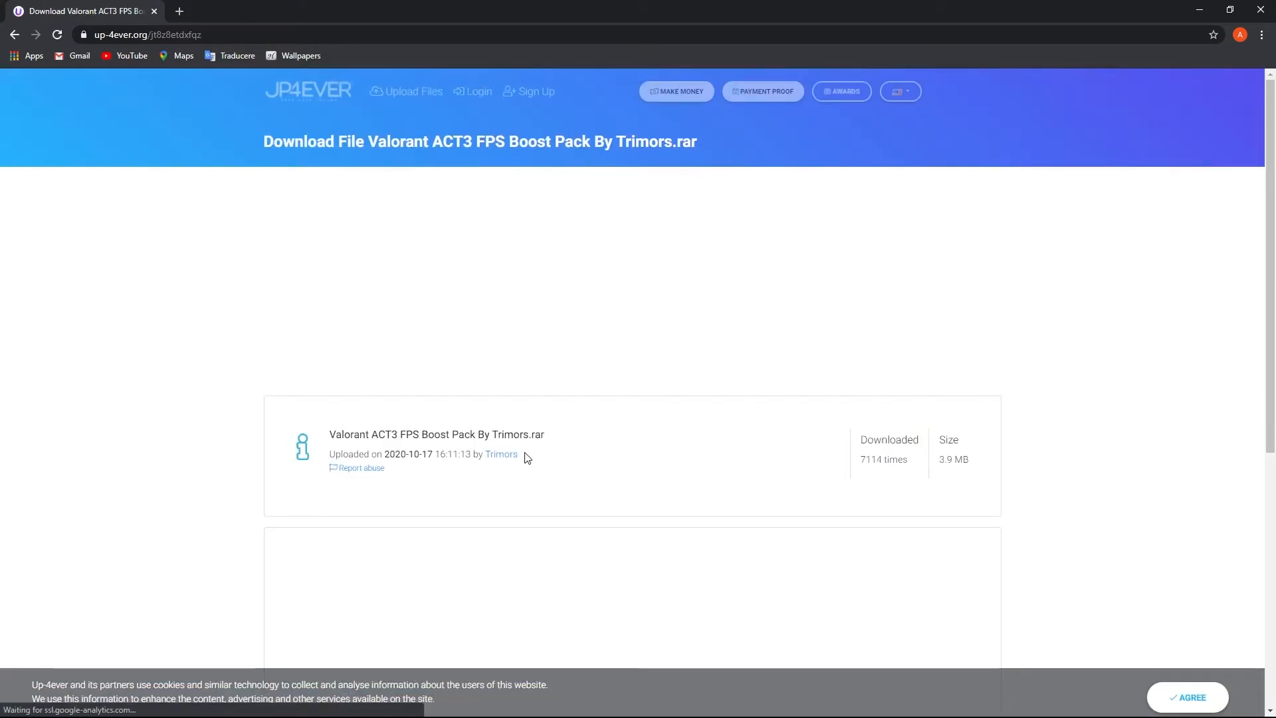
{"action": "scroll", "scroll_direction": "down", "scroll_amount": 3}
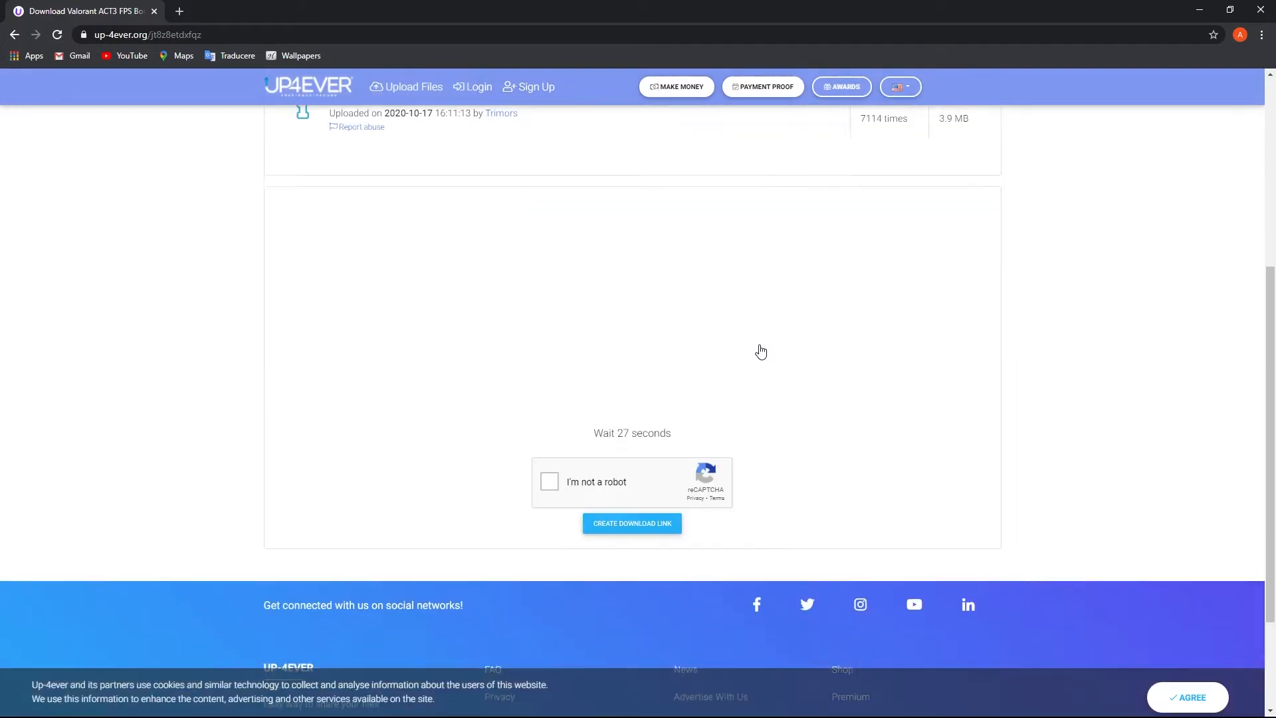
{"action": "scroll", "scroll_direction": "down", "scroll_amount": 3}
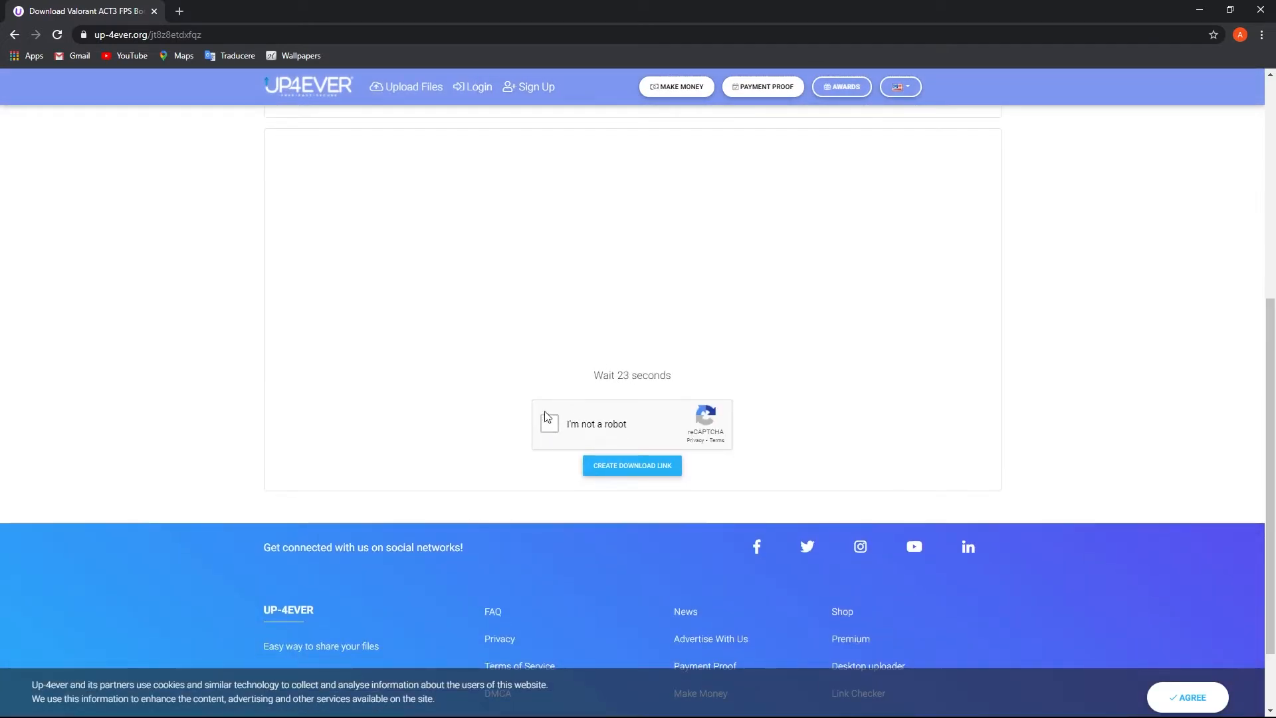
{"action": "left_click", "coordinate": [549, 422]}
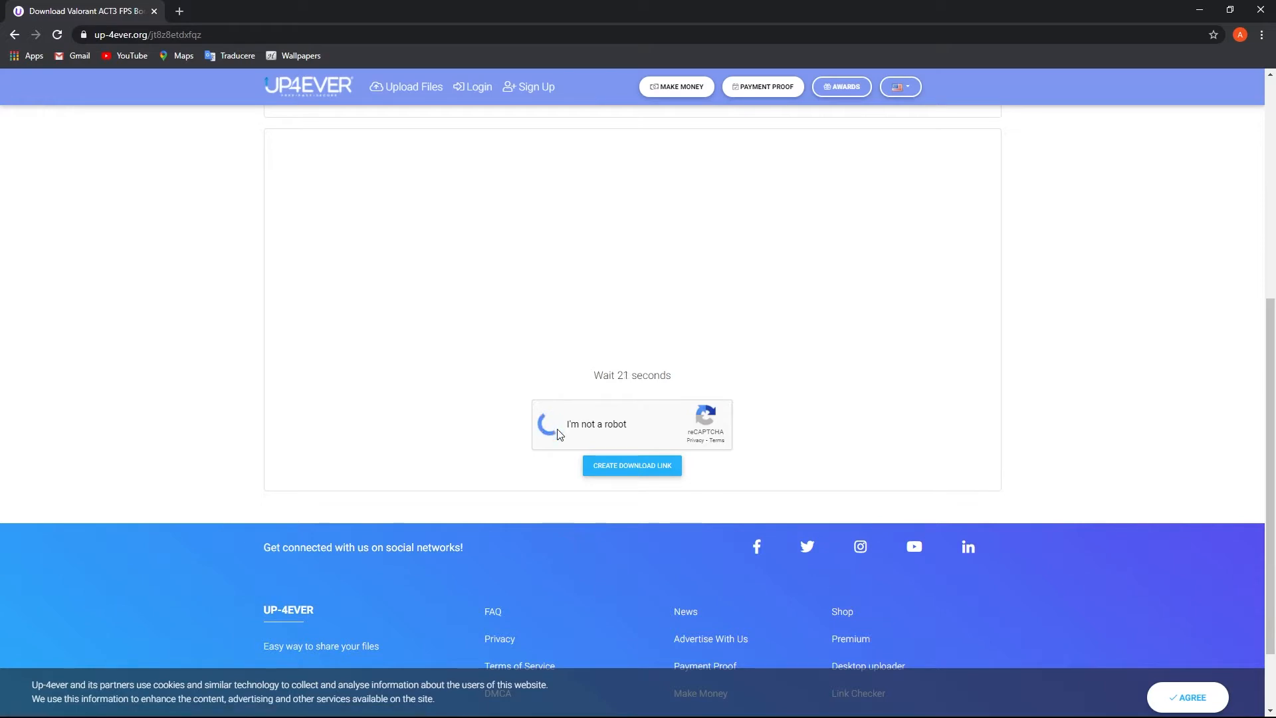
{"action": "left_click", "coordinate": [552, 422]}
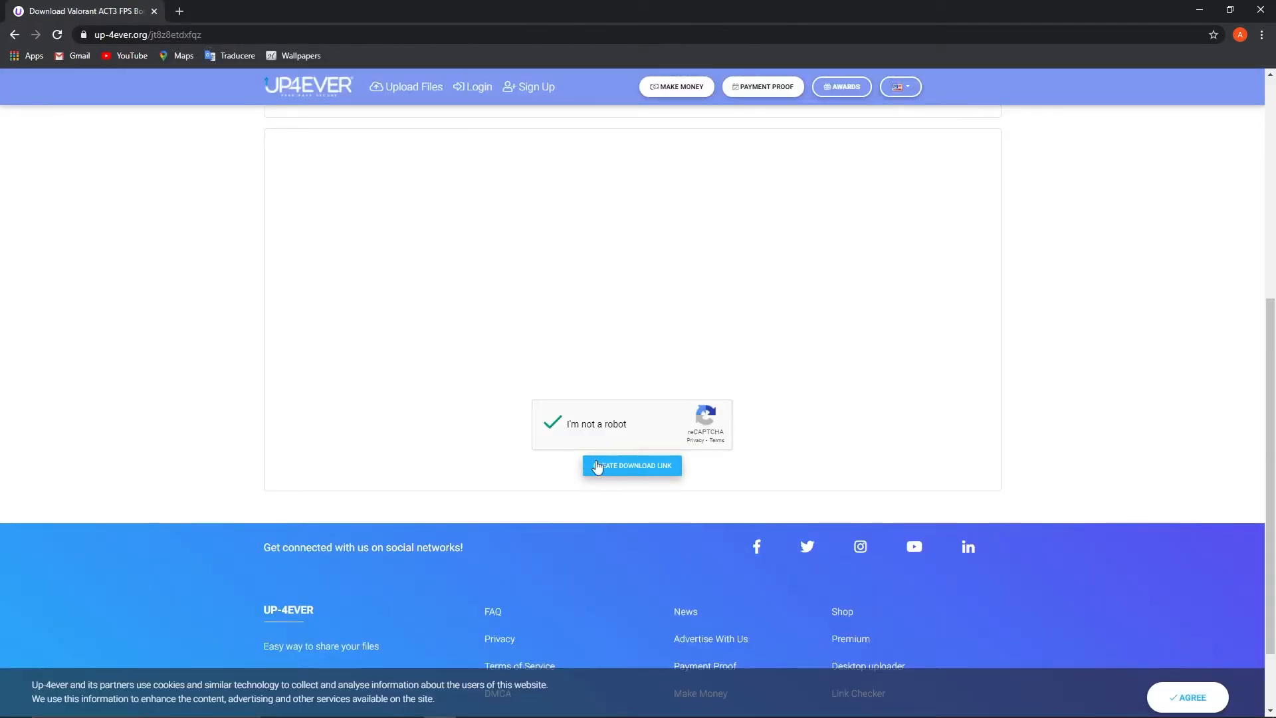
{"action": "left_click", "coordinate": [630, 466]}
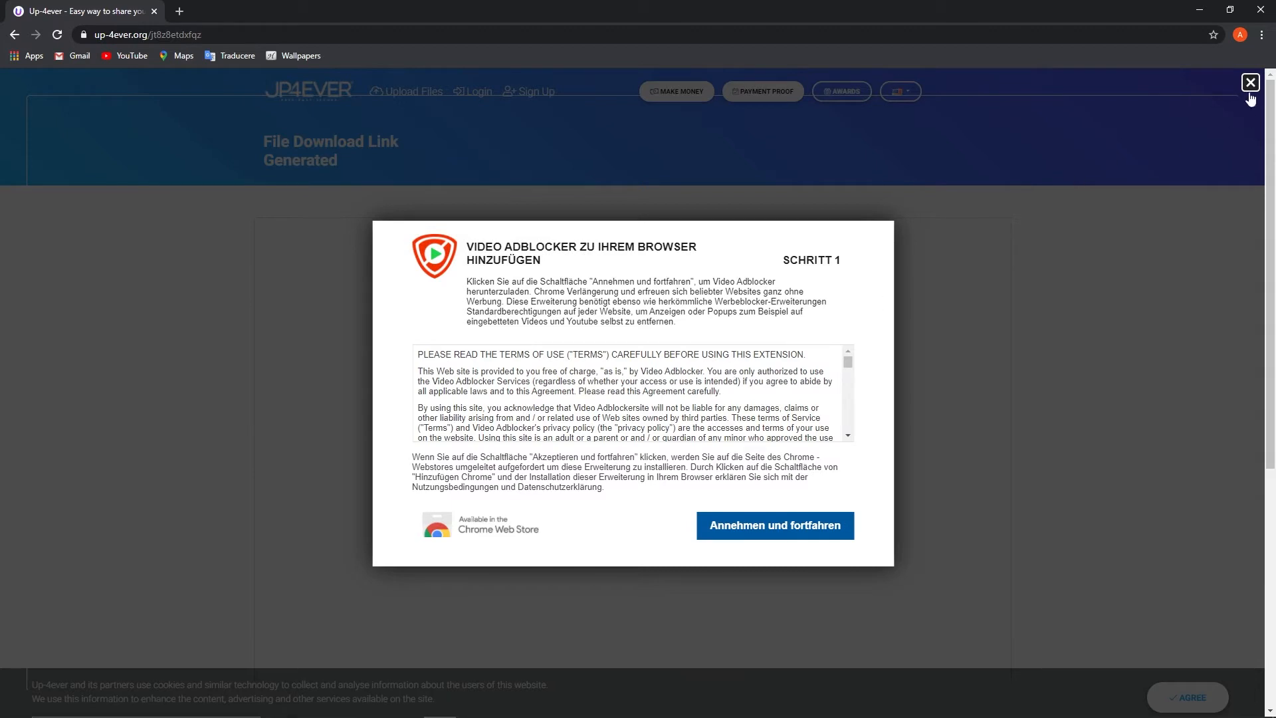
{"action": "left_click", "coordinate": [1249, 82]}
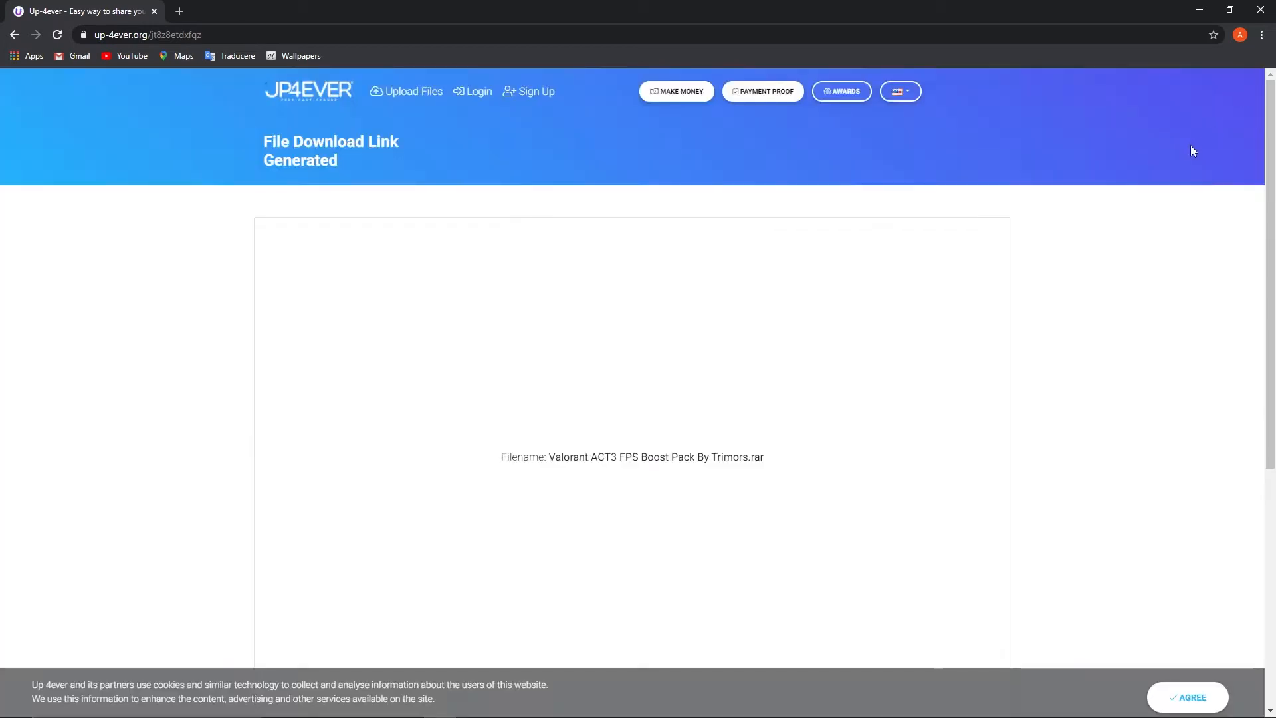
{"action": "scroll", "scroll_direction": "down", "scroll_amount": 3}
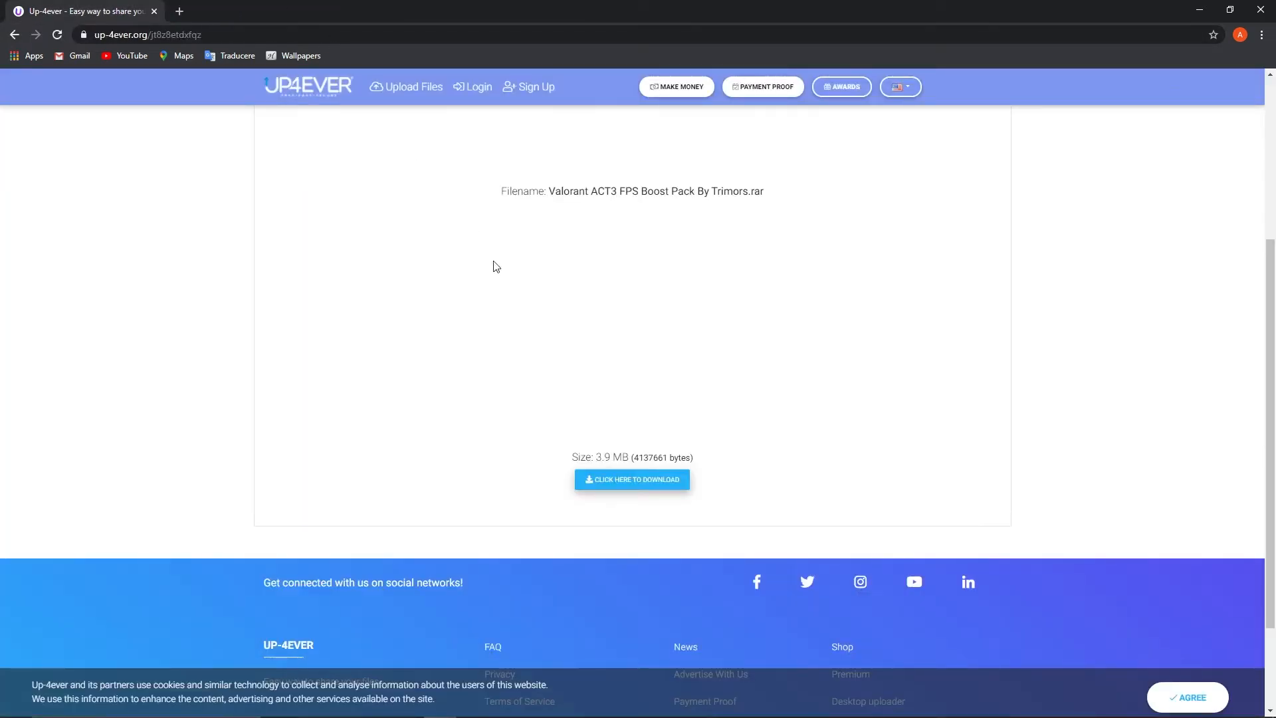
{"action": "mouse_move", "coordinate": [635, 484]}
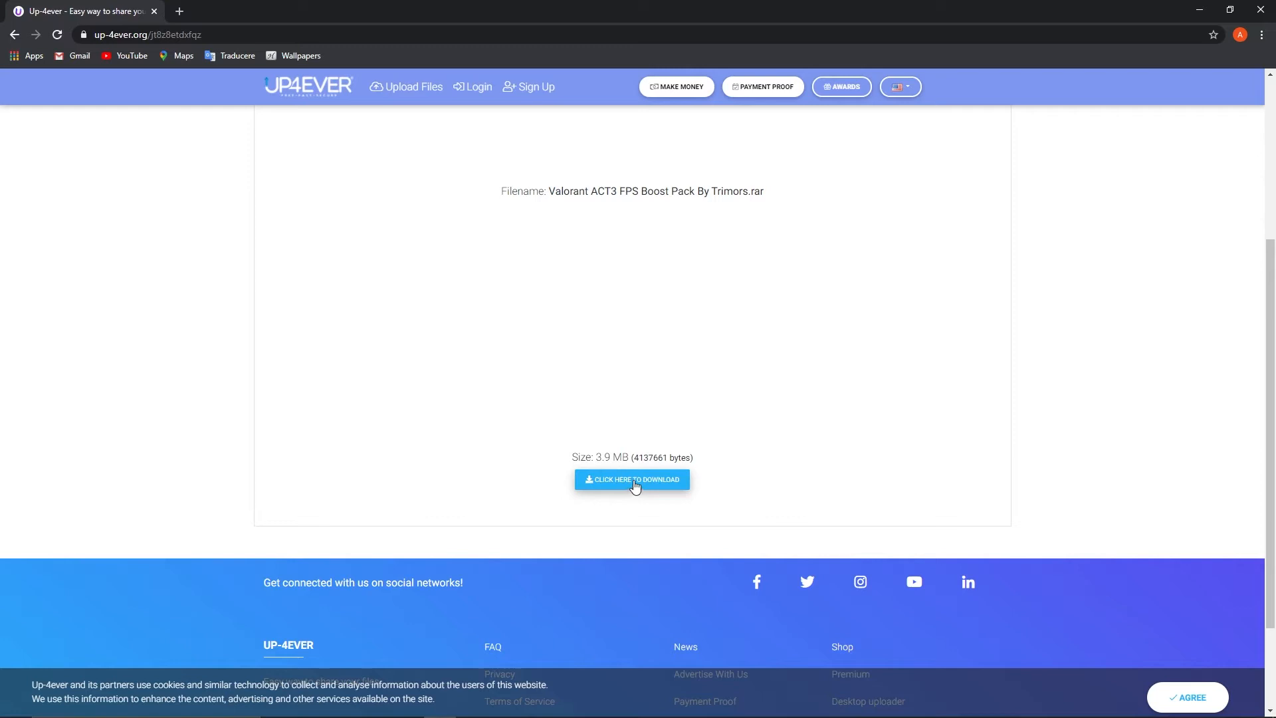
Download the Valorant ACT3 FPS Boost Pack archive and open it in WinRAR
{"action": "left_click", "coordinate": [632, 480]}
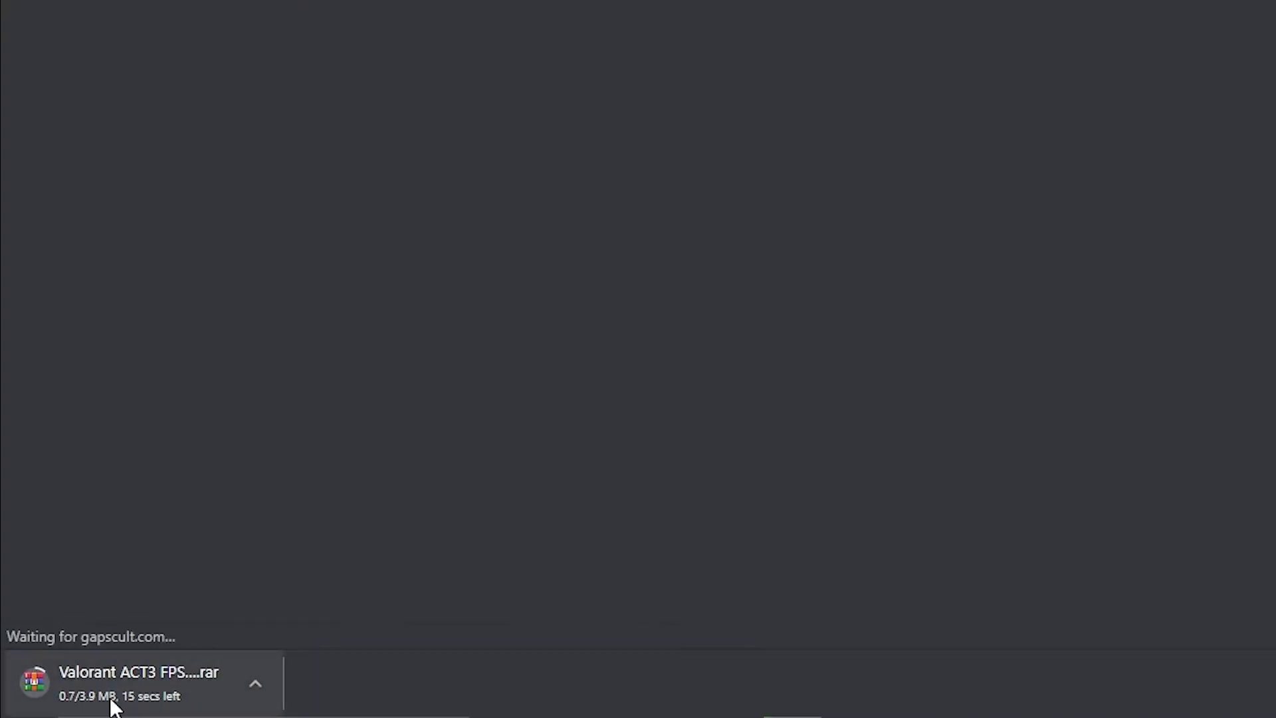
{"action": "left_click", "coordinate": [255, 683]}
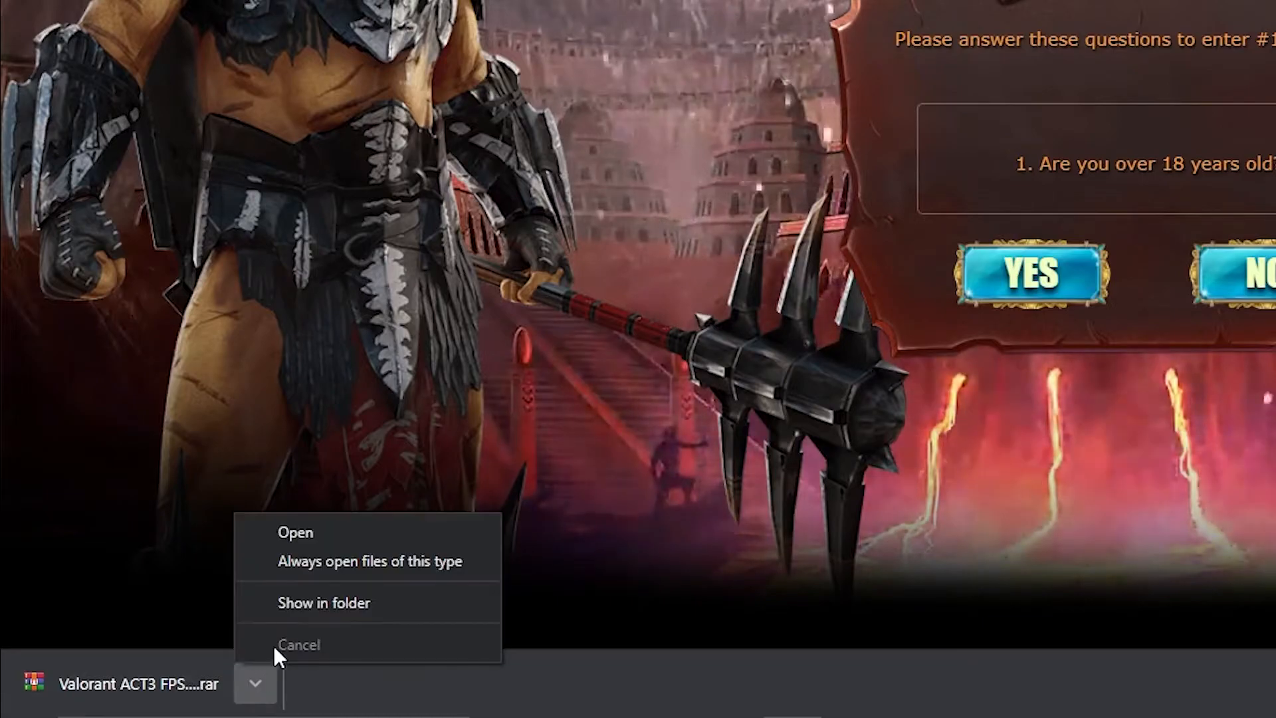
{"action": "left_click", "coordinate": [295, 532]}
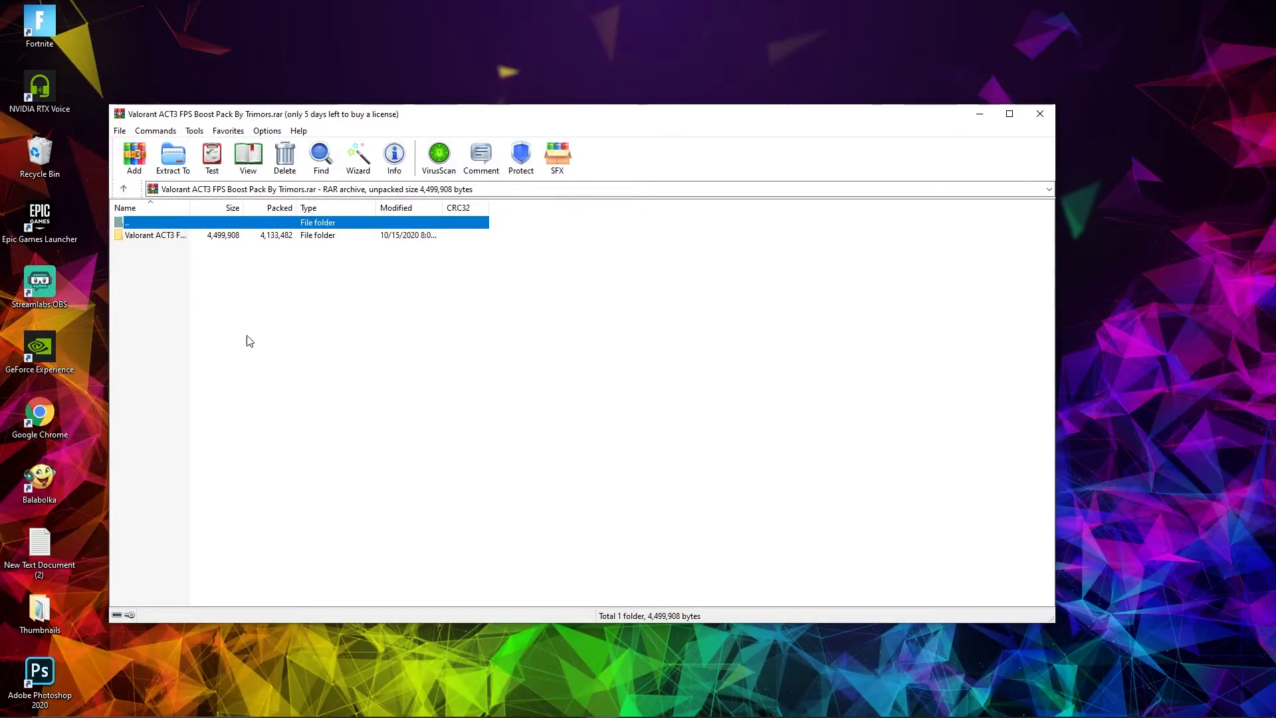
Drag the Valorant ACT3 FPS Boost Pack folder from WinRAR onto the desktop
{"action": "left_click", "coordinate": [154, 235]}
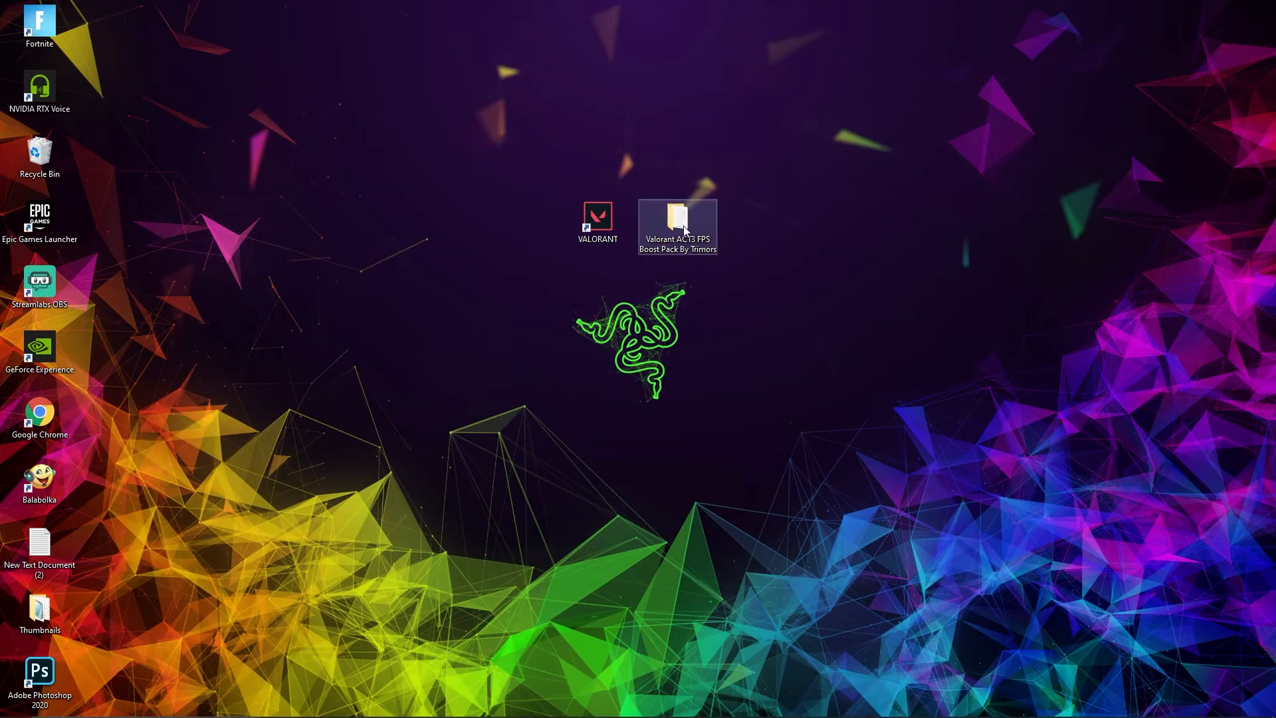
Browse into the boost pack's Optimizations > Reg Files folder
{"action": "double_click", "coordinate": [678, 216]}
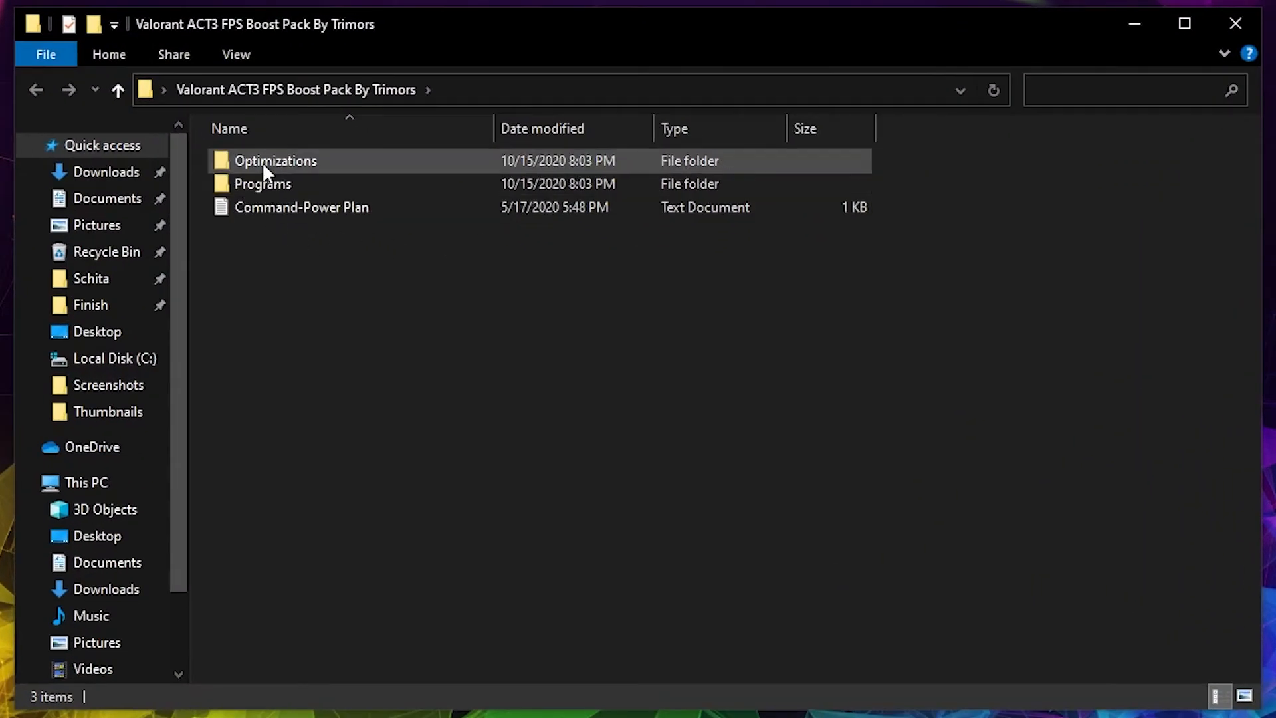
{"action": "double_click", "coordinate": [275, 161]}
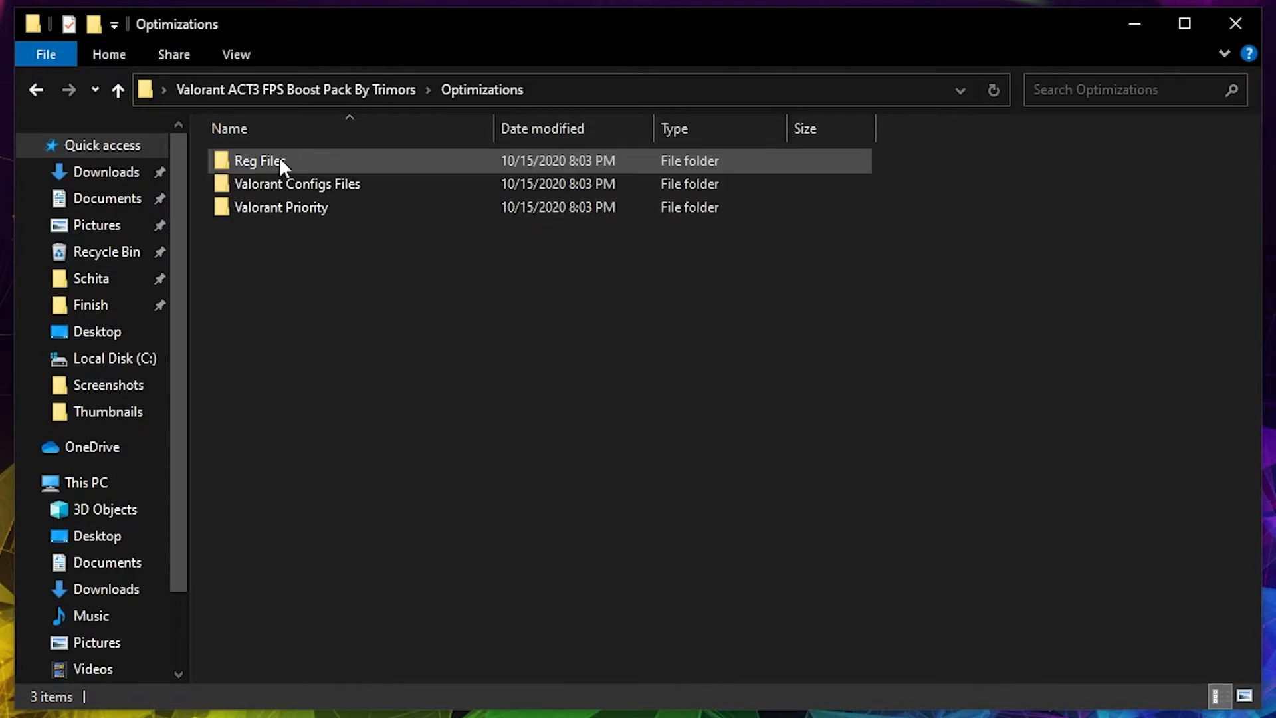
{"action": "left_click", "coordinate": [259, 161]}
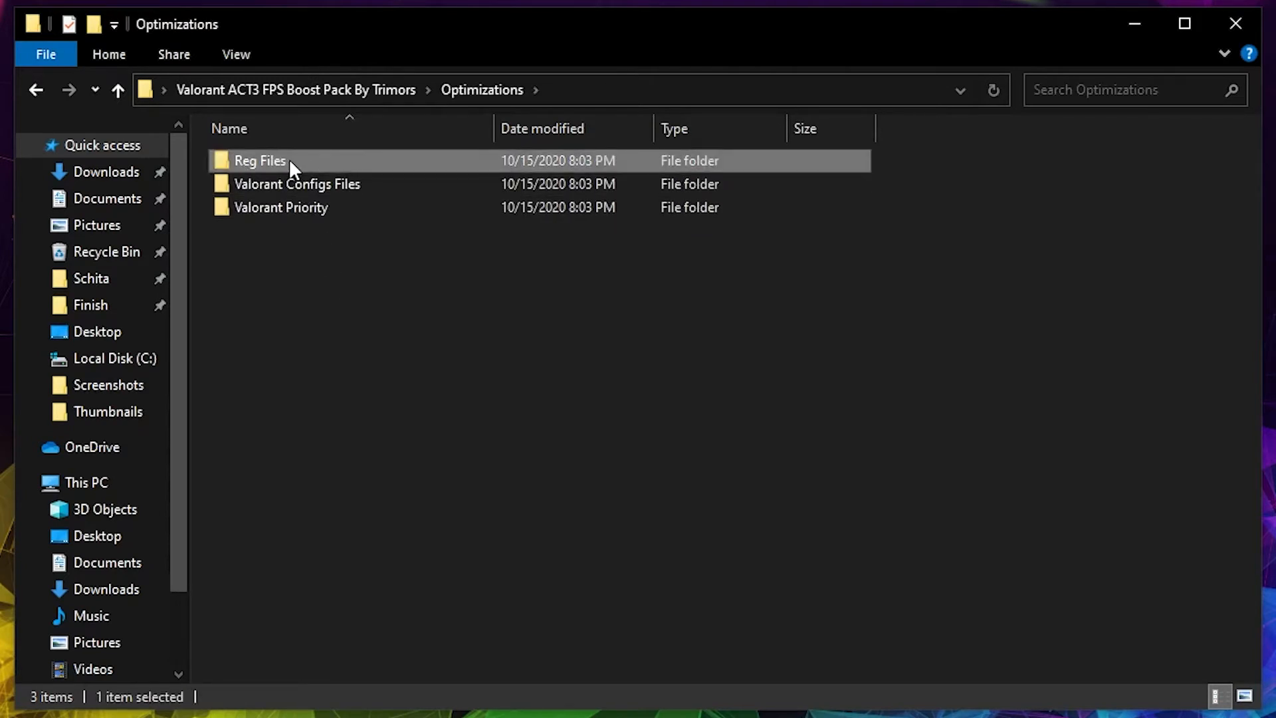
{"action": "double_click", "coordinate": [259, 161]}
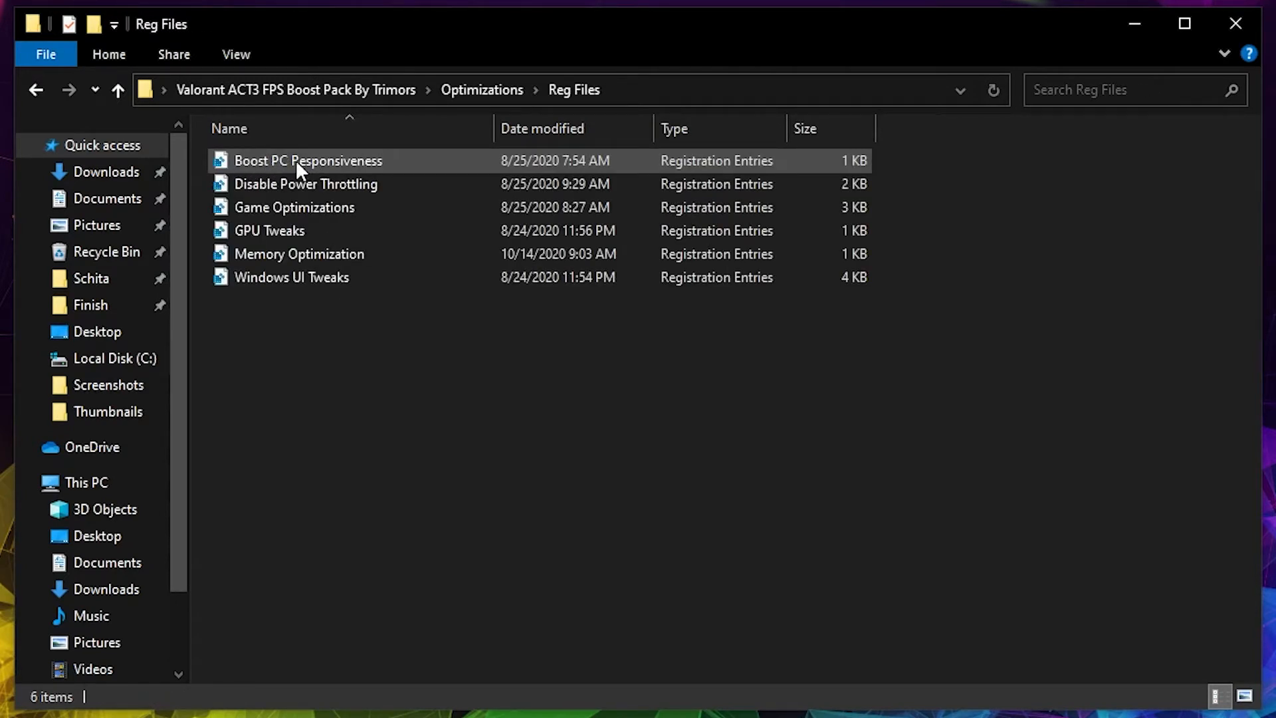
Merge the Boost PC Responsiveness and GPU Tweaks .reg files into the registry
{"action": "double_click", "coordinate": [307, 161]}
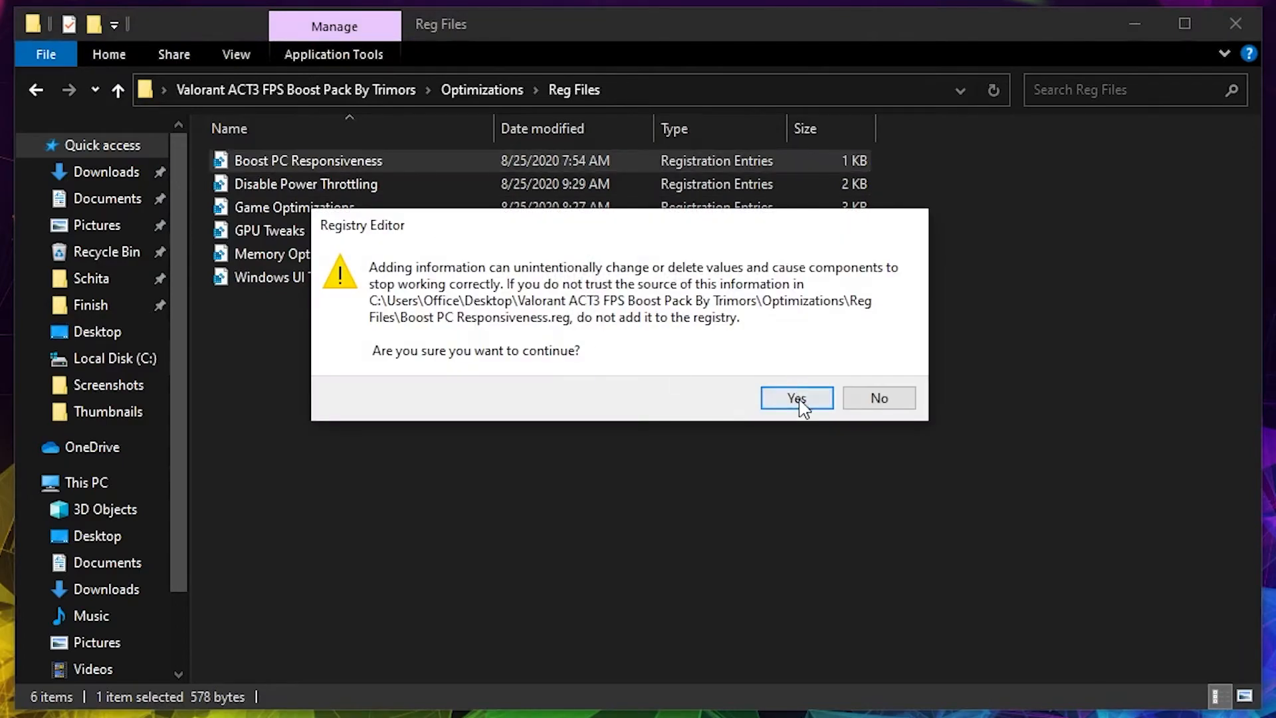
{"action": "left_click", "coordinate": [794, 397]}
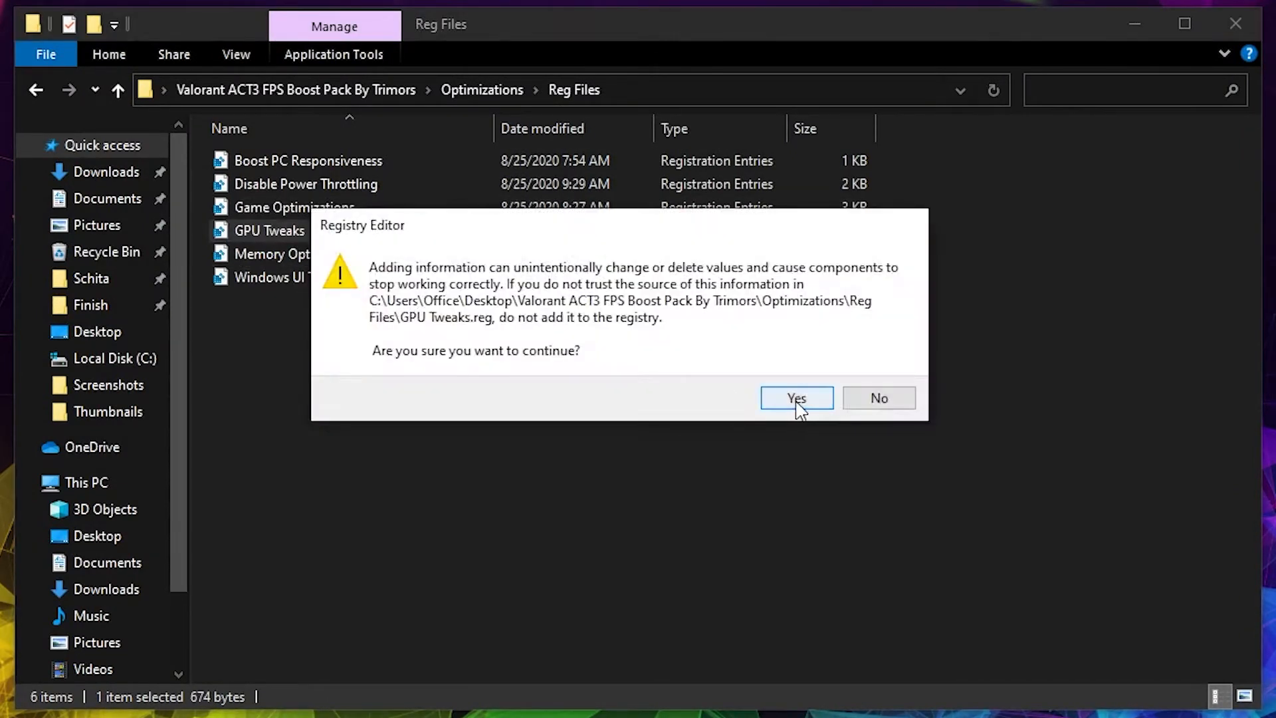
{"action": "left_click", "coordinate": [796, 398]}
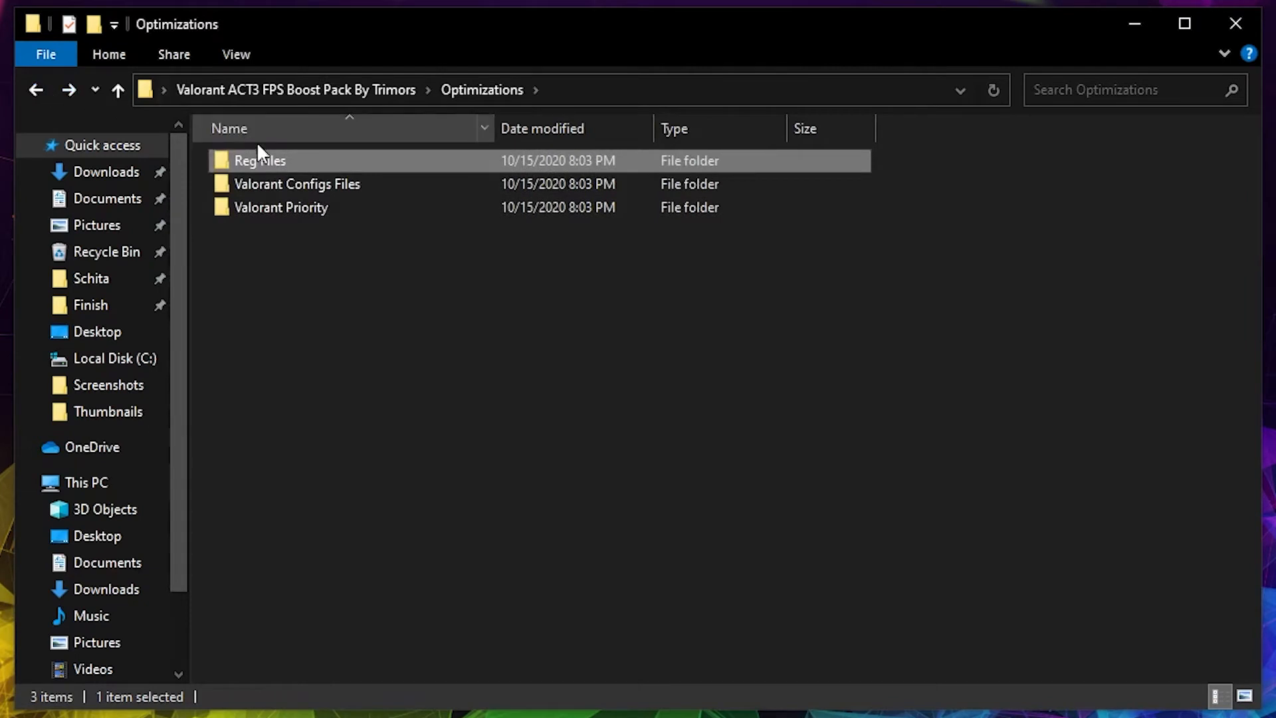
Copy the Med End config from Valorant Configs Files and search for %appdata%
{"action": "left_click", "coordinate": [296, 183]}
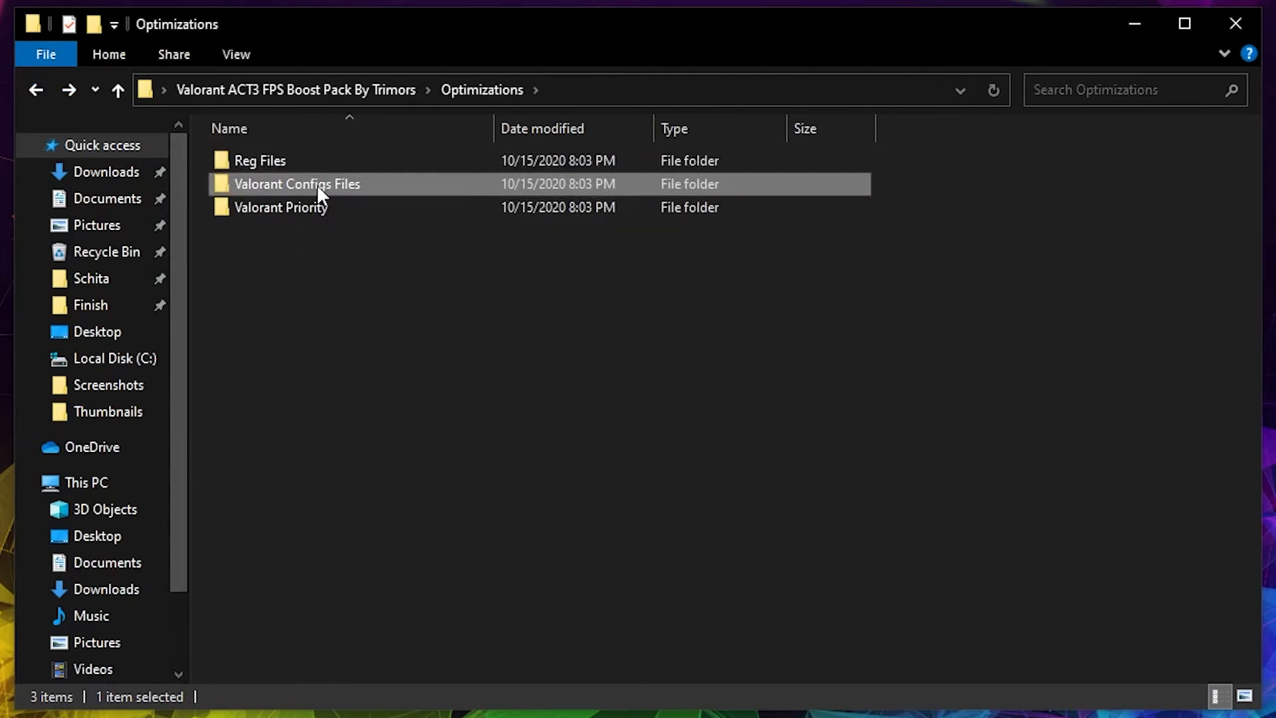
{"action": "double_click", "coordinate": [318, 183]}
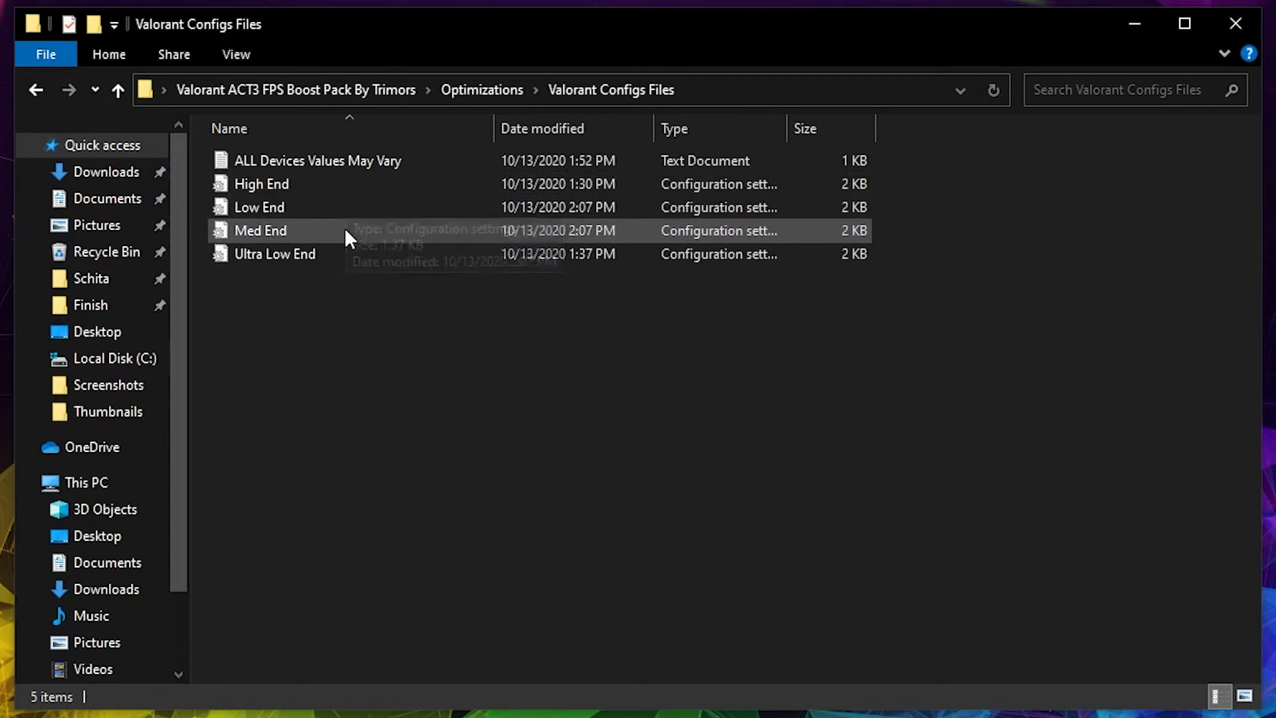
{"action": "left_click", "coordinate": [260, 230]}
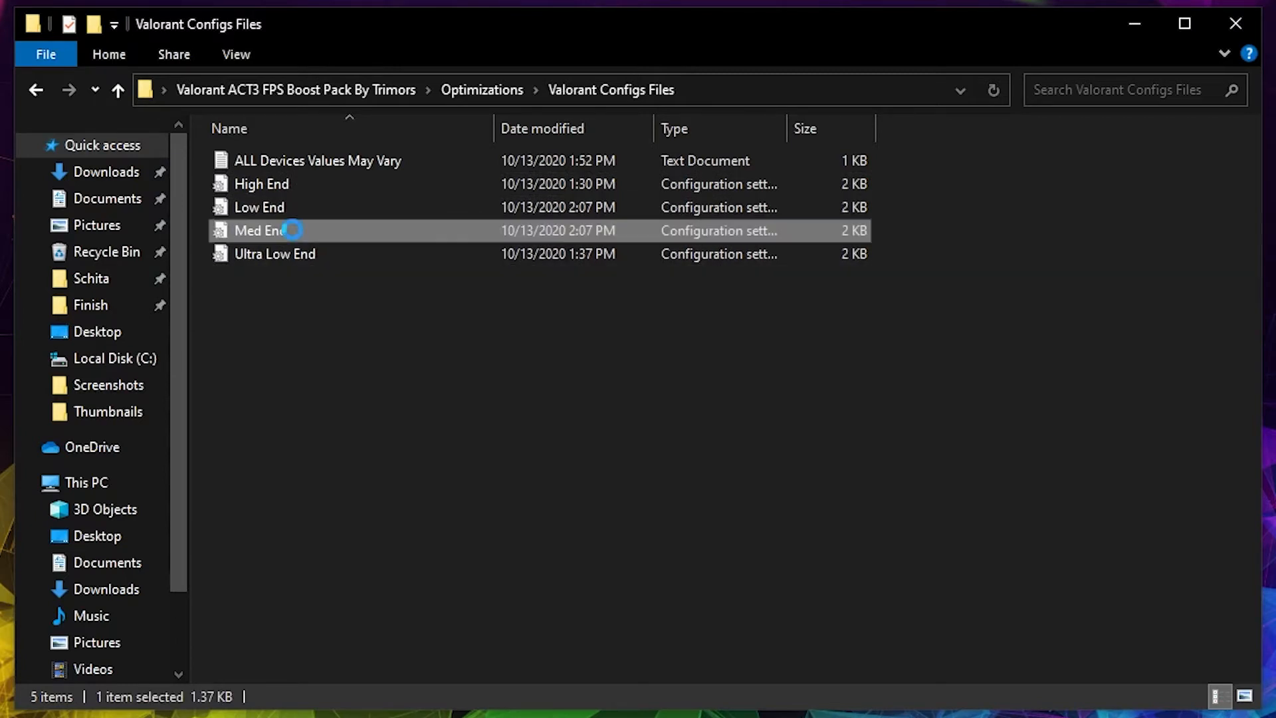
{"action": "right_click", "coordinate": [268, 229]}
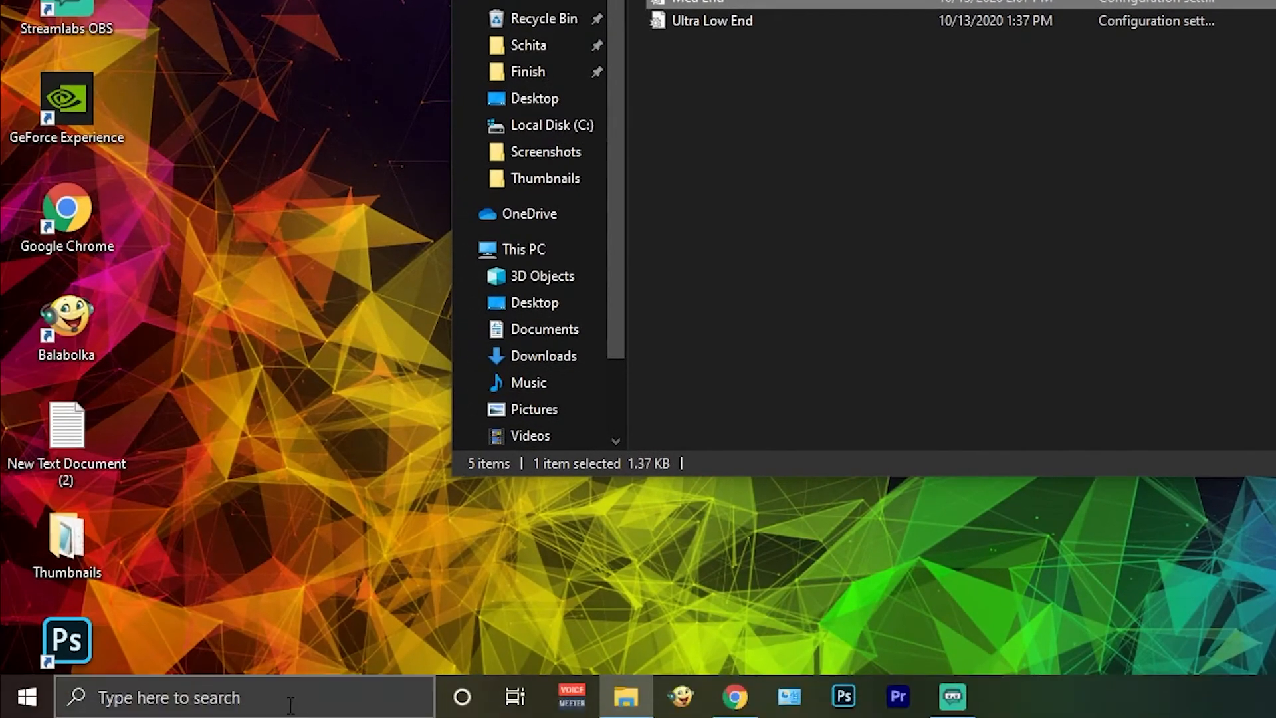
{"action": "type", "text": "%appdata%"}
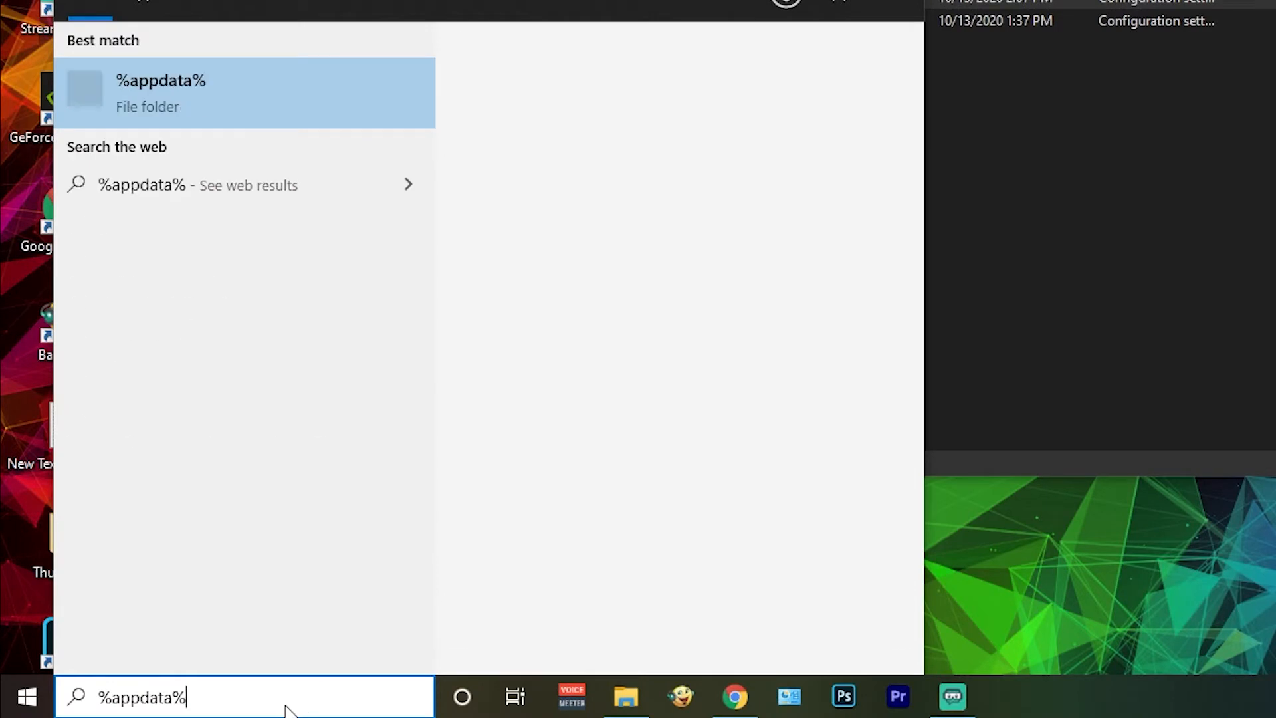
Navigate from AppData to VALORANT > Saved > Config > dd901247… > Windows beside GameUserSettings
{"action": "key", "text": "enter"}
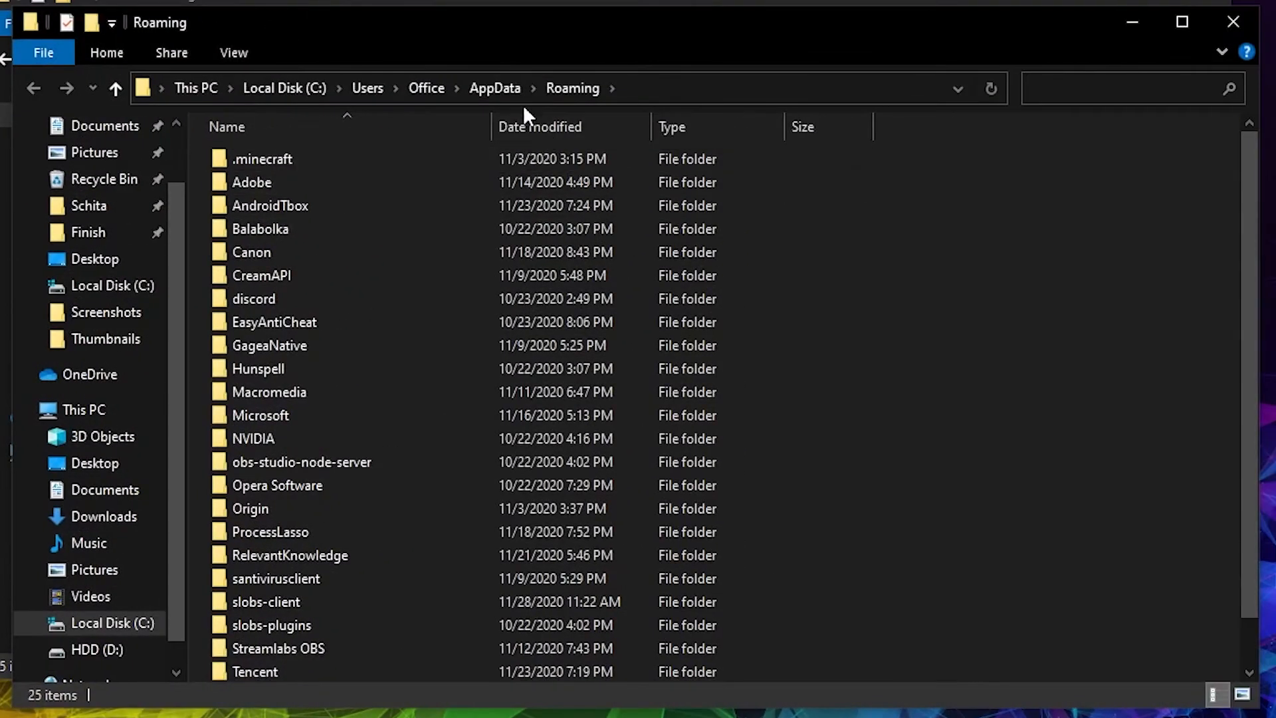
{"action": "left_click", "coordinate": [494, 88]}
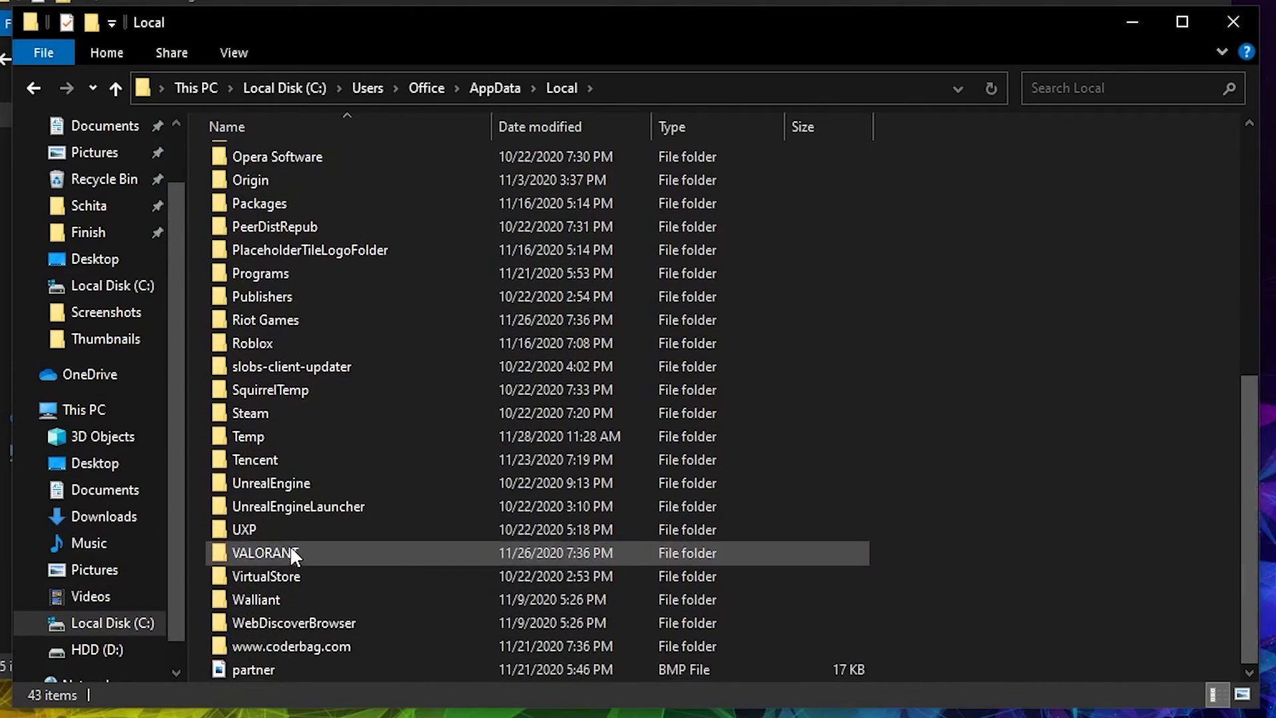
{"action": "double_click", "coordinate": [264, 553]}
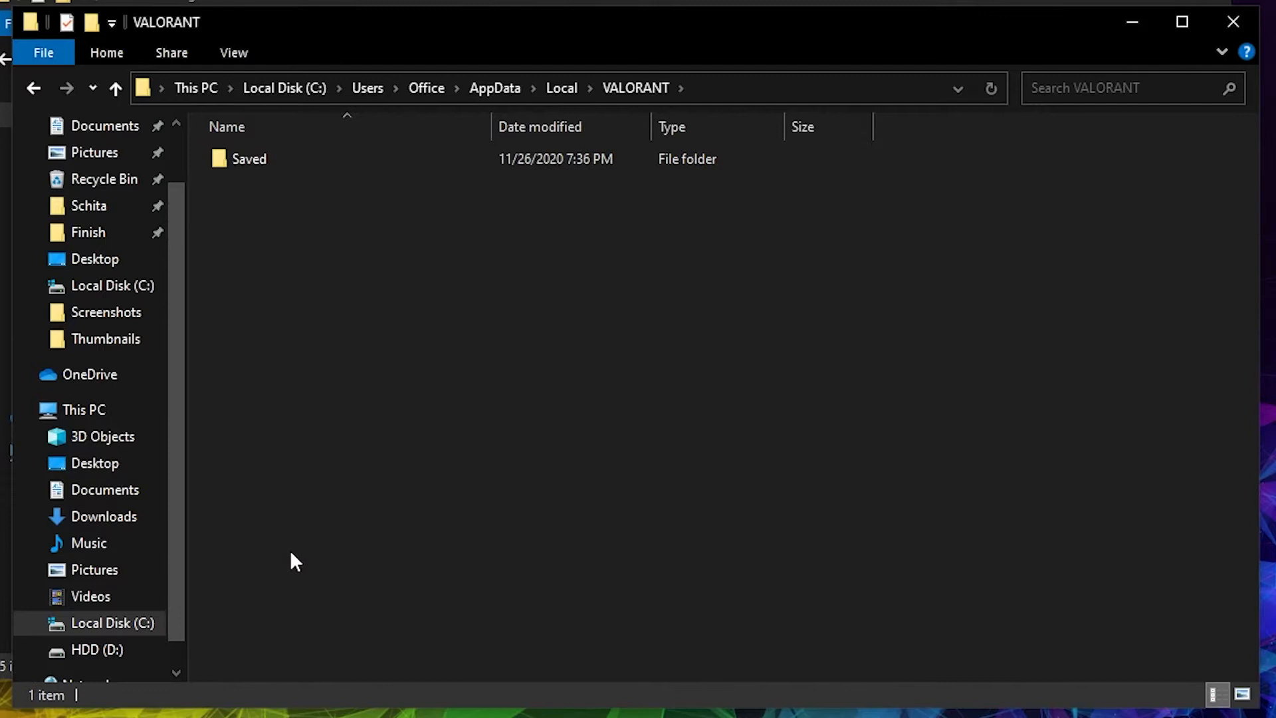
{"action": "double_click", "coordinate": [249, 158]}
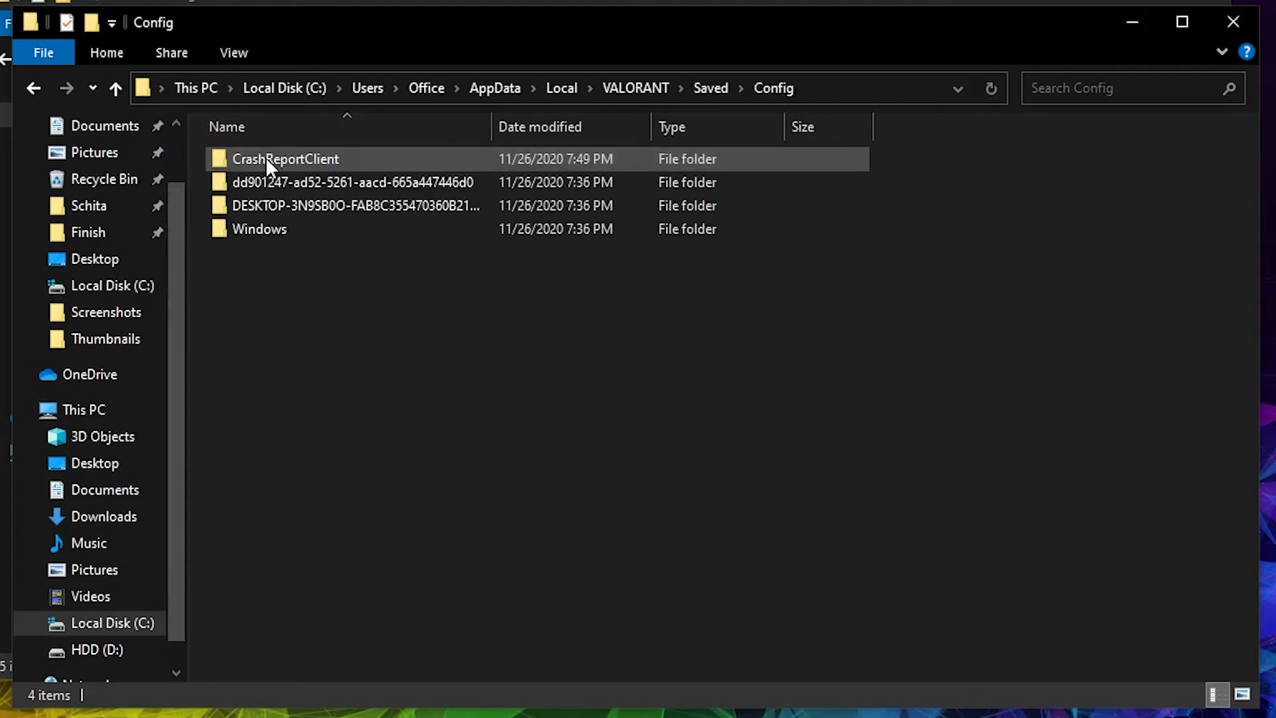
{"action": "left_click", "coordinate": [346, 182]}
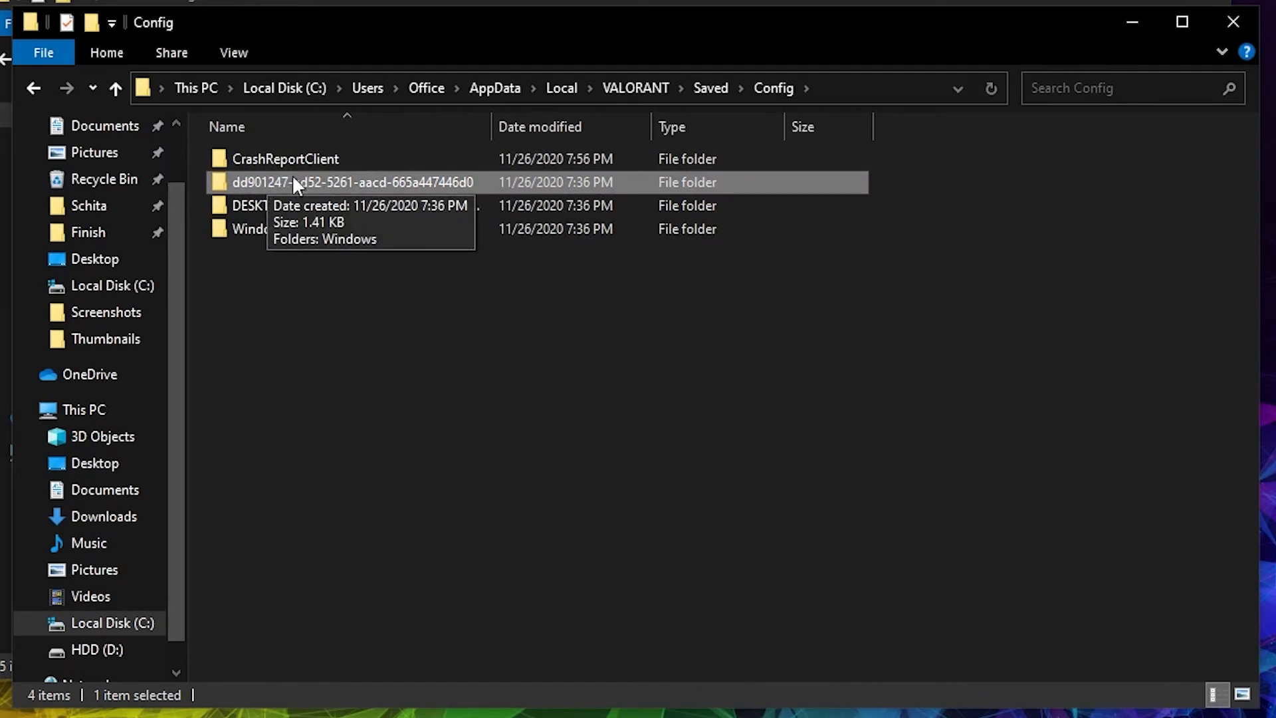
{"action": "double_click", "coordinate": [346, 182]}
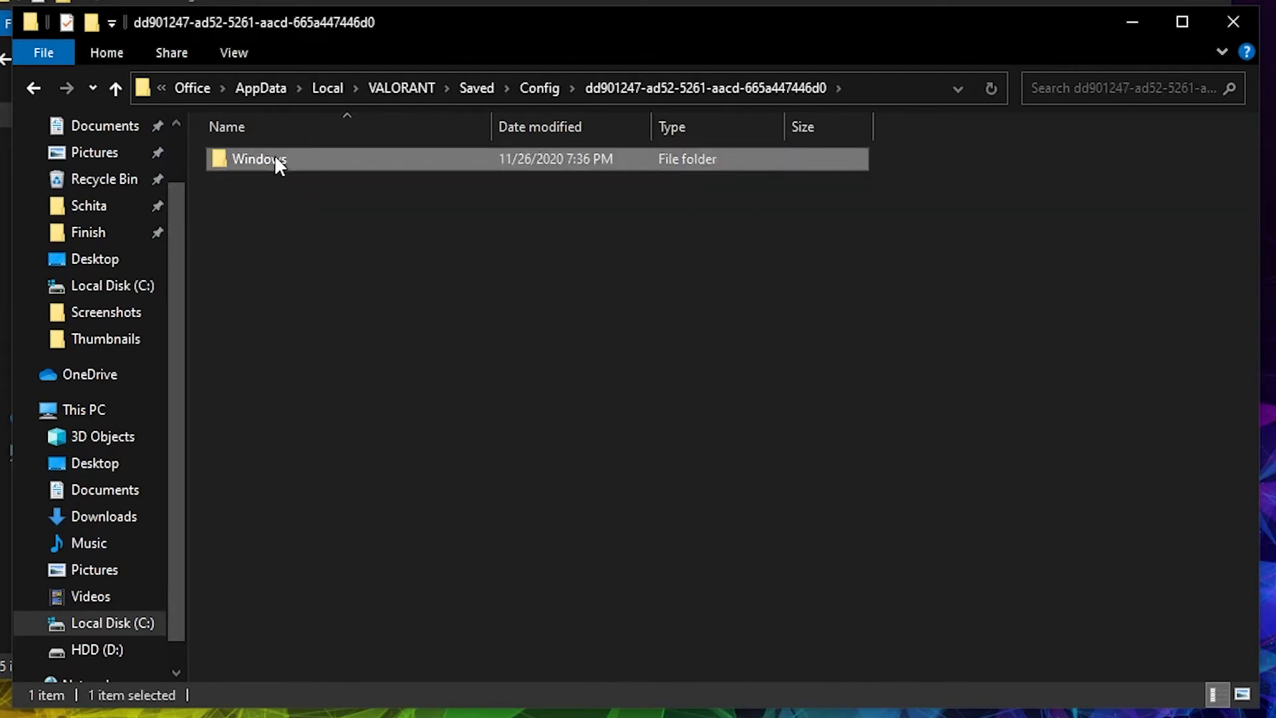
{"action": "double_click", "coordinate": [259, 158]}
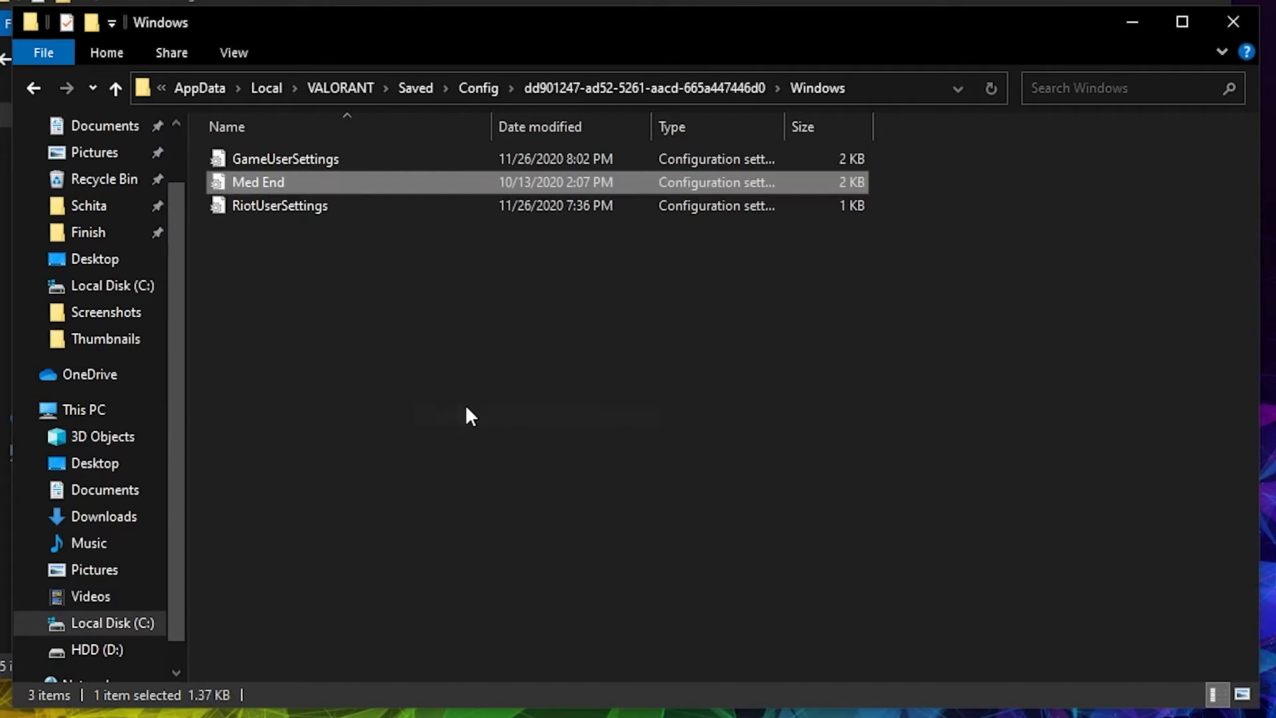
Edit Med End in Notepad and copy all of its settings text
{"action": "right_click", "coordinate": [259, 183]}
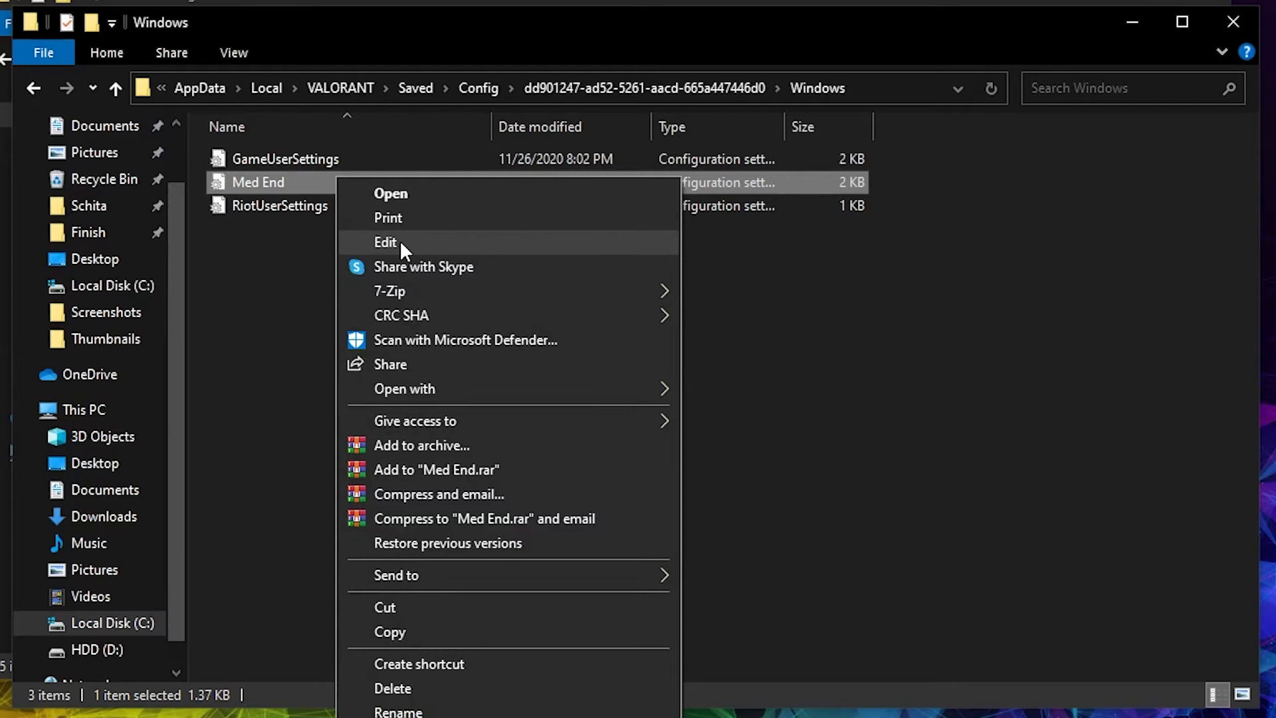
{"action": "left_click", "coordinate": [385, 241]}
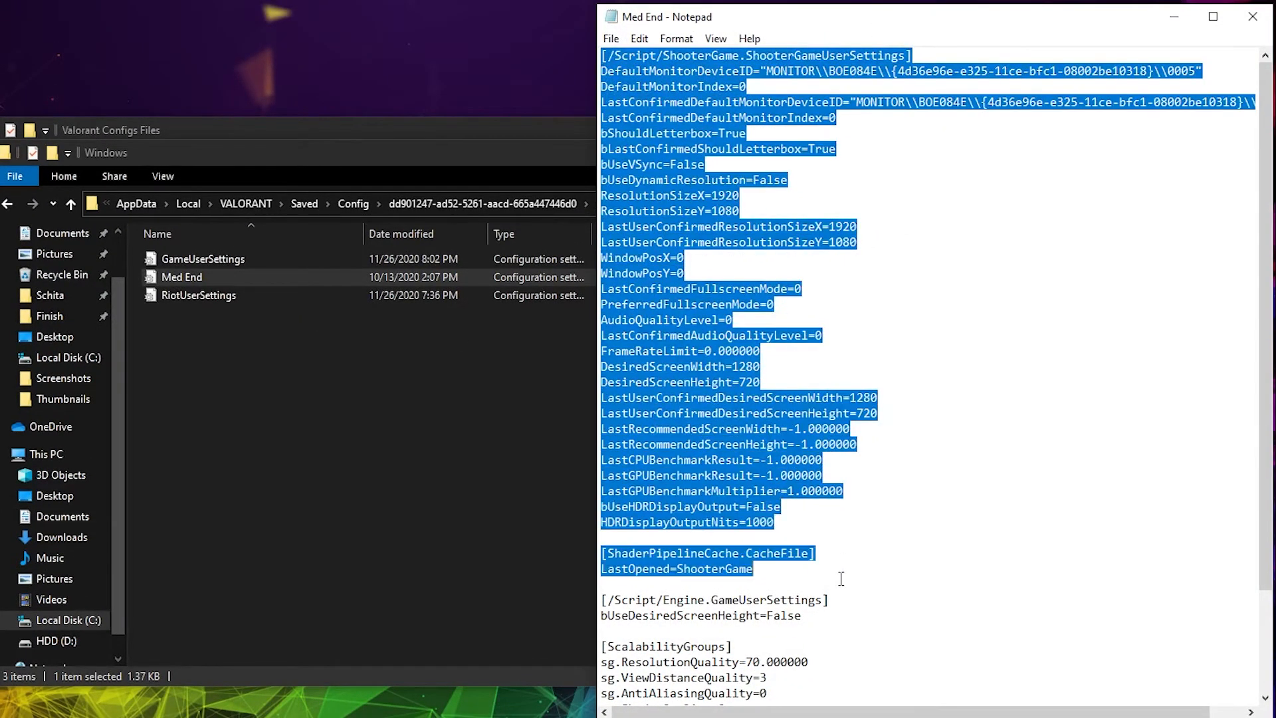
{"action": "right_click", "coordinate": [723, 560]}
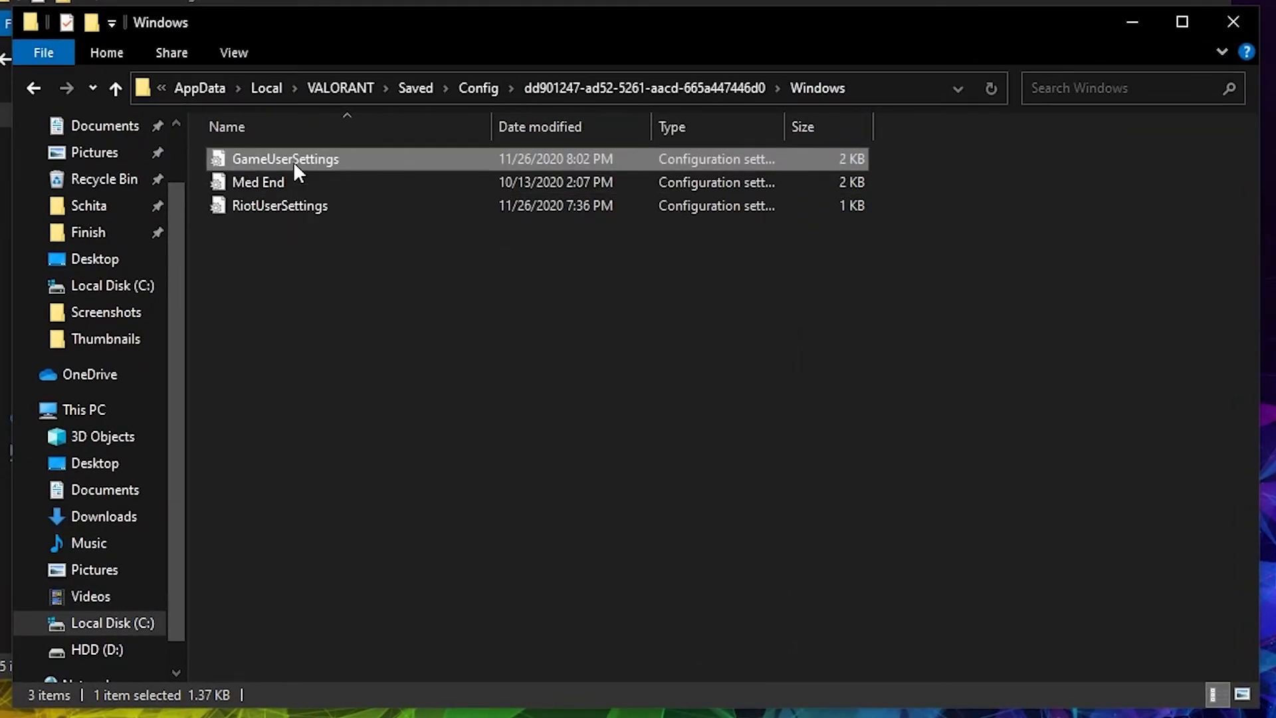
Replace GameUserSettings' contents with the copied Med End config and save it
{"action": "right_click", "coordinate": [284, 158]}
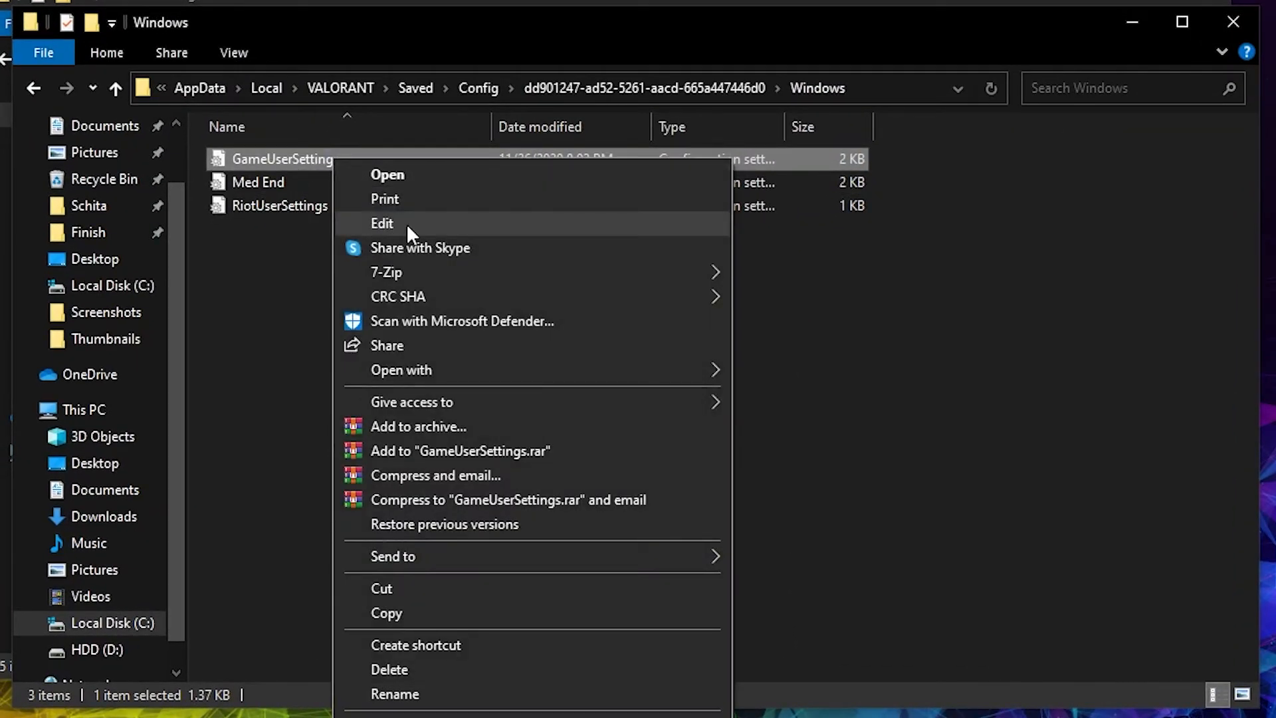
{"action": "left_click", "coordinate": [382, 223]}
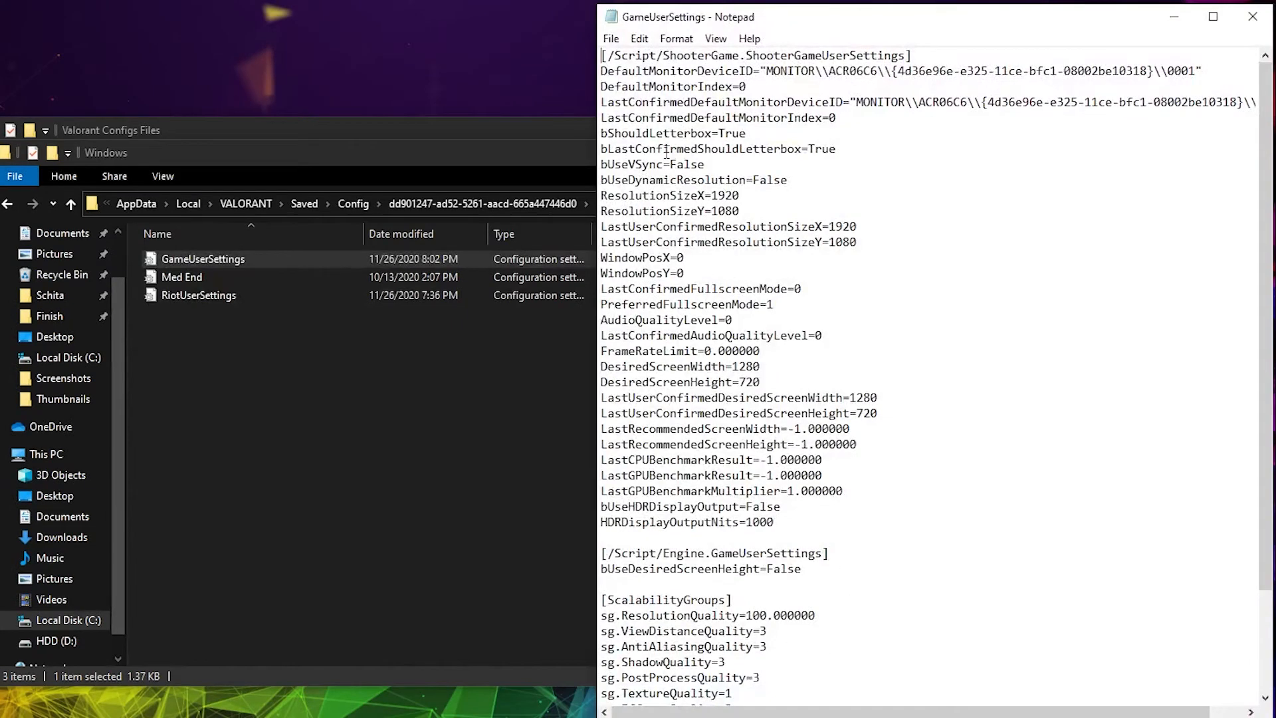
{"action": "key", "text": "ctrl+a"}
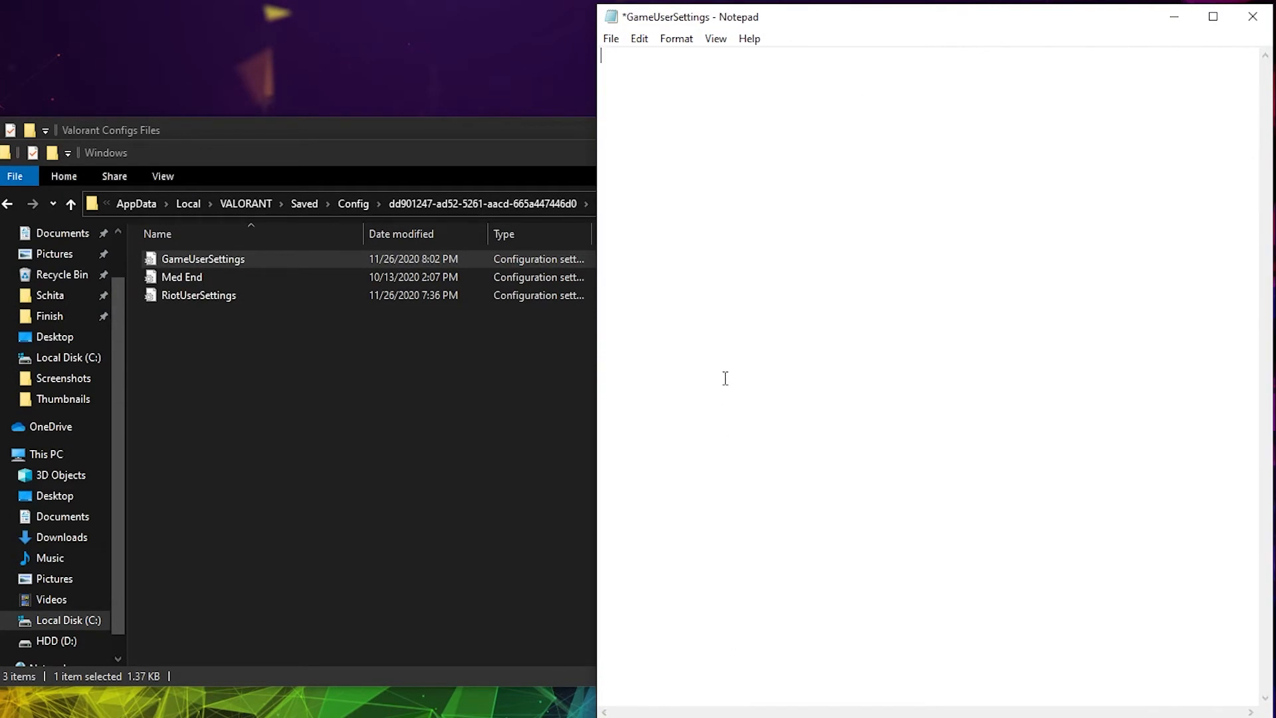
{"action": "right_click", "coordinate": [724, 378]}
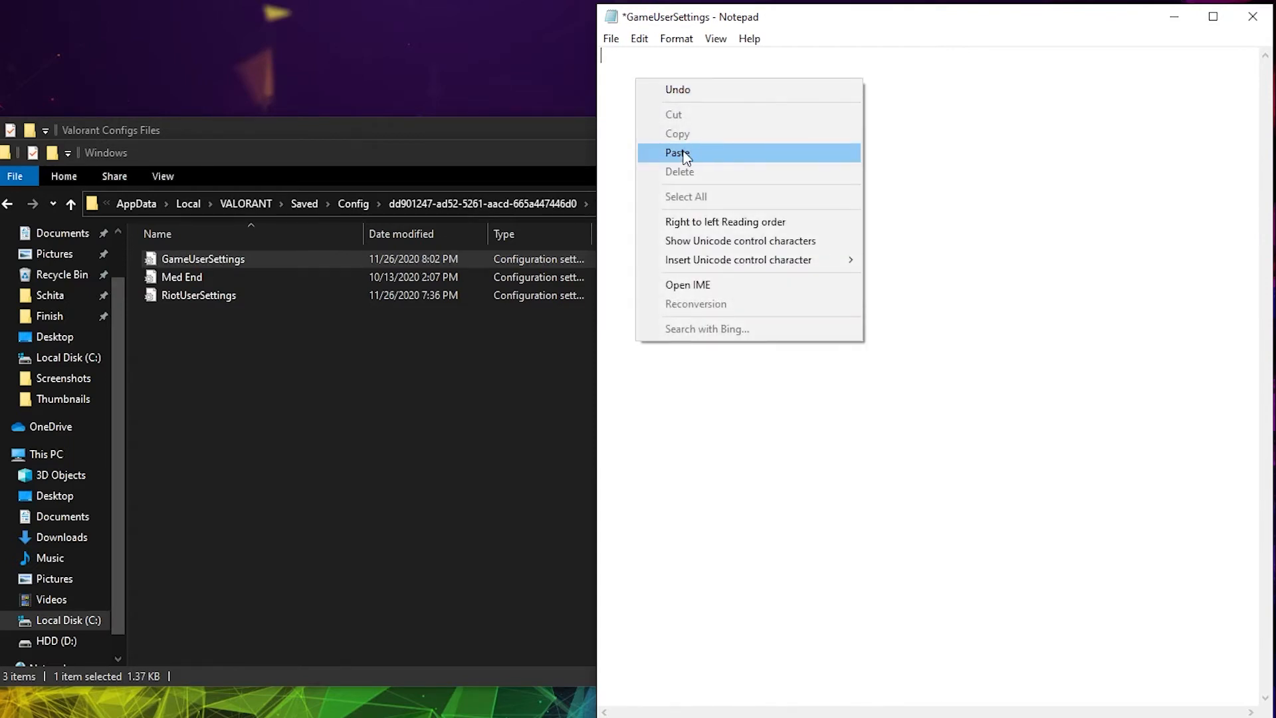
{"action": "left_click", "coordinate": [677, 152]}
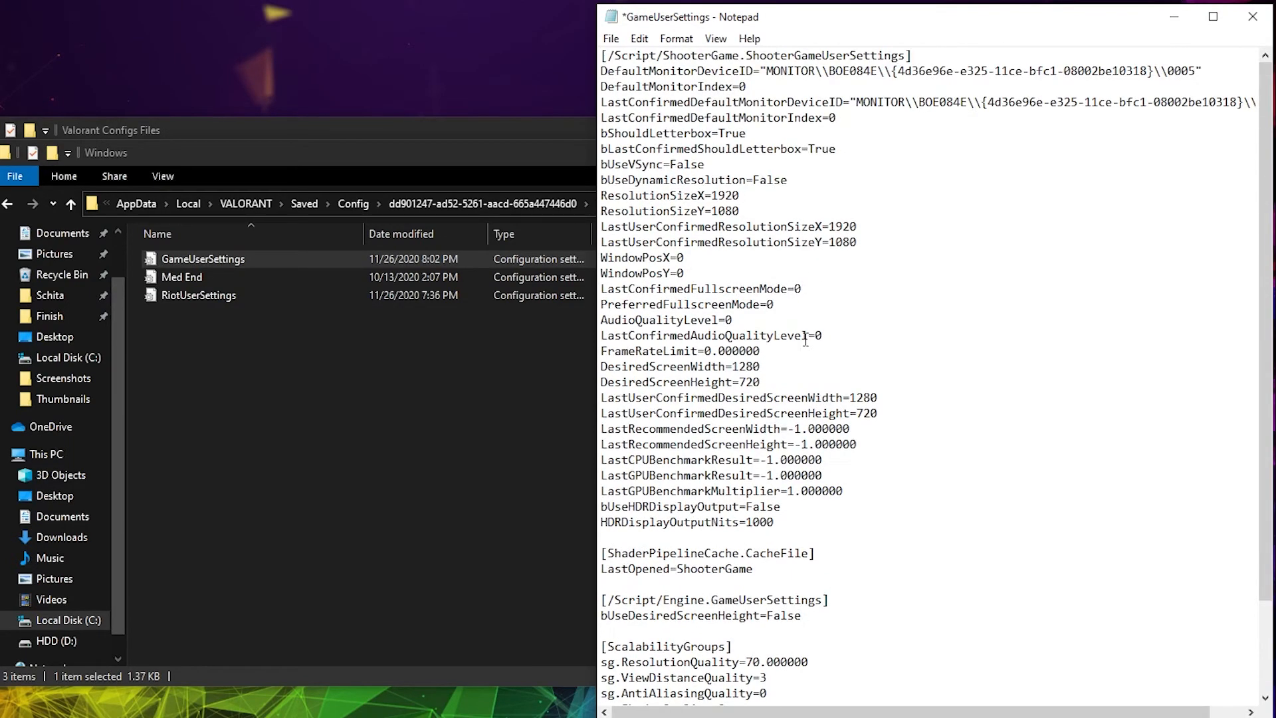
{"action": "left_click", "coordinate": [610, 38]}
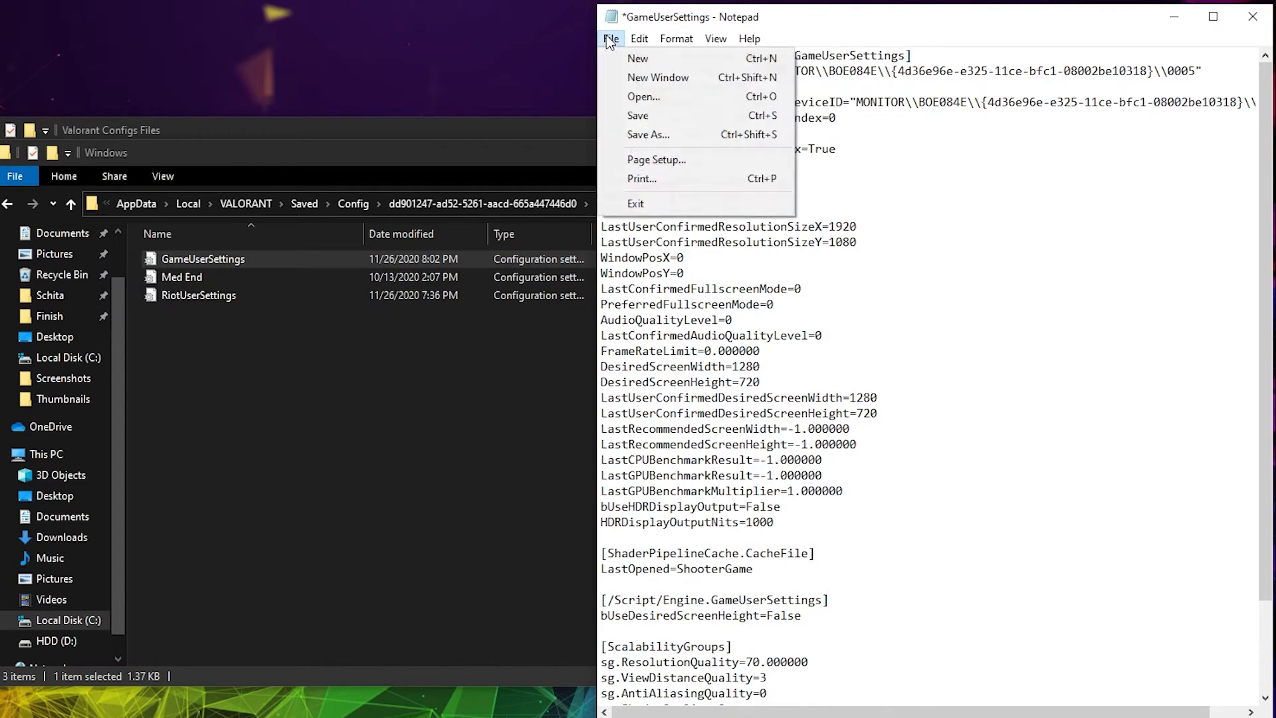
{"action": "mouse_move", "coordinate": [659, 115]}
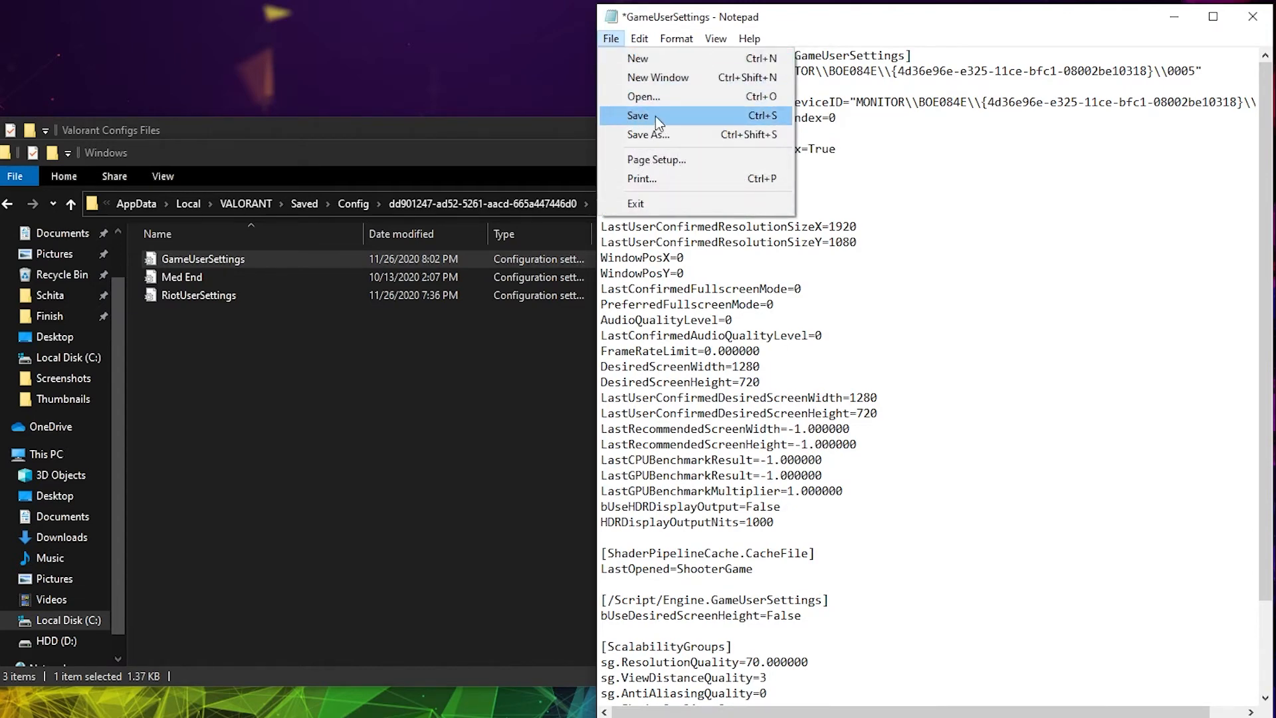
{"action": "left_click", "coordinate": [637, 115]}
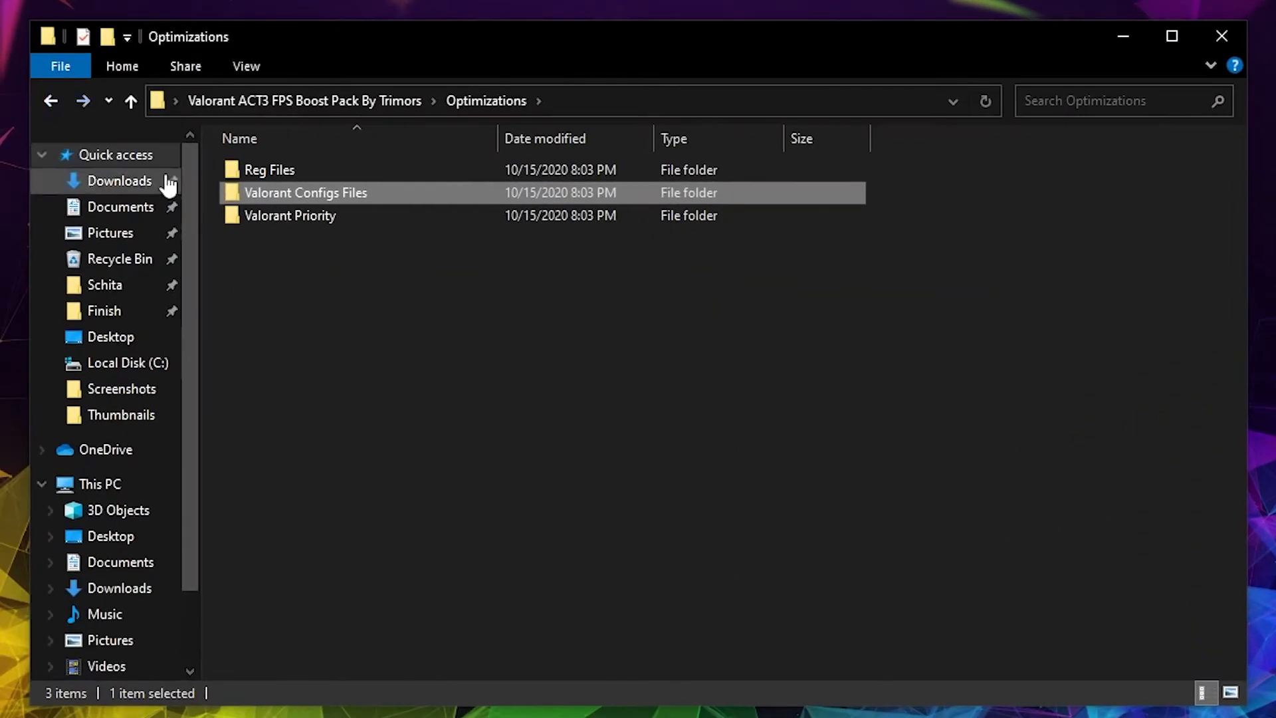
Merge ValorantHighPriority.reg from the Valorant Priority folder into the registry and confirm
{"action": "double_click", "coordinate": [289, 215]}
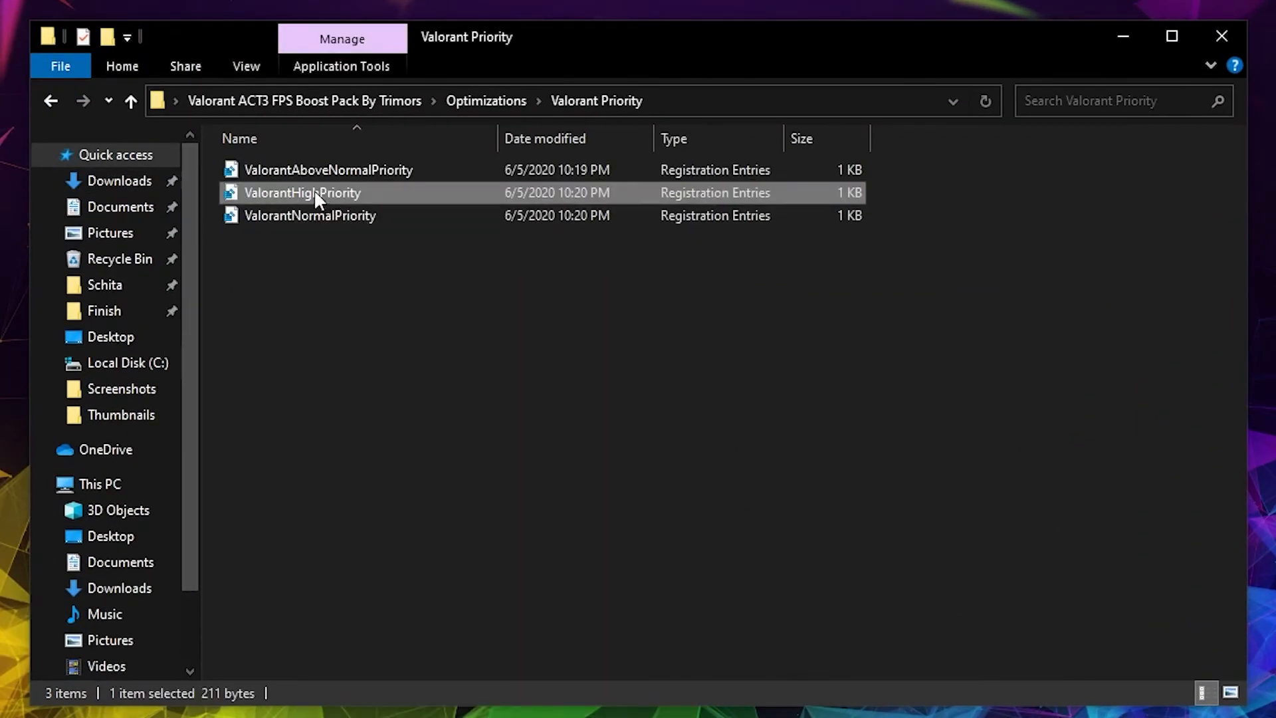
{"action": "double_click", "coordinate": [302, 192]}
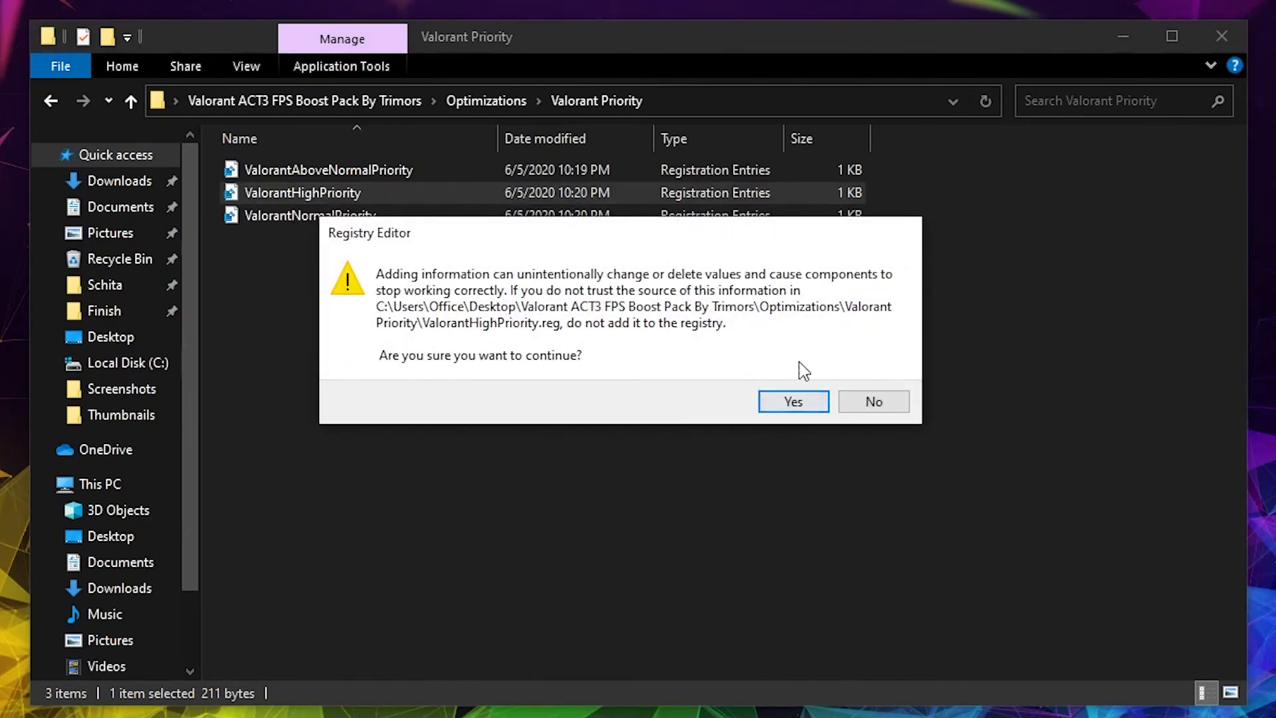
{"action": "left_click", "coordinate": [792, 402]}
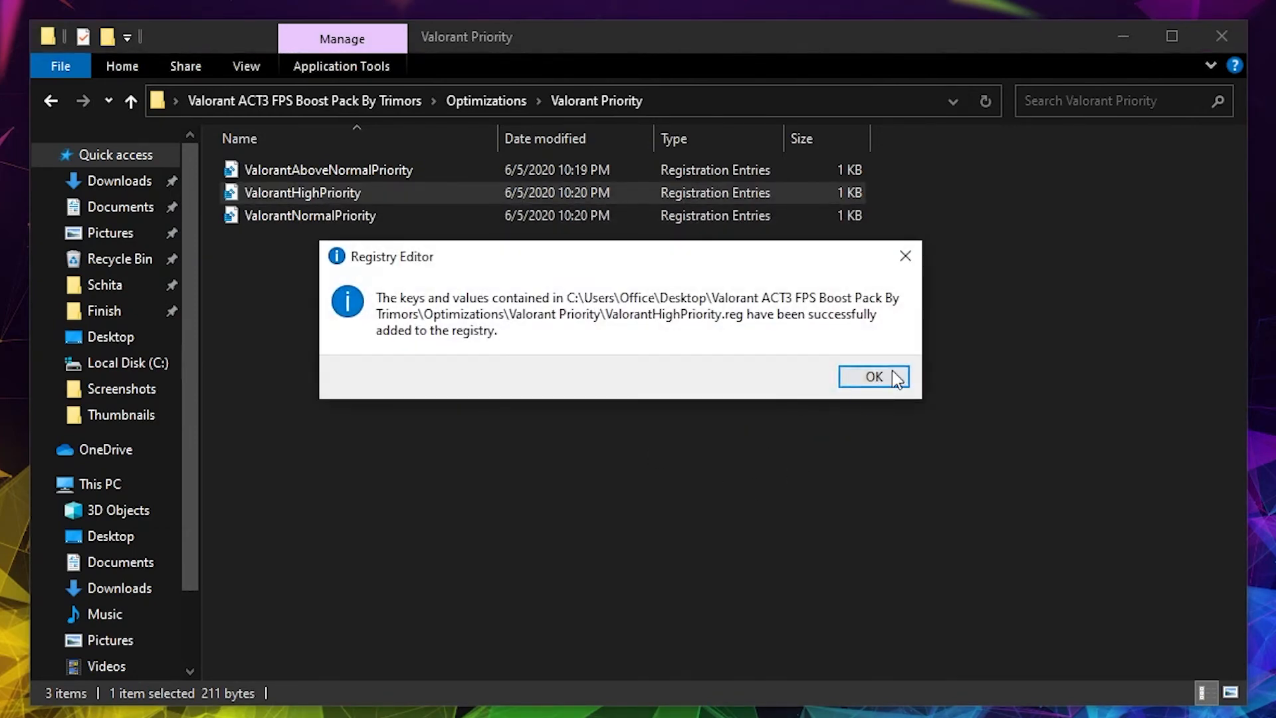
{"action": "left_click", "coordinate": [875, 377]}
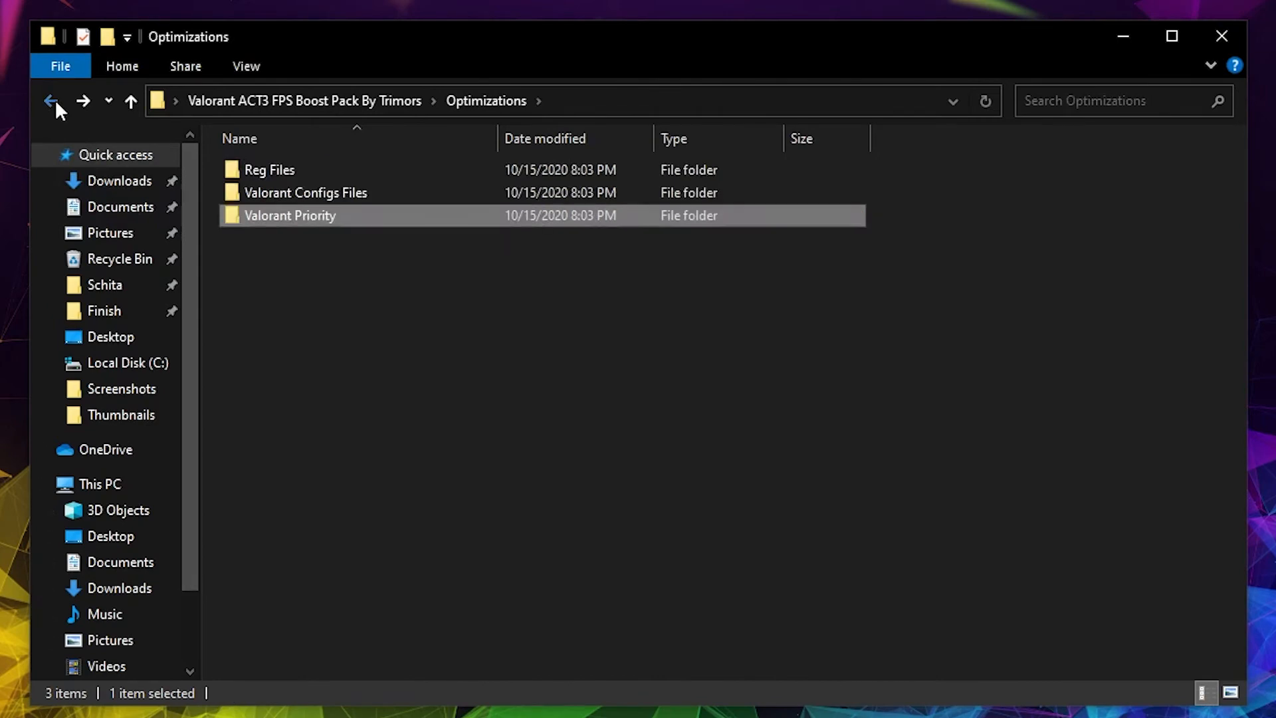
Copy the powercfg duplicatescheme line from Command-Power Plan.txt in the boost pack folder
{"action": "left_click", "coordinate": [49, 101]}
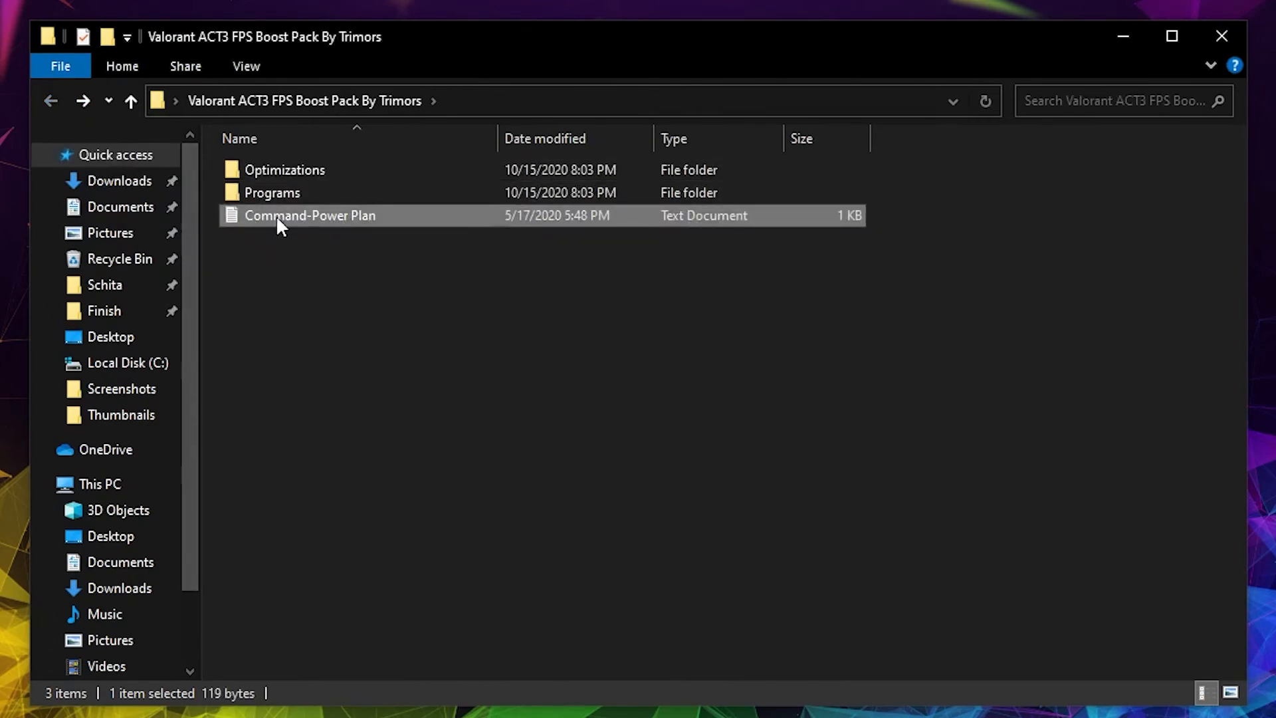
{"action": "double_click", "coordinate": [309, 215]}
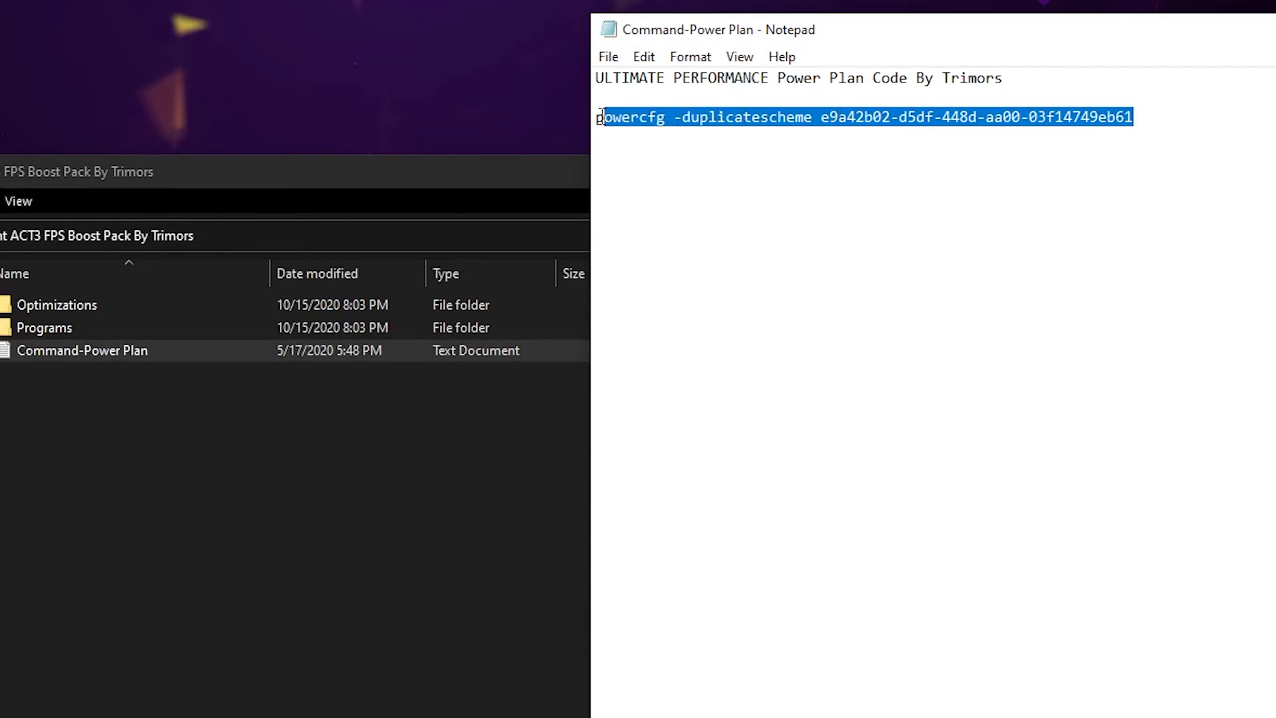
{"action": "right_click", "coordinate": [813, 117]}
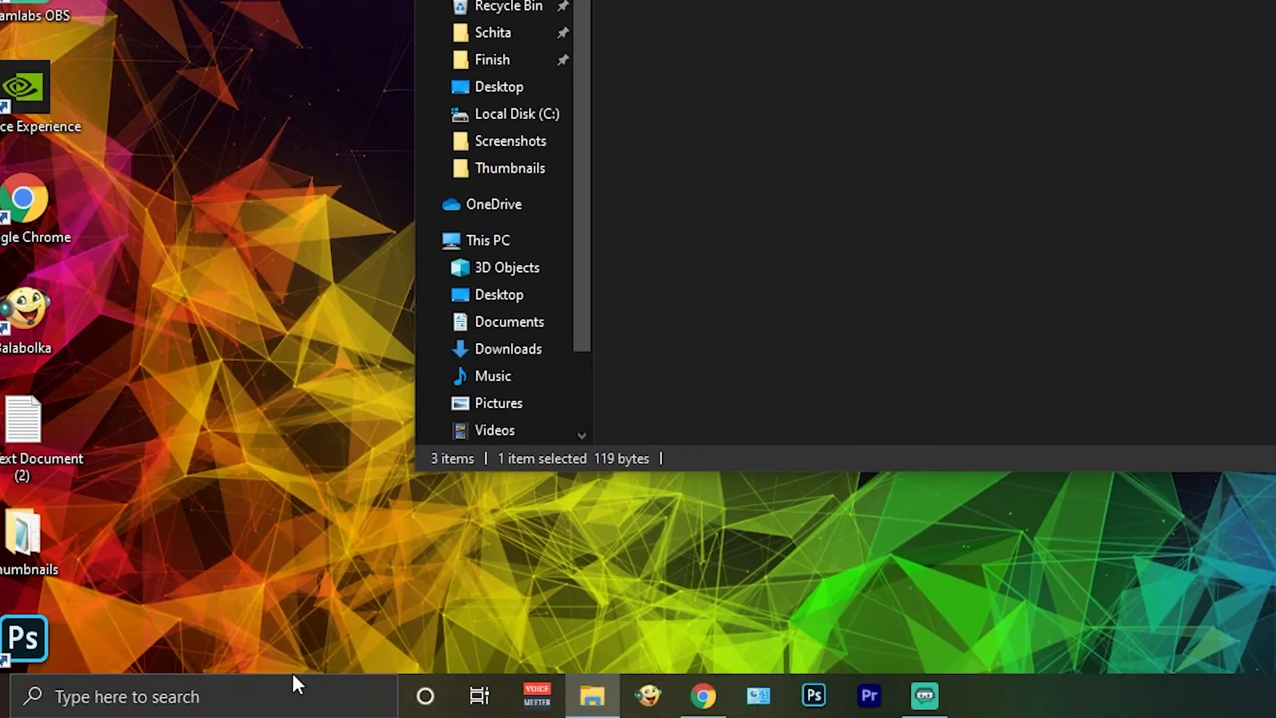
Launch Command Prompt as administrator from Windows search (cmd)
{"action": "type", "text": "c"}
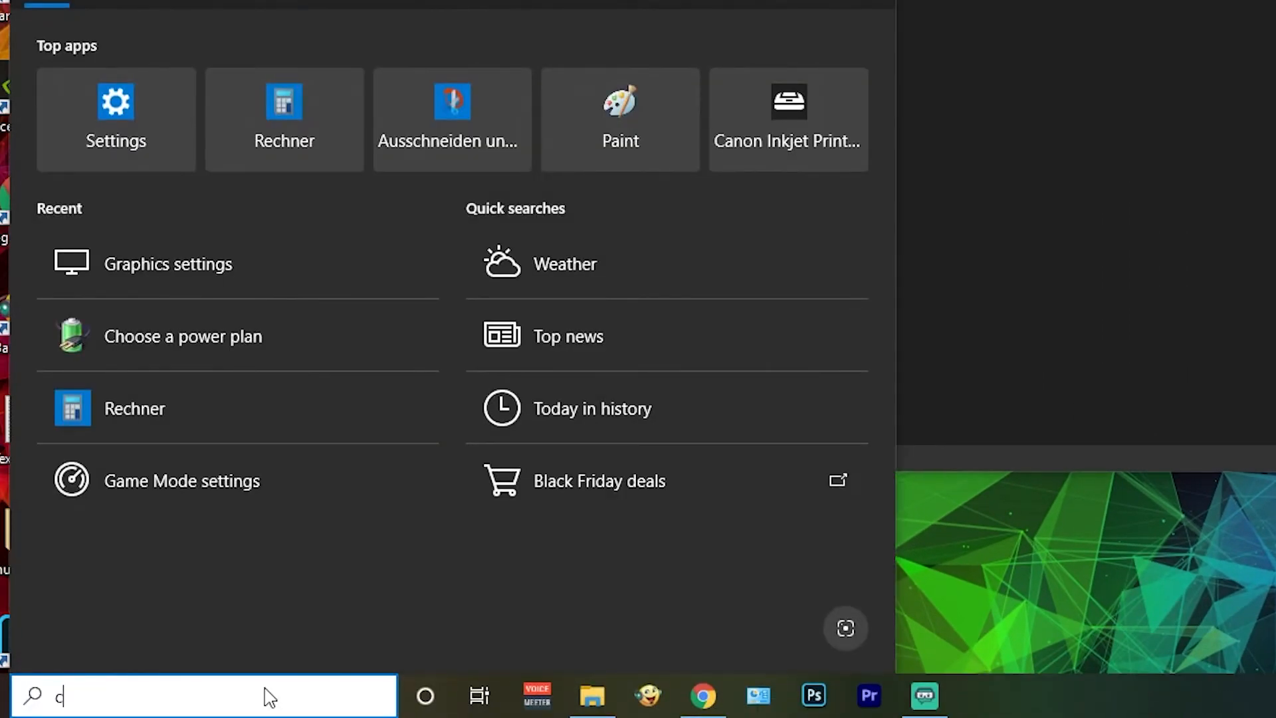
{"action": "type", "text": "md"}
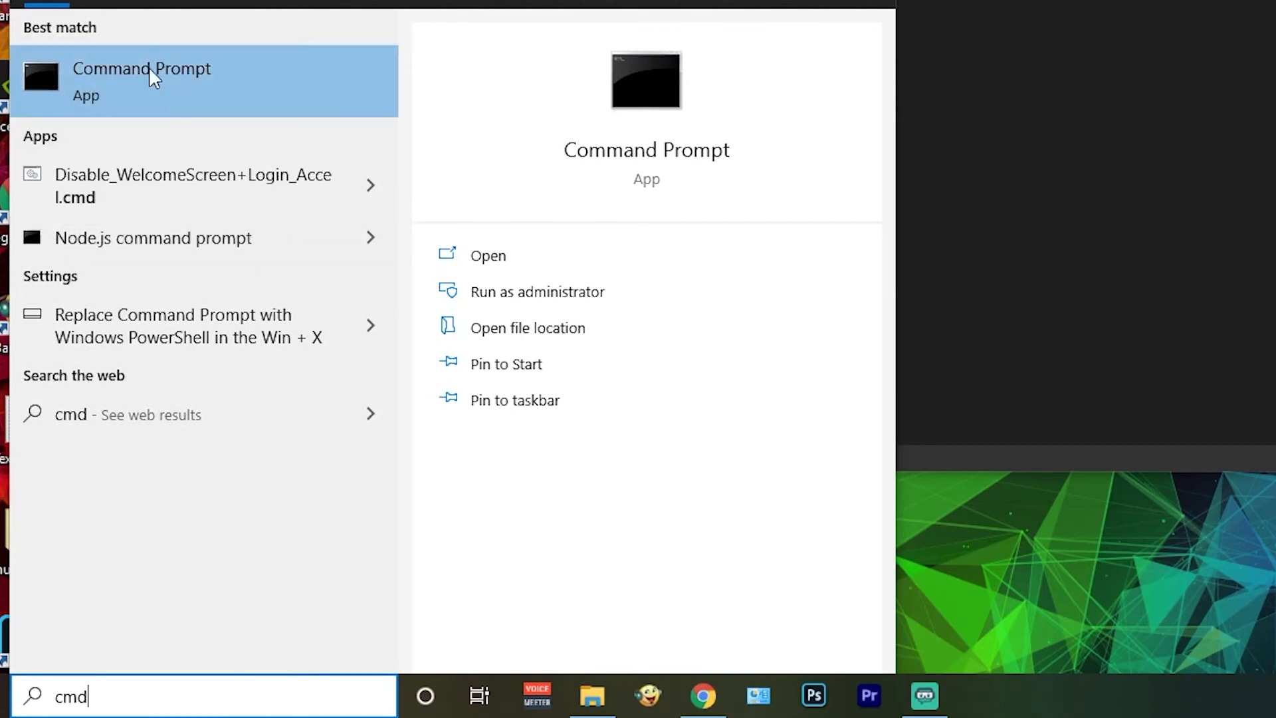
{"action": "right_click", "coordinate": [142, 68]}
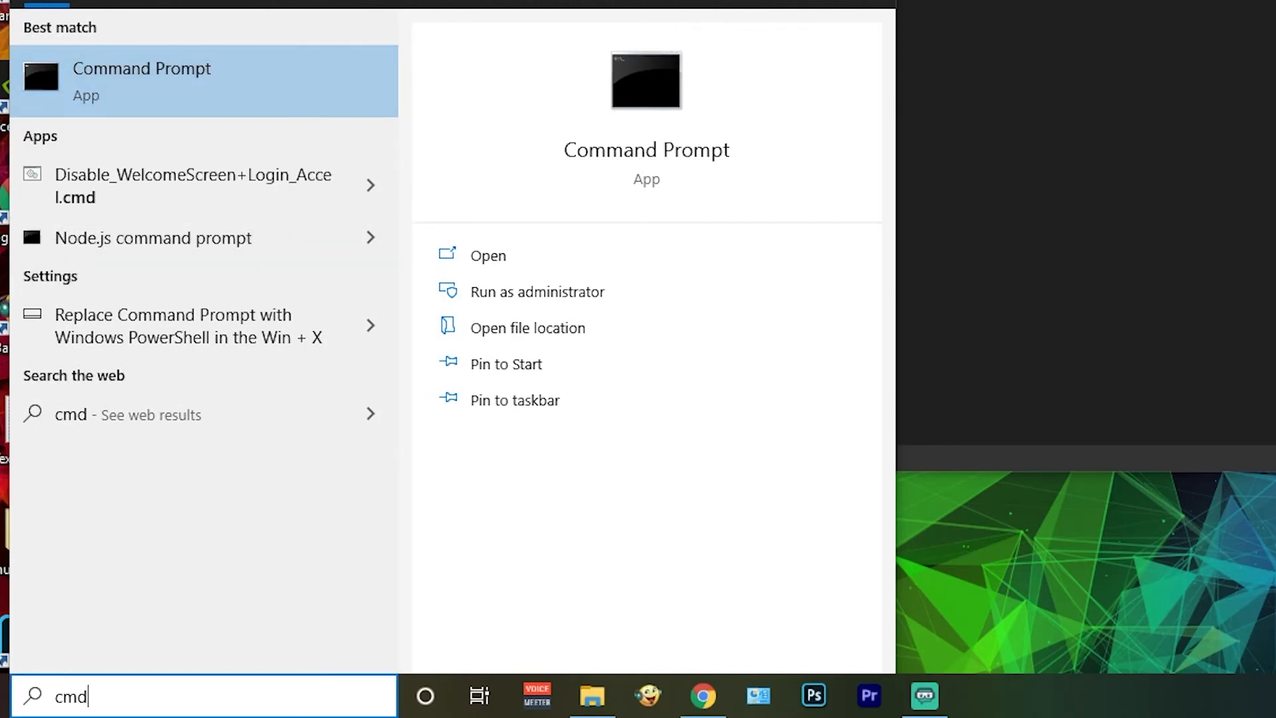
{"action": "left_click", "coordinate": [537, 291]}
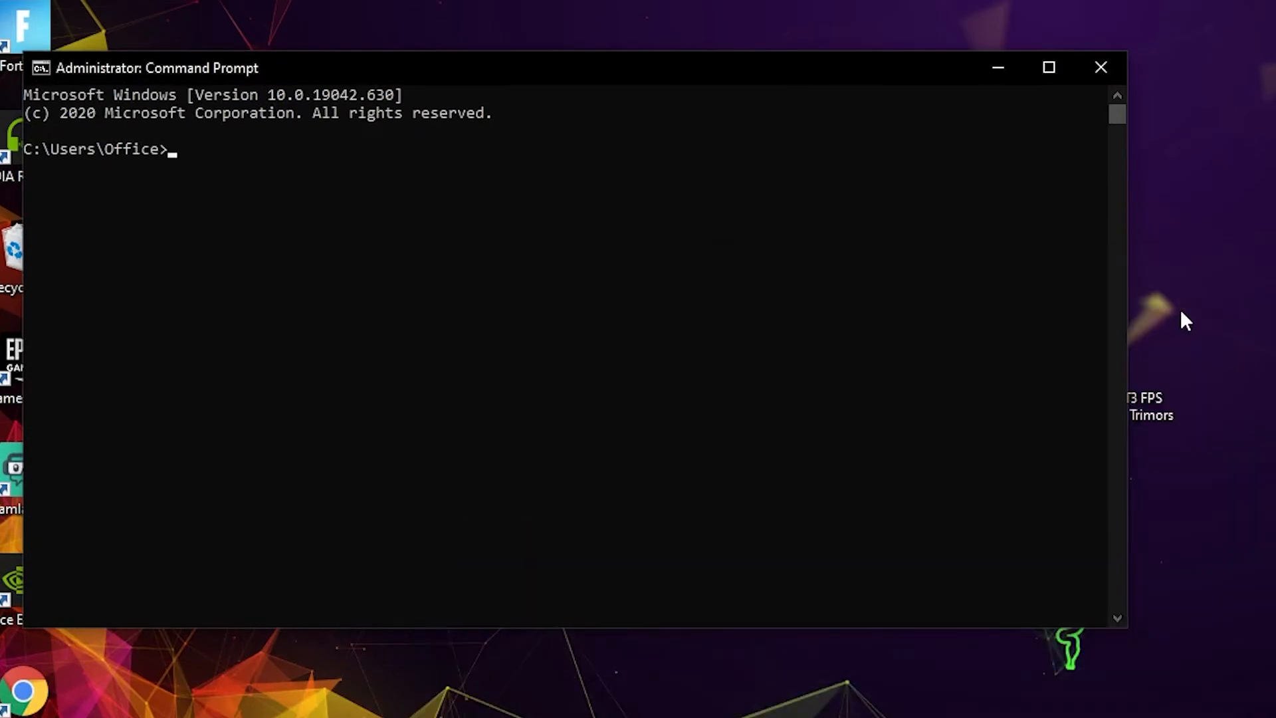
{"action": "mouse_move", "coordinate": [219, 162]}
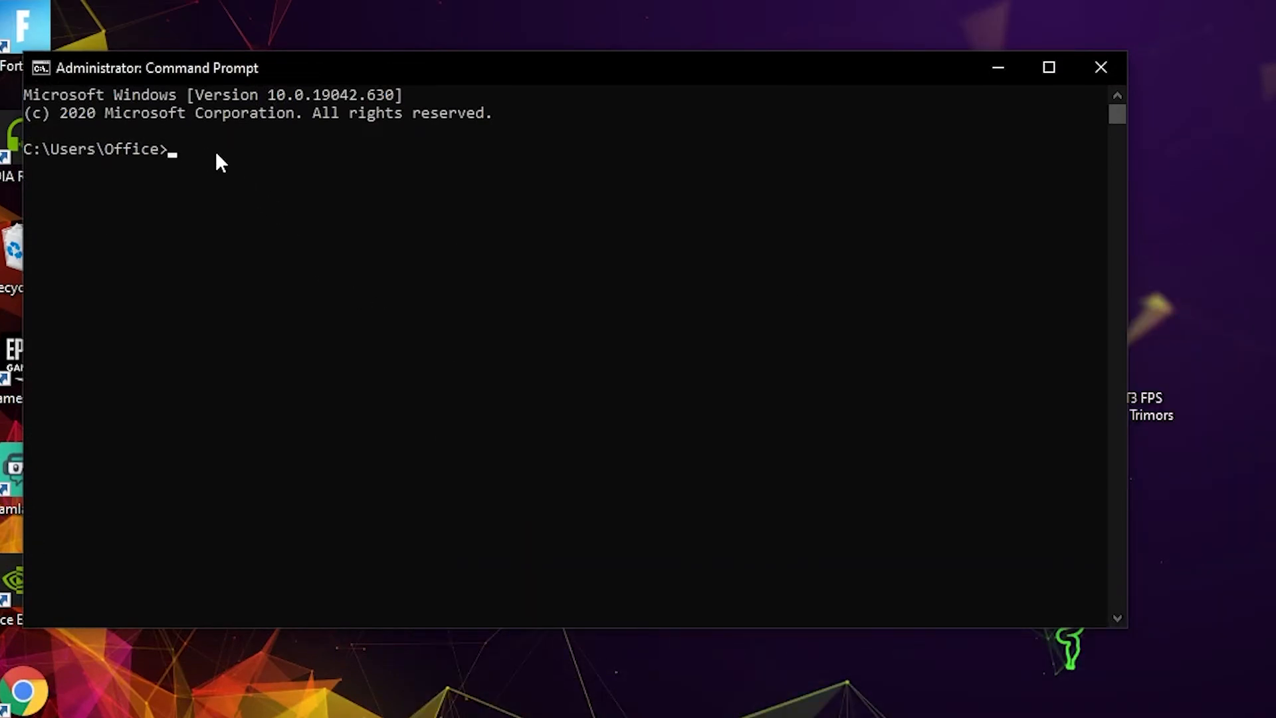
Run powercfg -duplicatescheme e9a42b02-d5df-448d-aa00-03f14749eb61 to create the Ultimate Performance scheme
{"action": "type", "text": "powercfg -duplicatescheme e9a42b02-d5df-448d-aa00-03f14749eb61"}
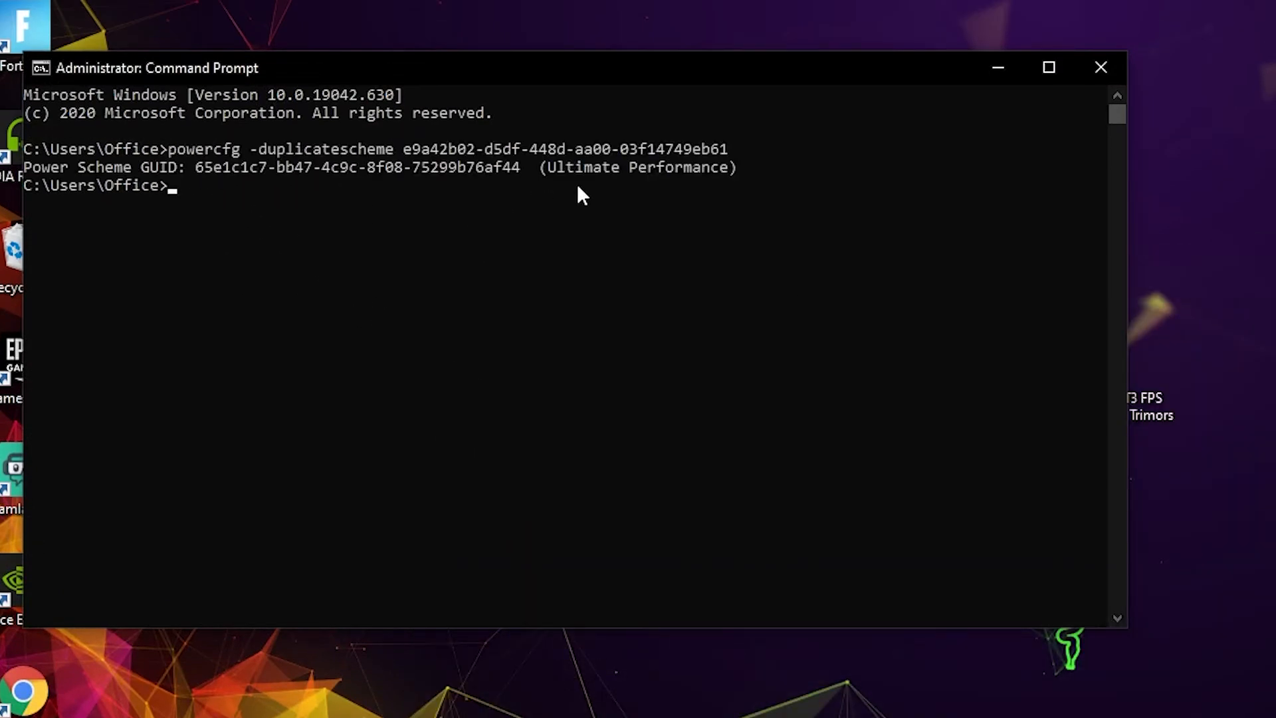
{"action": "left_click_drag", "start_coordinate": [537, 167], "coordinate": [733, 168]}
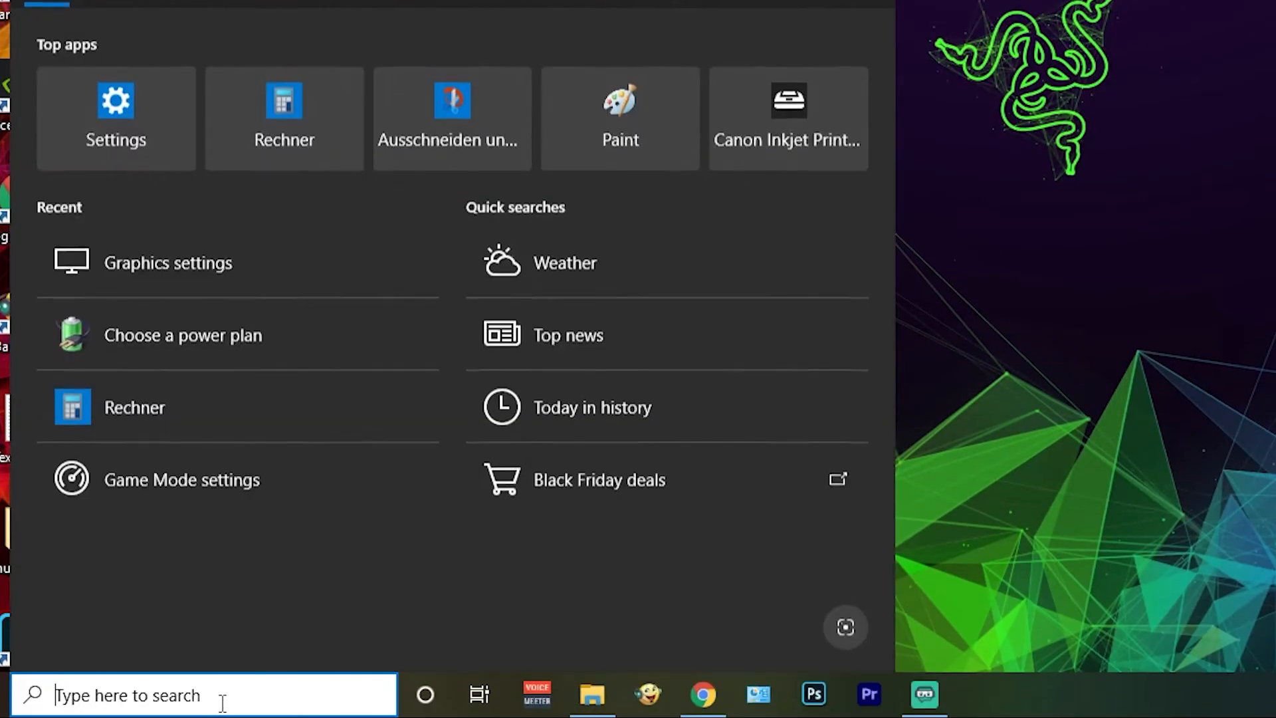
In Power Options, select the last Ultimate Performance plan under additional plans as active
{"action": "type", "text": "choose"}
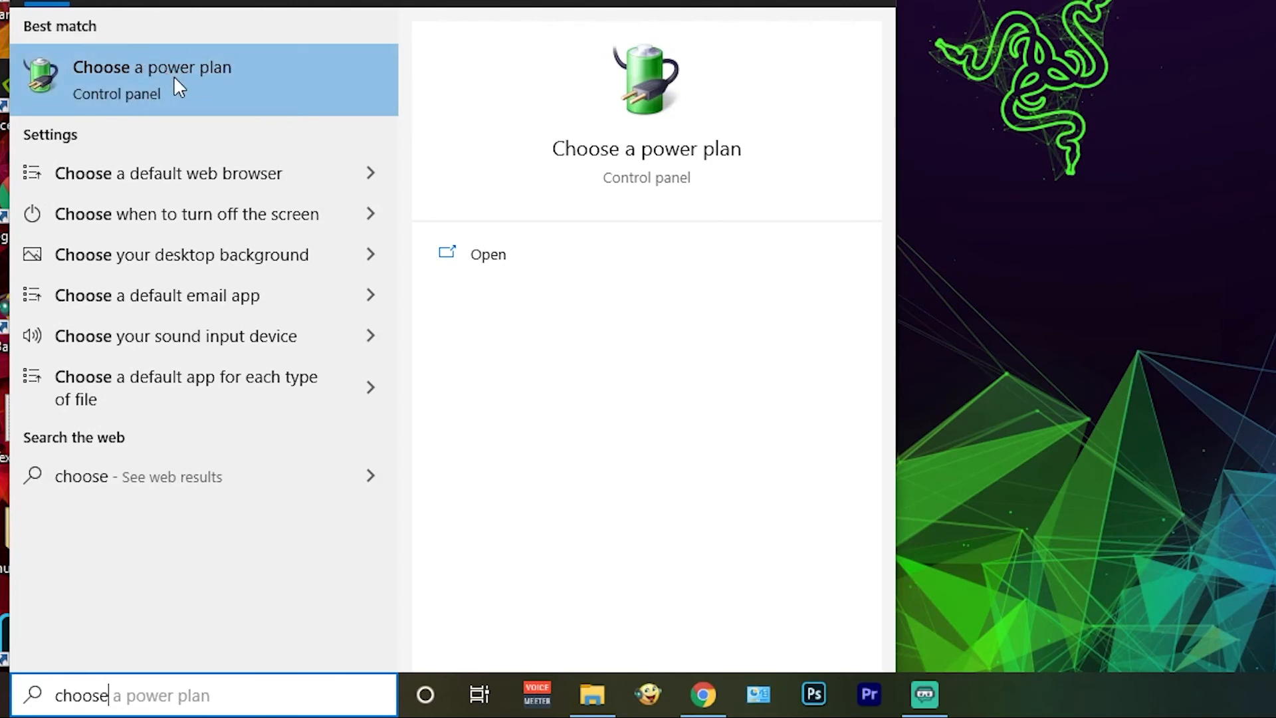
{"action": "left_click", "coordinate": [151, 78]}
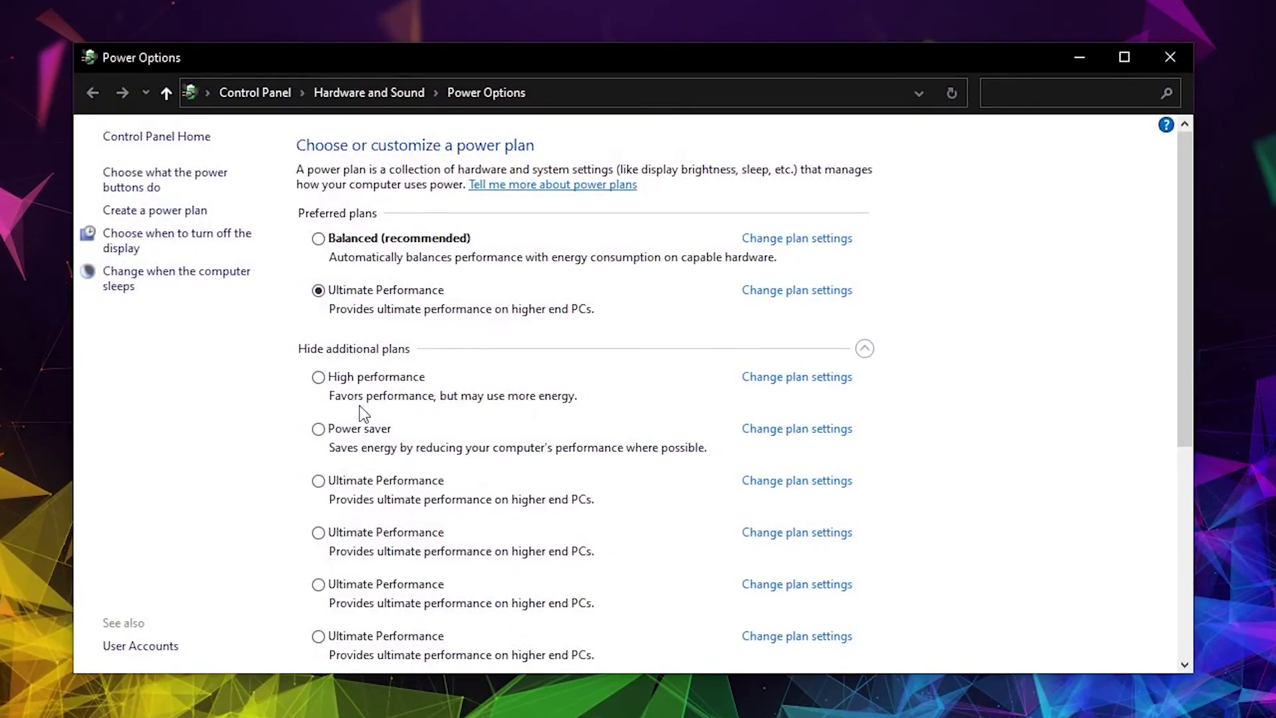
{"action": "left_click", "coordinate": [864, 348]}
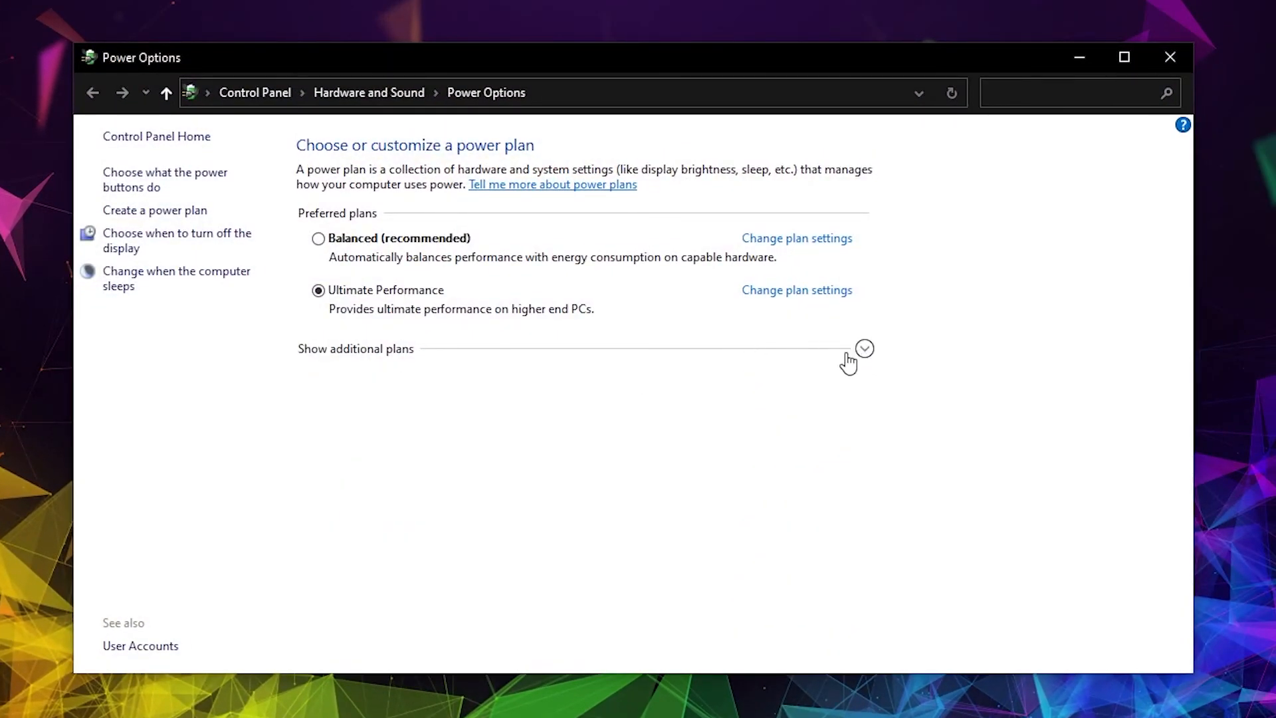
{"action": "left_click", "coordinate": [864, 348]}
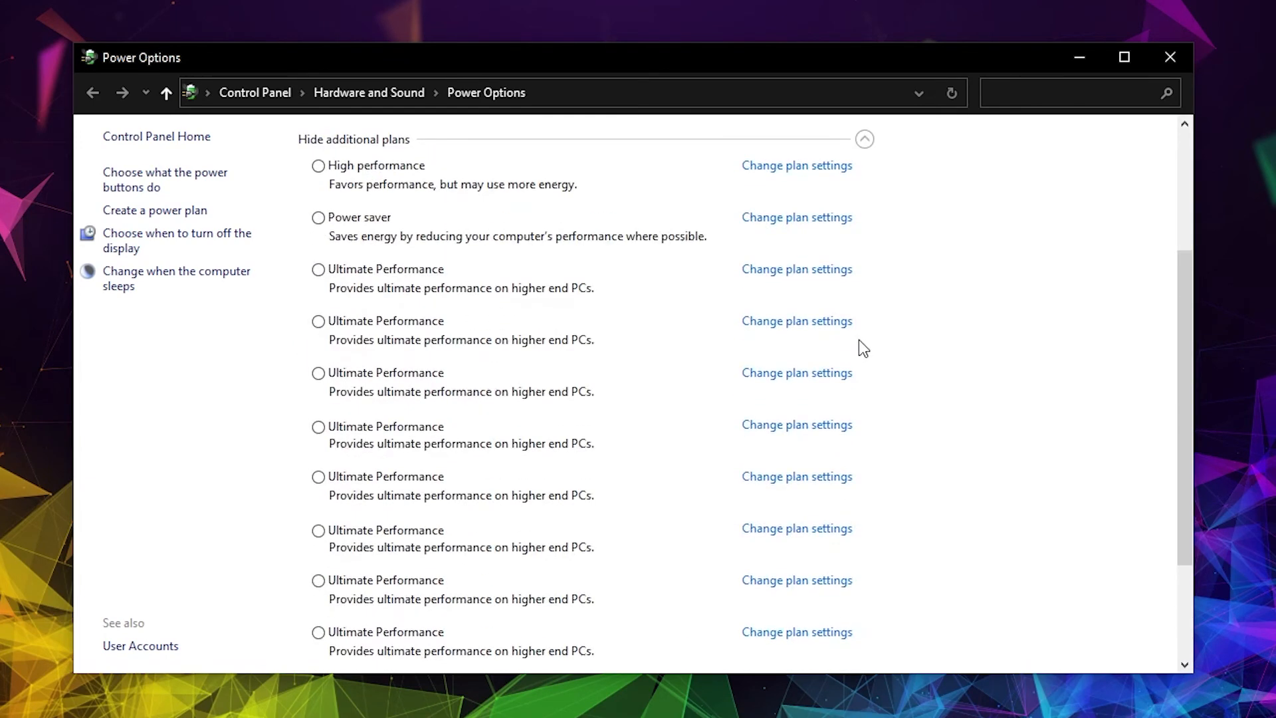
{"action": "scroll", "scroll_direction": "down", "scroll_amount": 3}
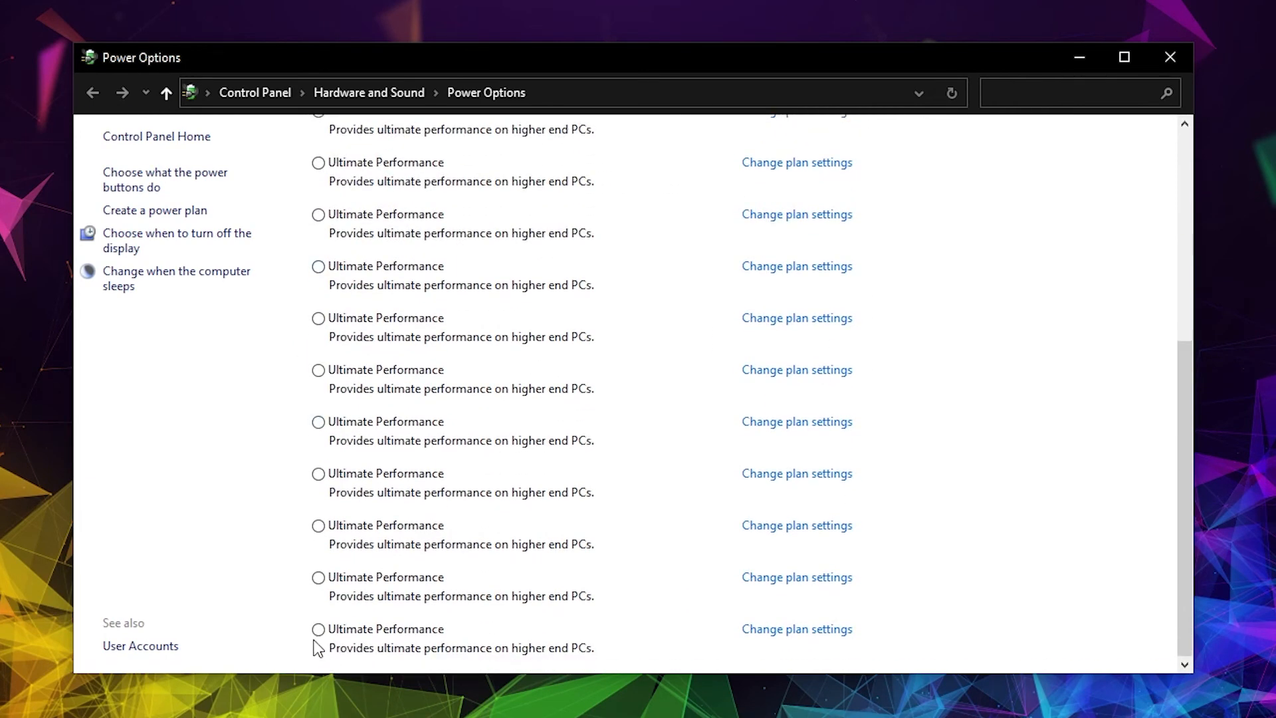
{"action": "left_click", "coordinate": [317, 629]}
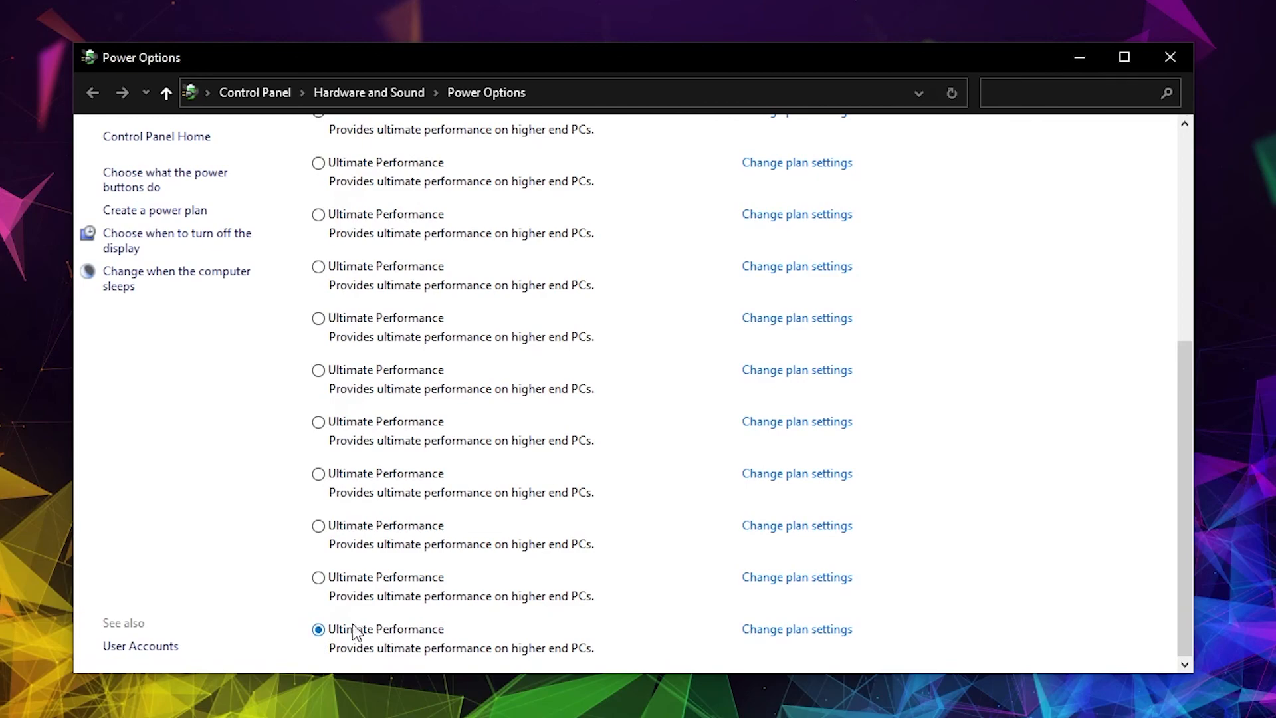